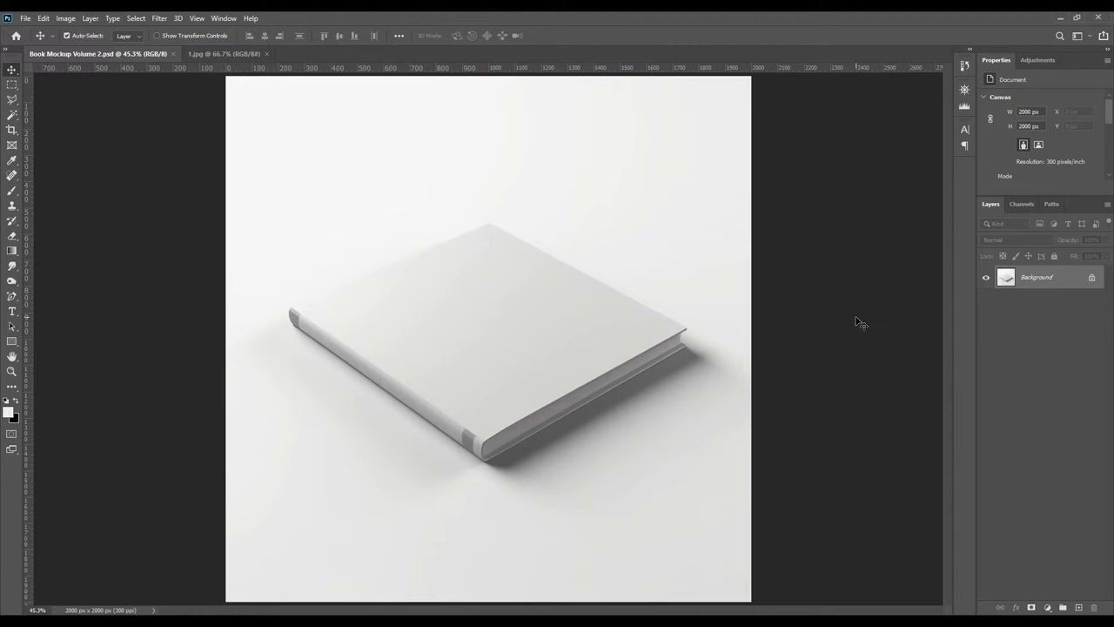
{"action": "mouse_move", "coordinate": [841, 338]}
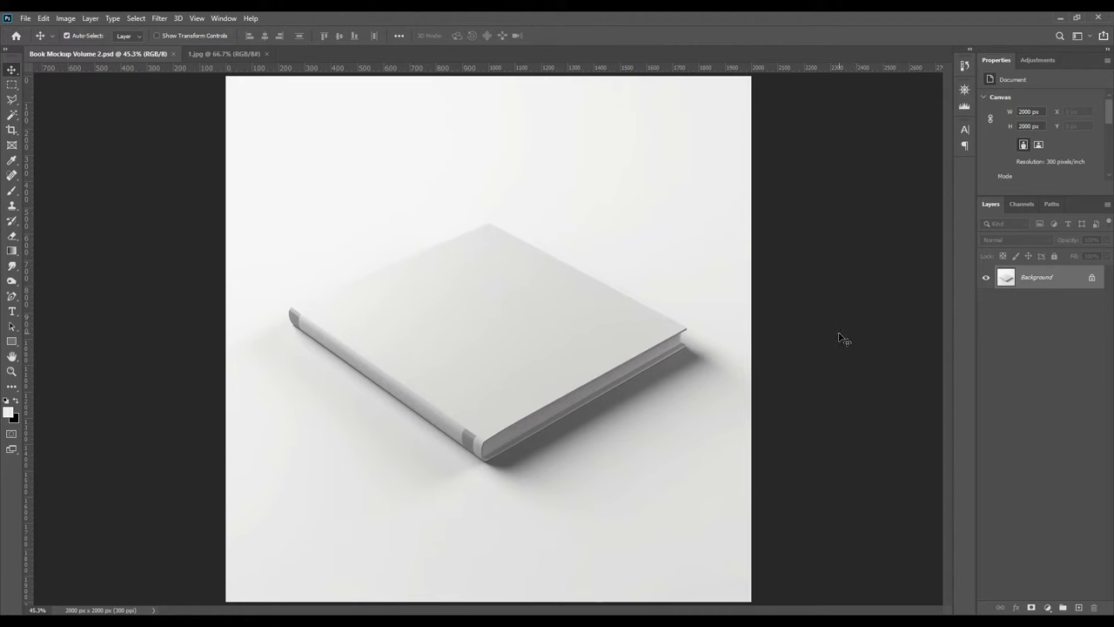
Step: Choose the Pen Tool in Shape mode so the traced outline becomes a shape layer
{"action": "left_click", "coordinate": [13, 296]}
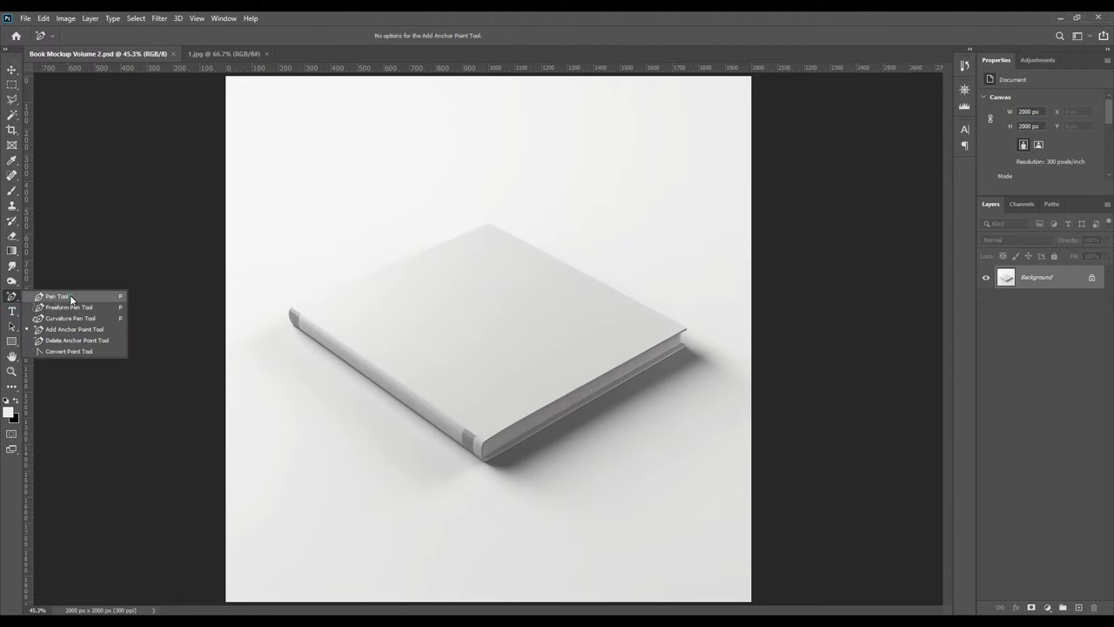
{"action": "left_click", "coordinate": [55, 296]}
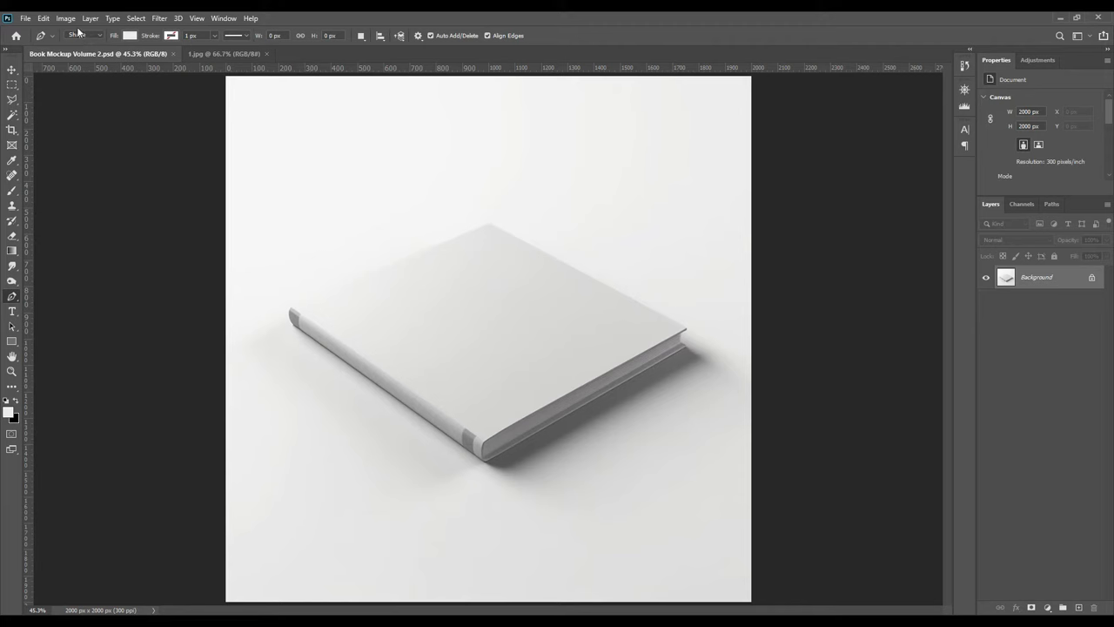
{"action": "left_click", "coordinate": [83, 35]}
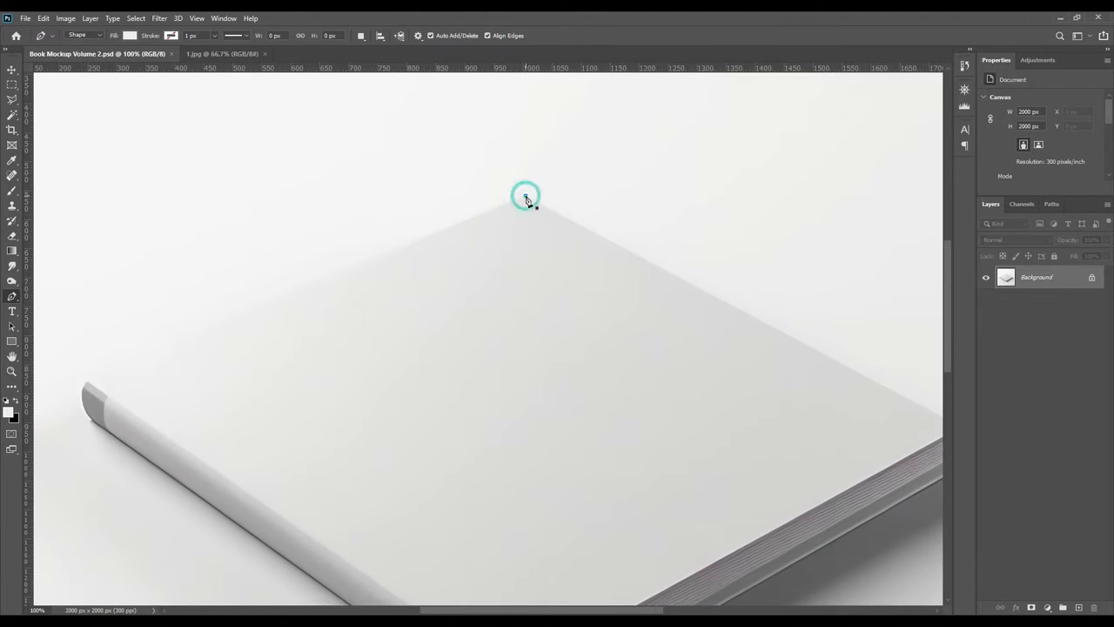
Step: Place anchor points from the cover's top corner to the spine's lower corner, forming Shape 1
{"action": "left_click", "coordinate": [526, 195]}
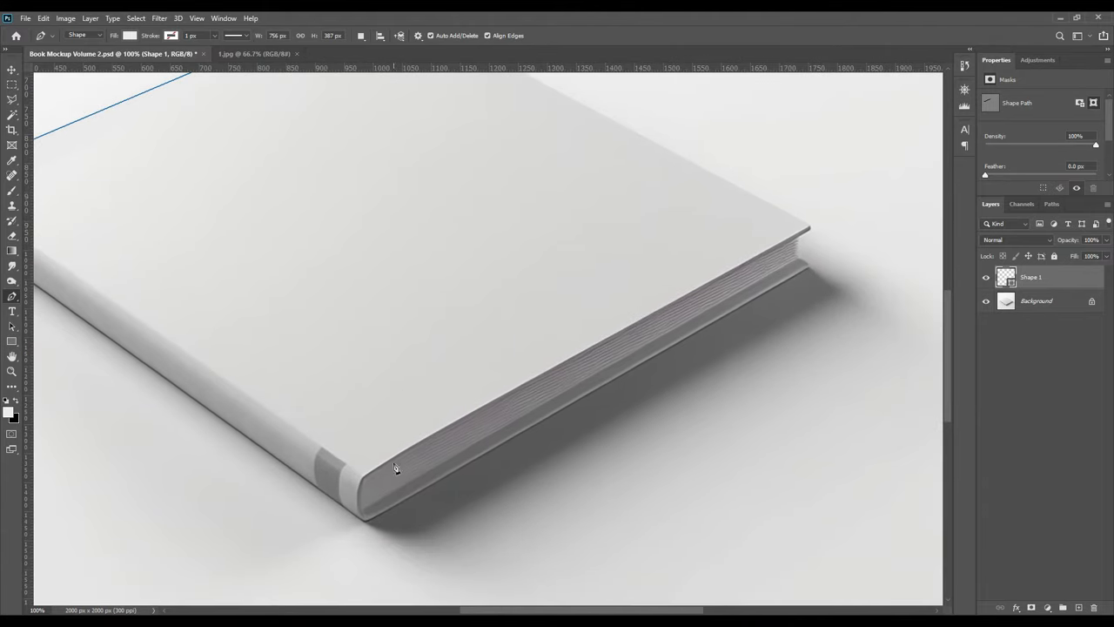
{"action": "mouse_move", "coordinate": [366, 525]}
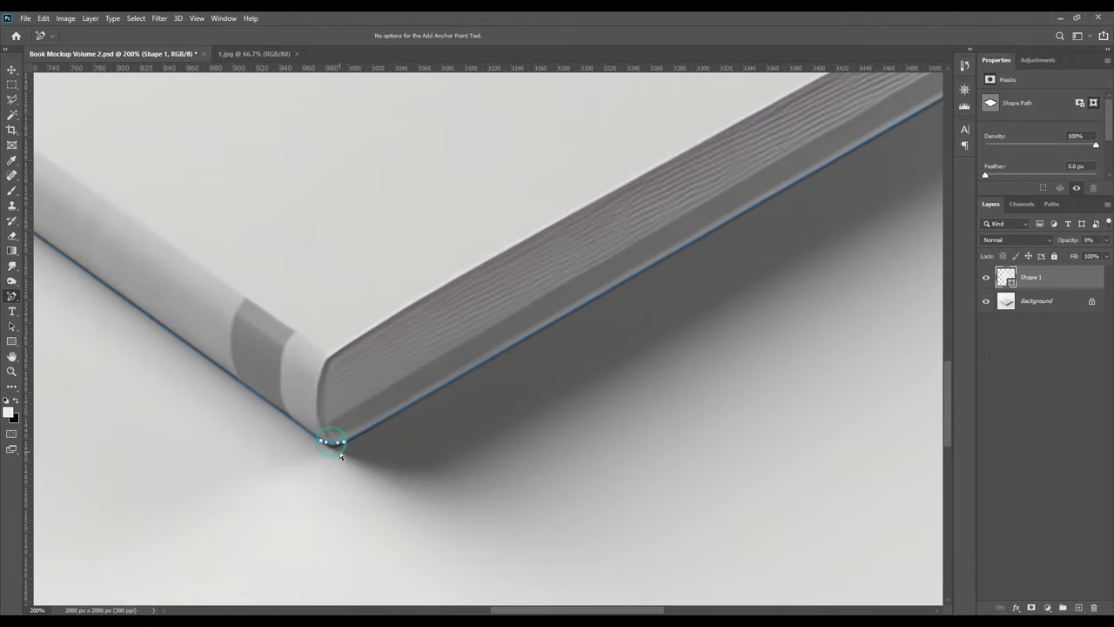
{"action": "left_click", "coordinate": [331, 442]}
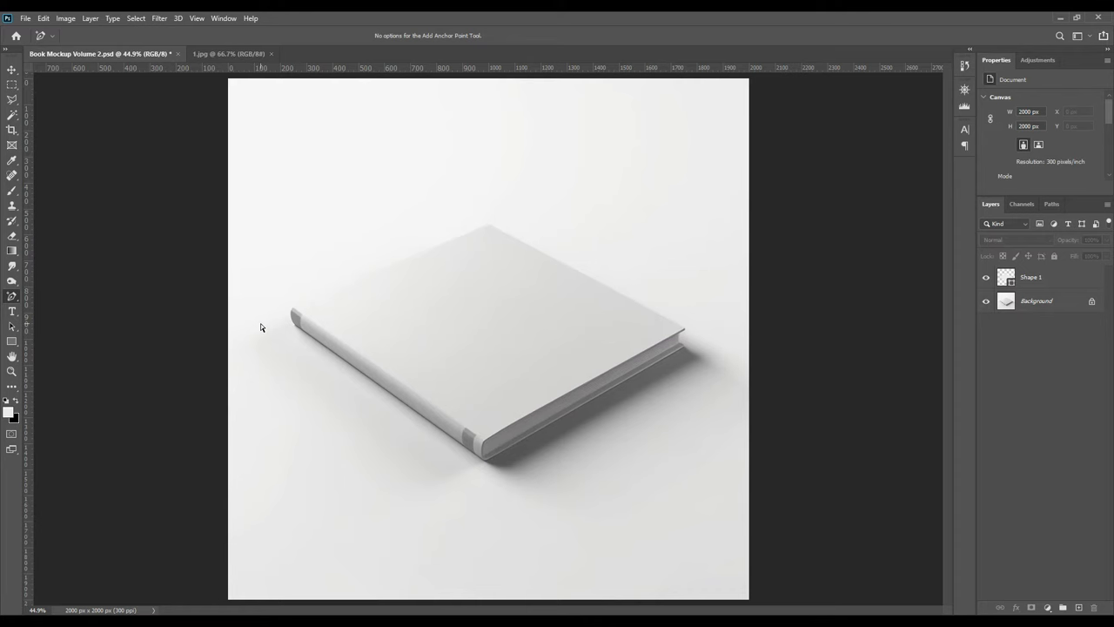
{"action": "mouse_move", "coordinate": [275, 334]}
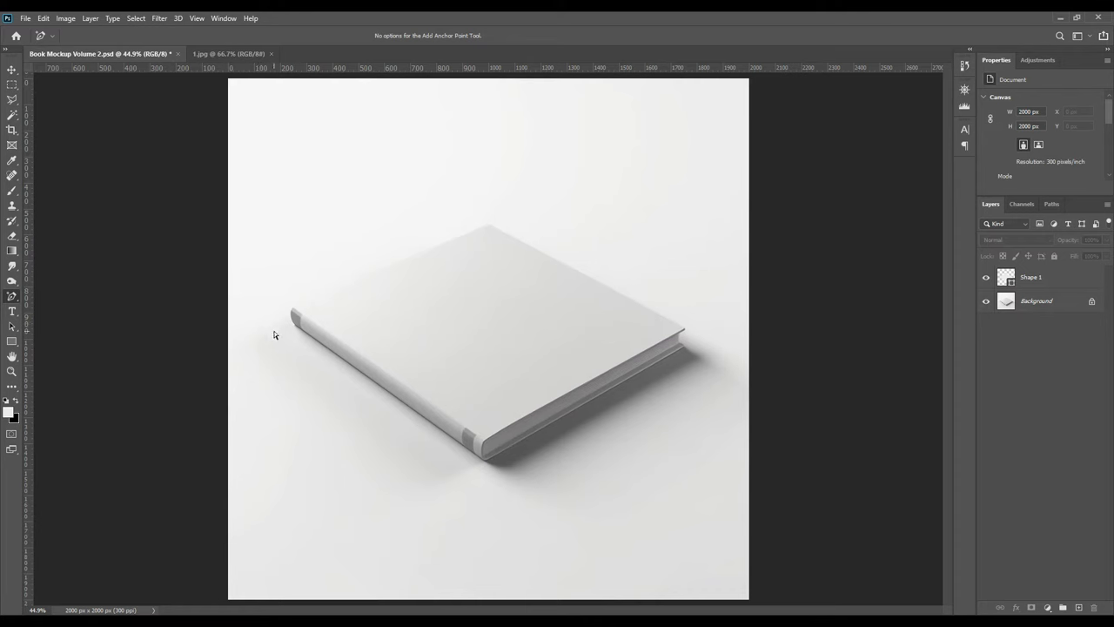
Step: Draw a tall red-filled rectangle over the book and convert it to a smart object
{"action": "left_click", "coordinate": [12, 341]}
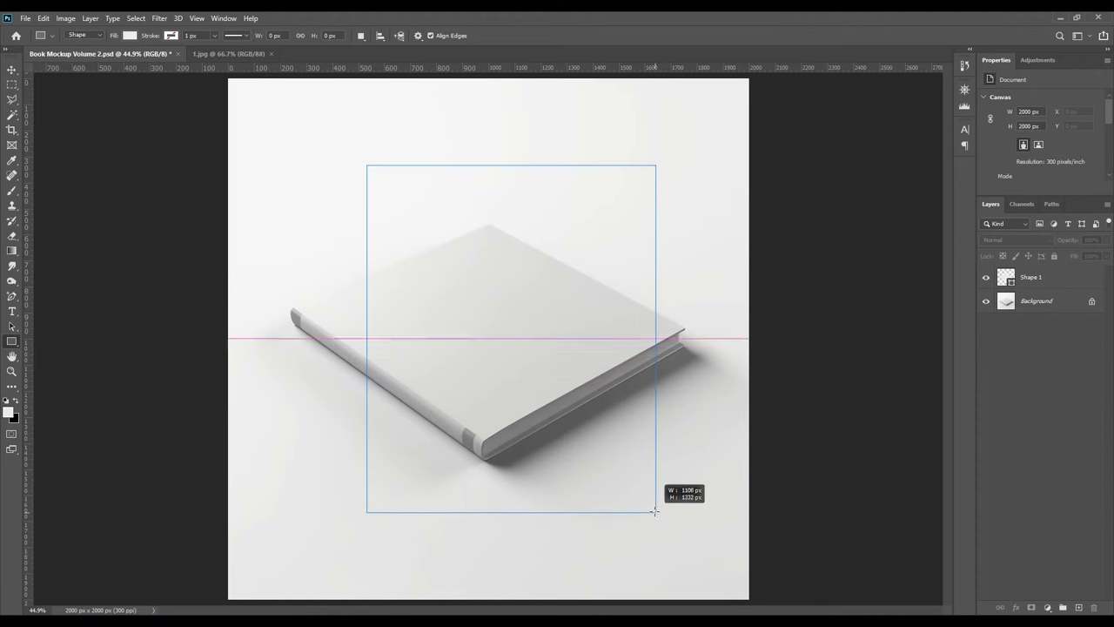
{"action": "left_click_drag", "start_coordinate": [655, 512], "coordinate": [654, 503]}
{"action": "type", "text": "ff0000"}
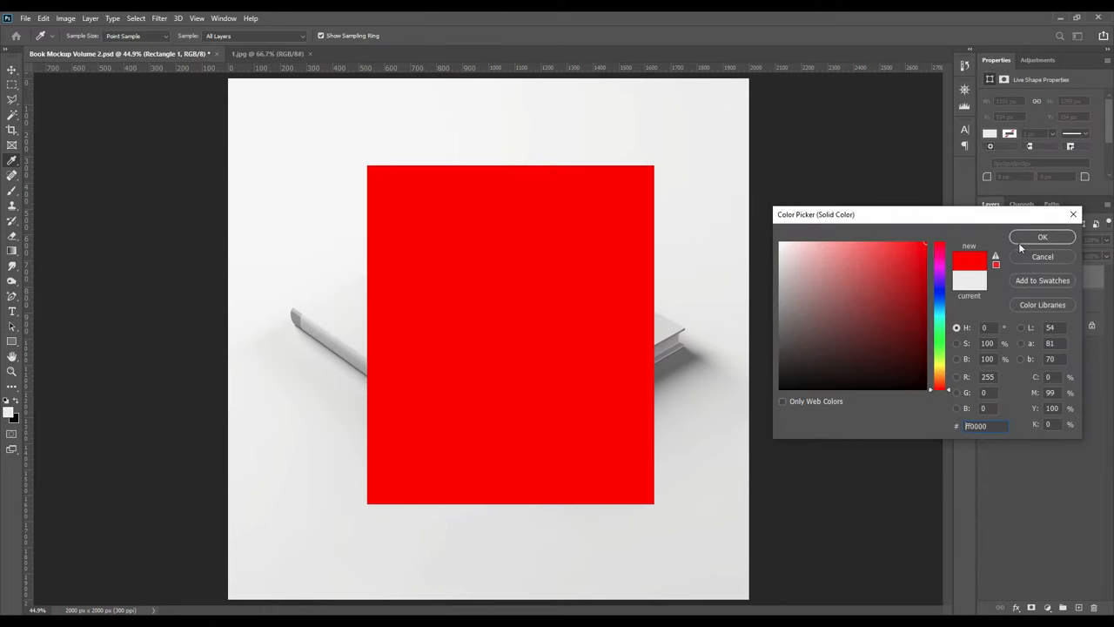
{"action": "left_click", "coordinate": [1042, 237]}
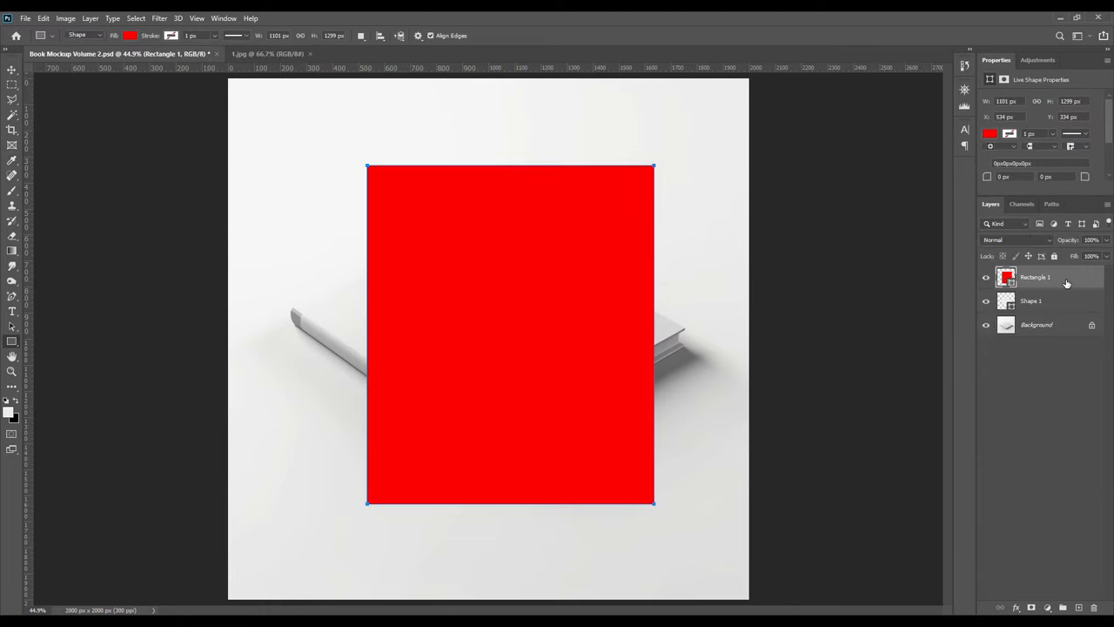
{"action": "right_click", "coordinate": [1036, 277]}
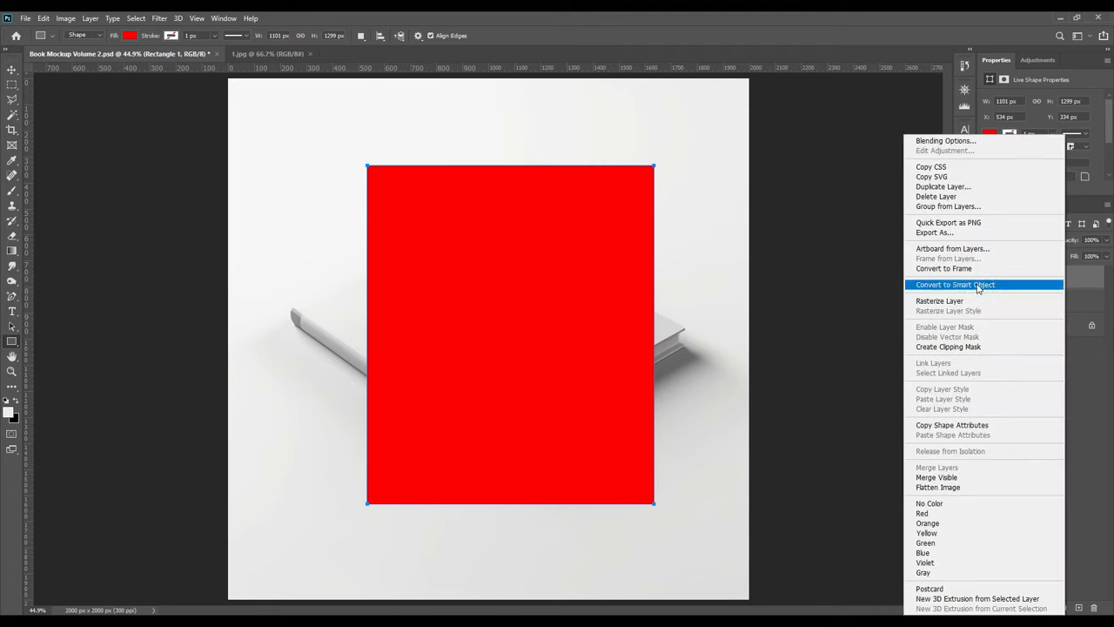
{"action": "left_click", "coordinate": [954, 286]}
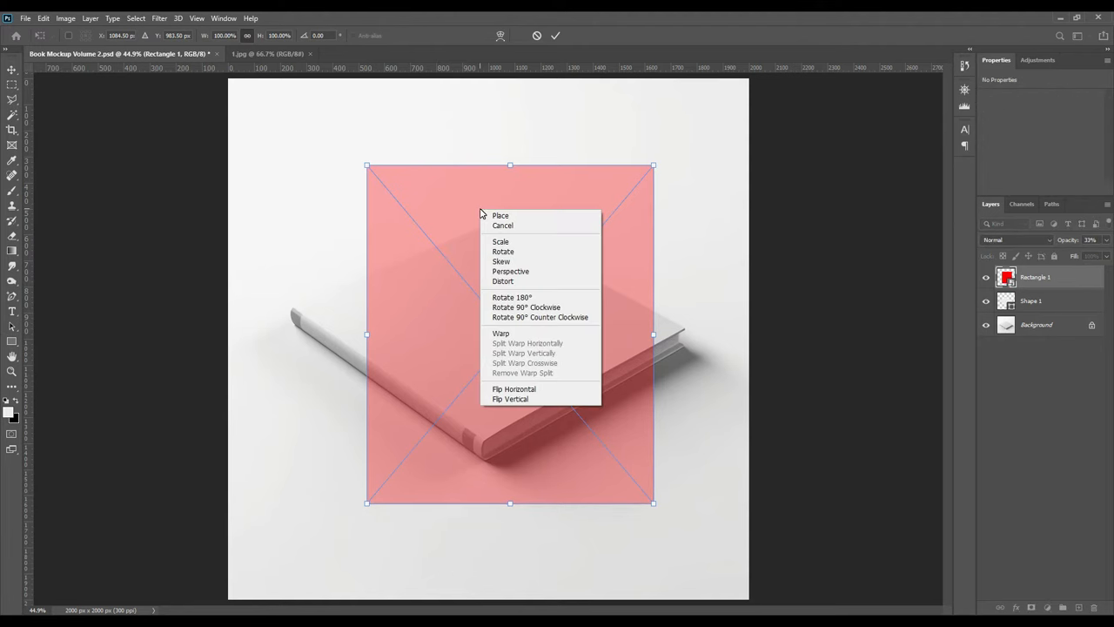
{"action": "mouse_move", "coordinate": [501, 282]}
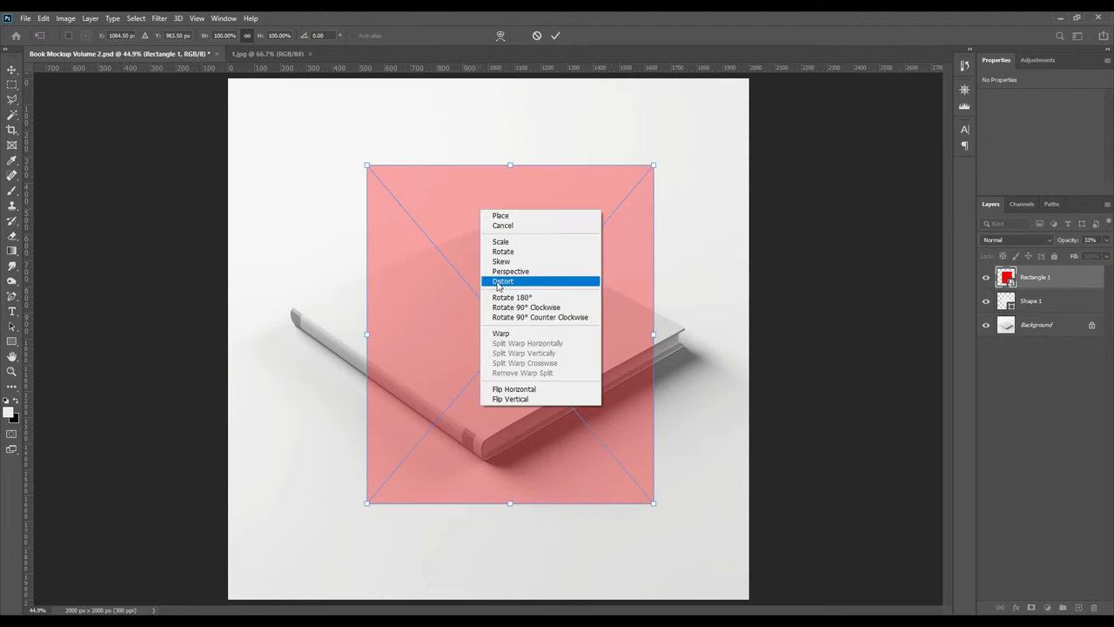
Step: Distort the red rectangle, pinning its four corners onto the book cover's corners
{"action": "left_click", "coordinate": [502, 282]}
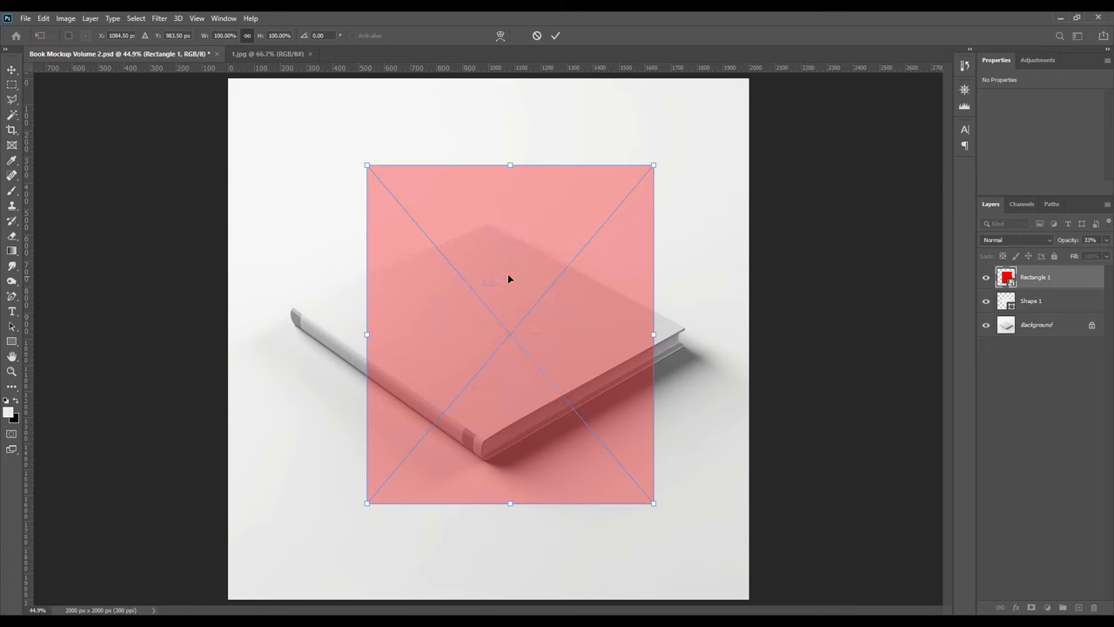
{"action": "left_click_drag", "start_coordinate": [366, 165], "coordinate": [293, 310]}
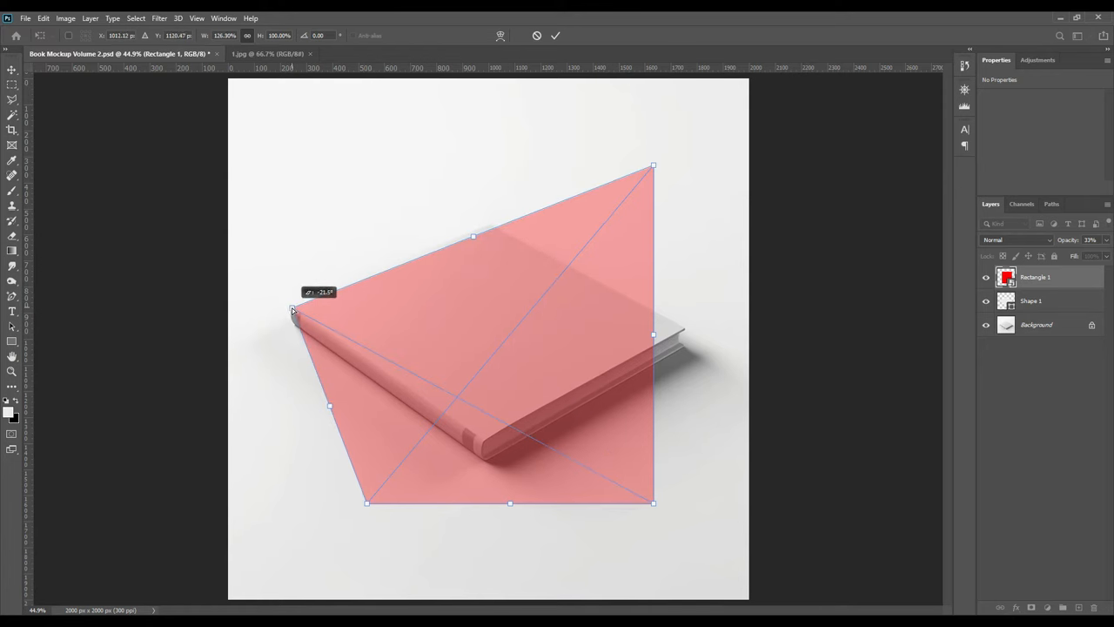
{"action": "left_click_drag", "start_coordinate": [653, 165], "coordinate": [498, 216]}
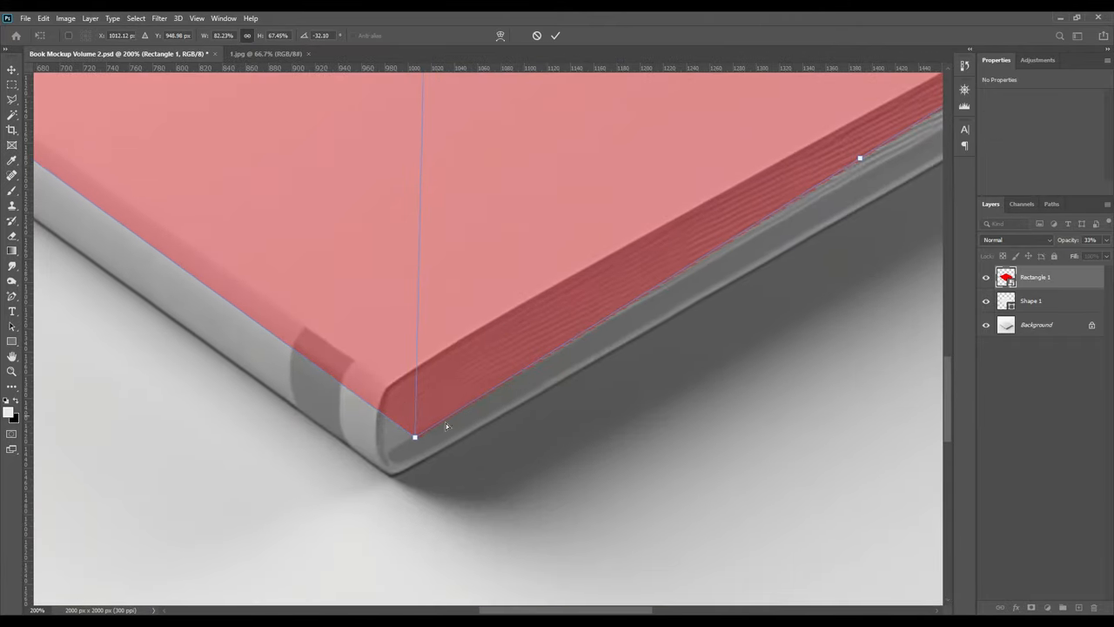
{"action": "left_click_drag", "start_coordinate": [415, 439], "coordinate": [388, 390]}
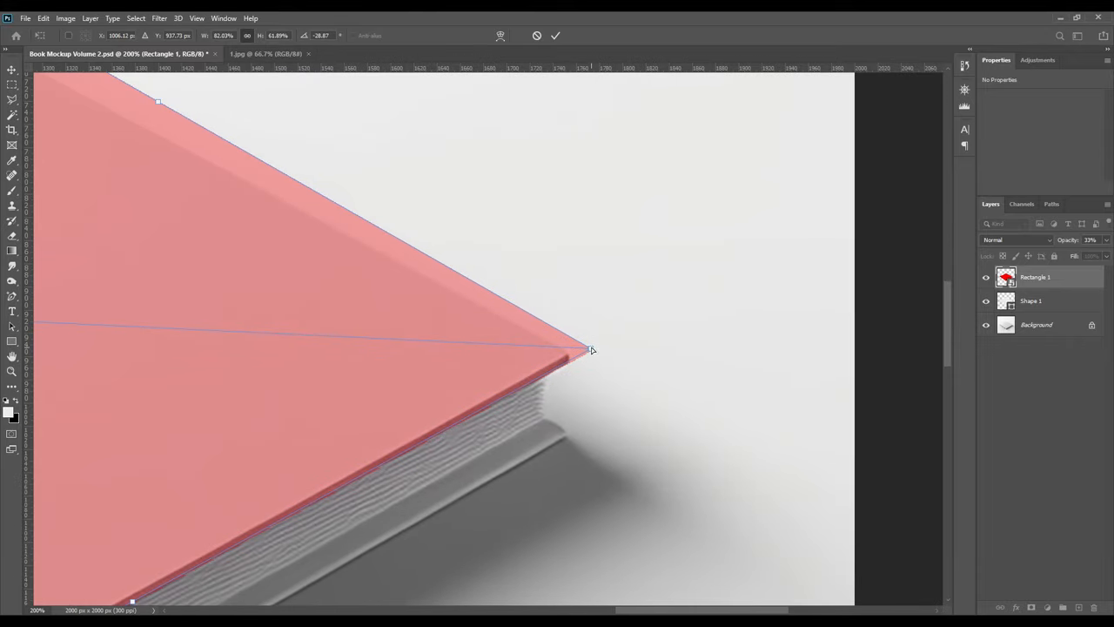
{"action": "left_click_drag", "start_coordinate": [592, 349], "coordinate": [571, 357]}
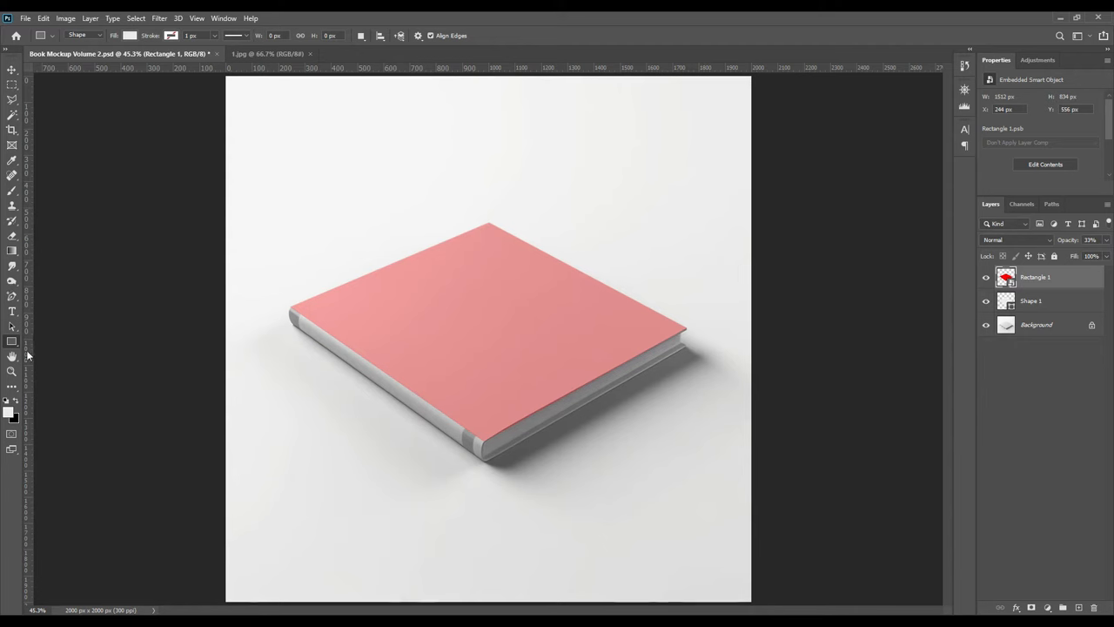
{"action": "mouse_move", "coordinate": [378, 247]}
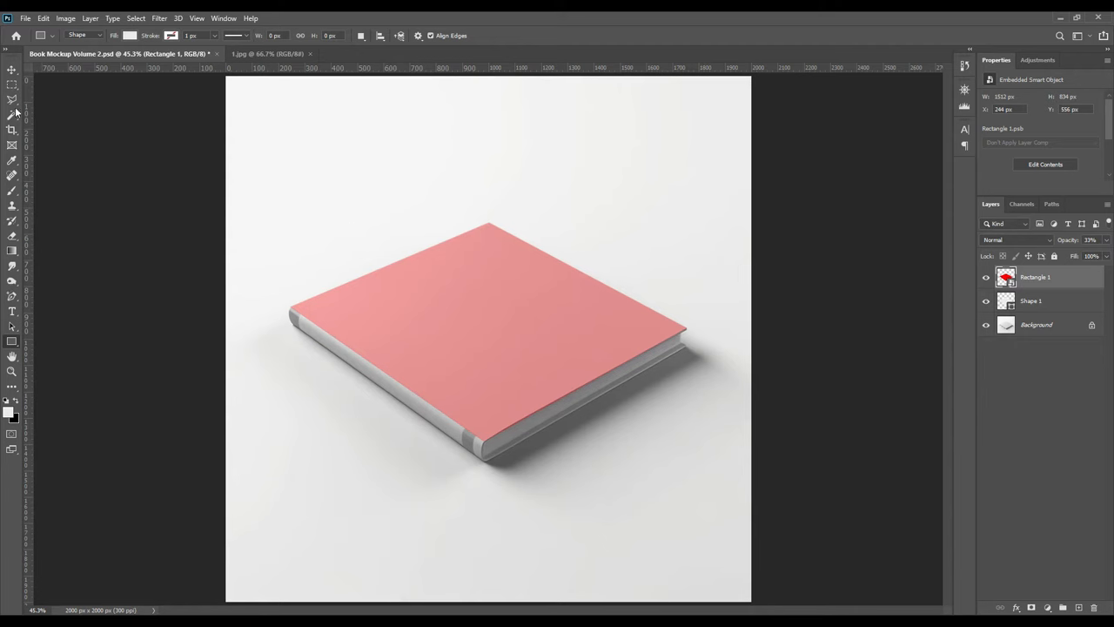
Step: Inside the cover smart object, draw a narrow tall rectangle and select its layer
{"action": "left_click", "coordinate": [13, 70]}
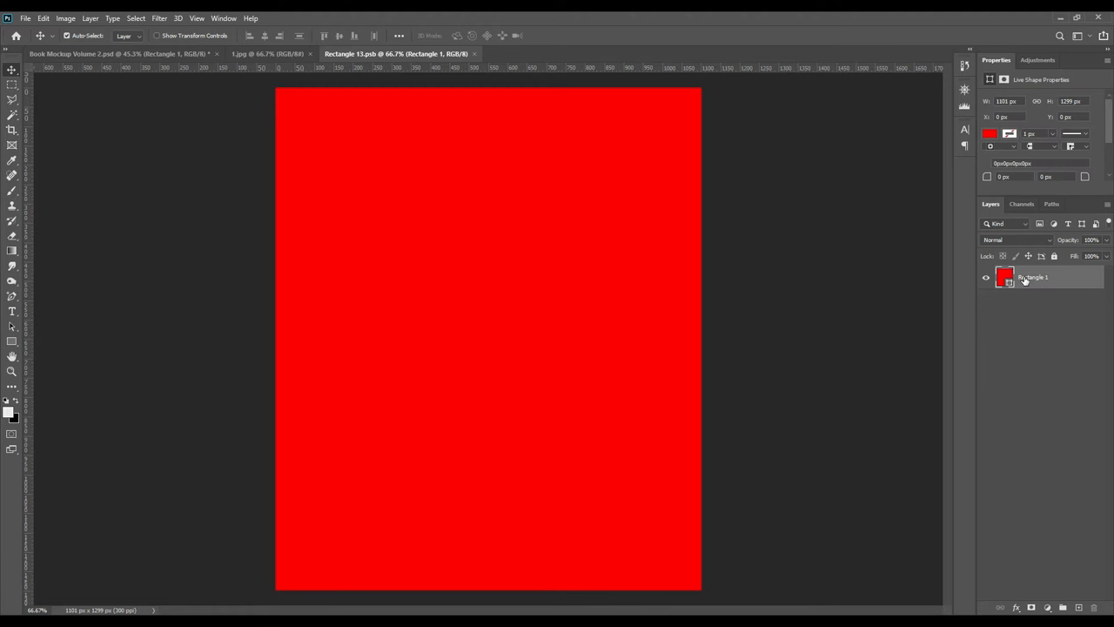
{"action": "mouse_move", "coordinate": [14, 348]}
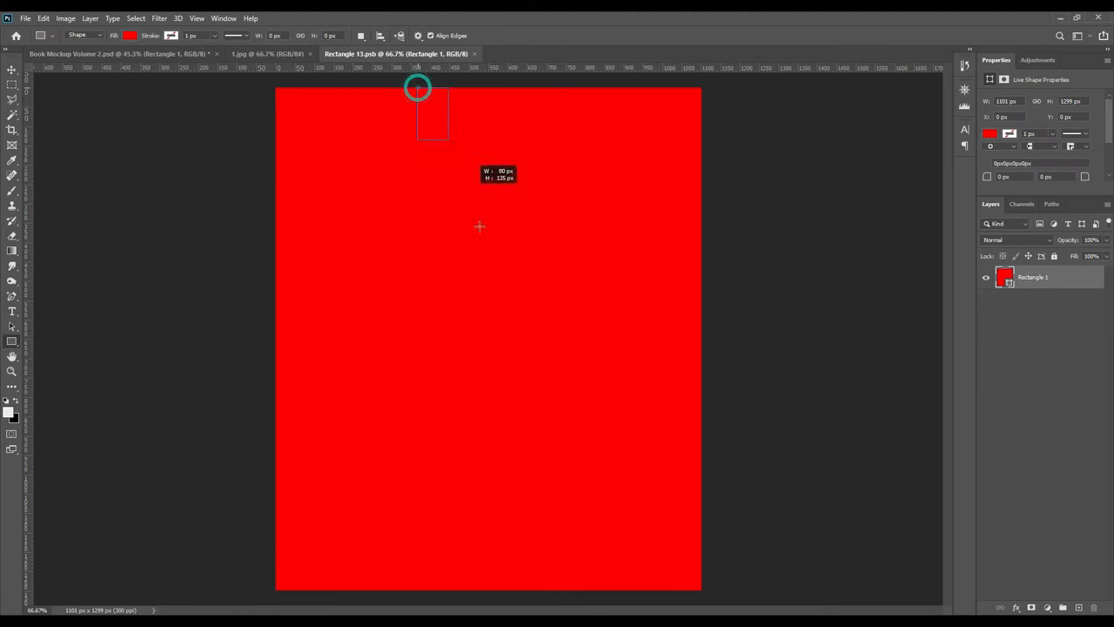
{"action": "left_click_drag", "start_coordinate": [416, 87], "coordinate": [463, 592]}
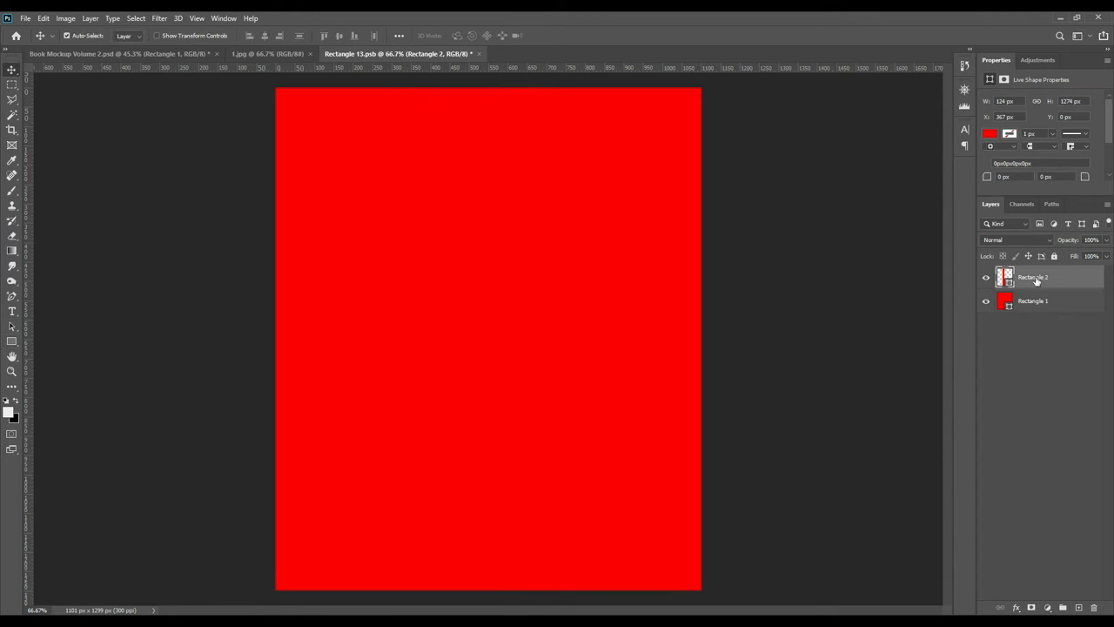
{"action": "left_click", "coordinate": [59, 53]}
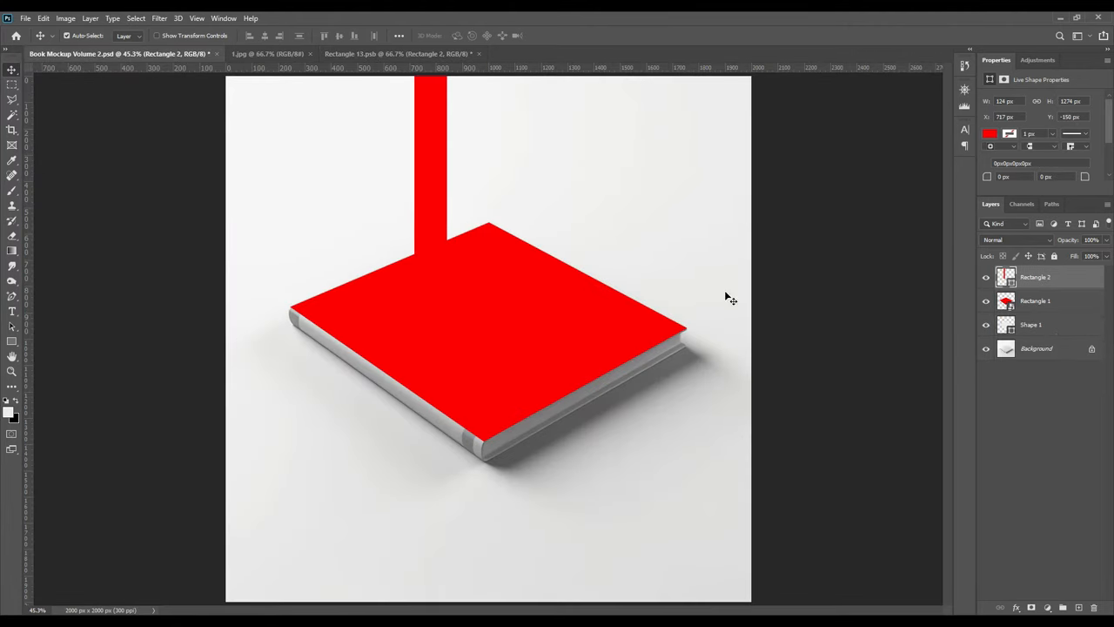
Step: Fill the narrow bar with blue and convert it to a smart object
{"action": "left_click", "coordinate": [989, 132]}
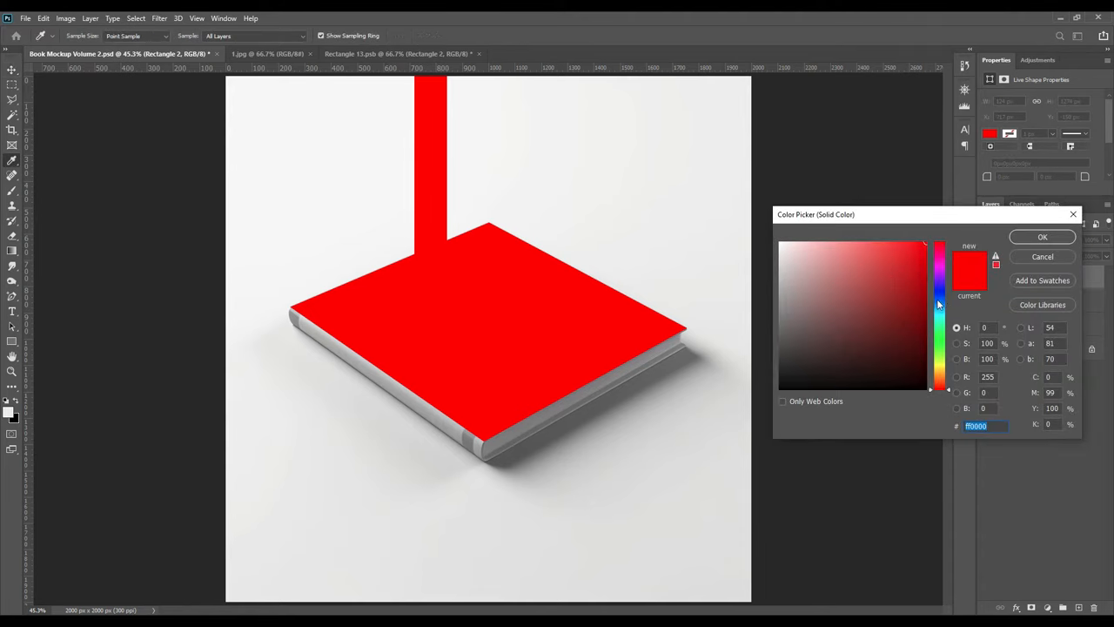
{"action": "left_click", "coordinate": [1041, 236]}
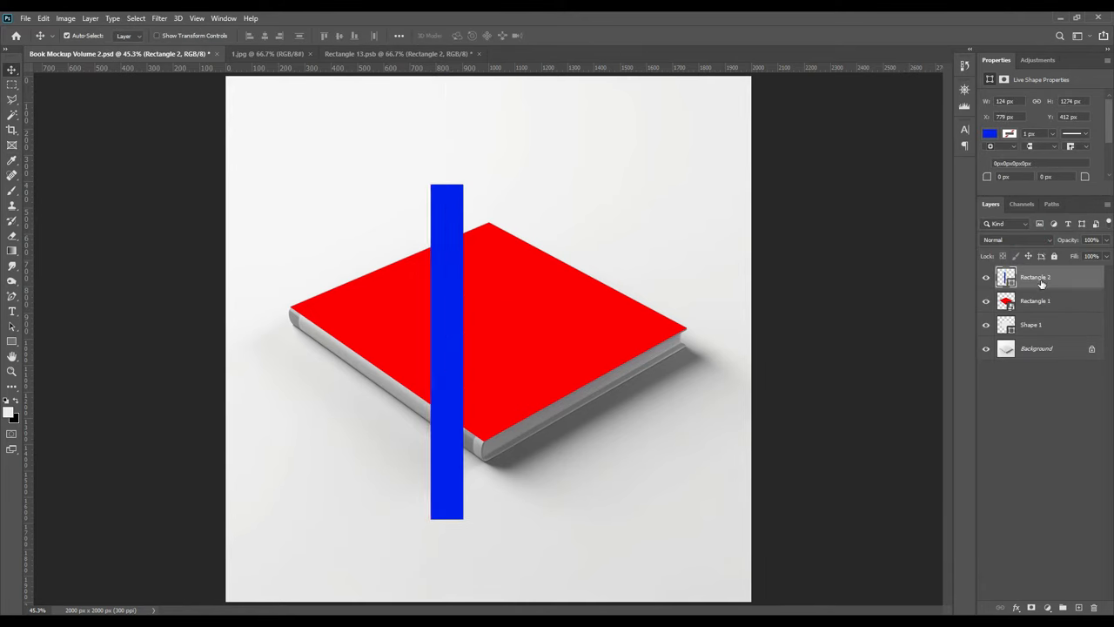
{"action": "right_click", "coordinate": [1036, 277]}
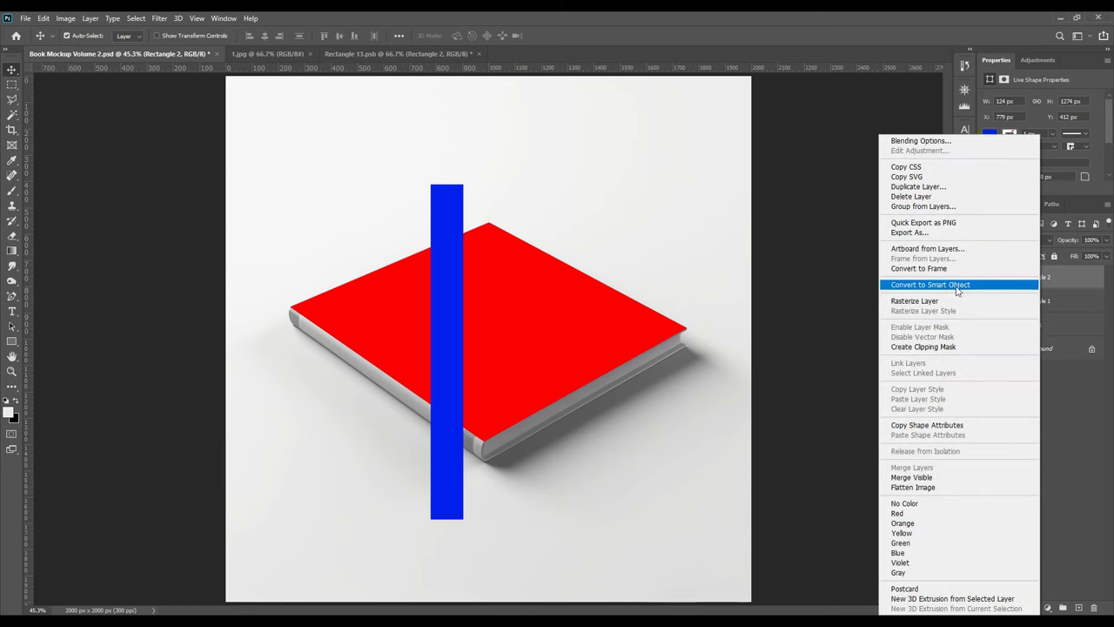
{"action": "left_click", "coordinate": [930, 284]}
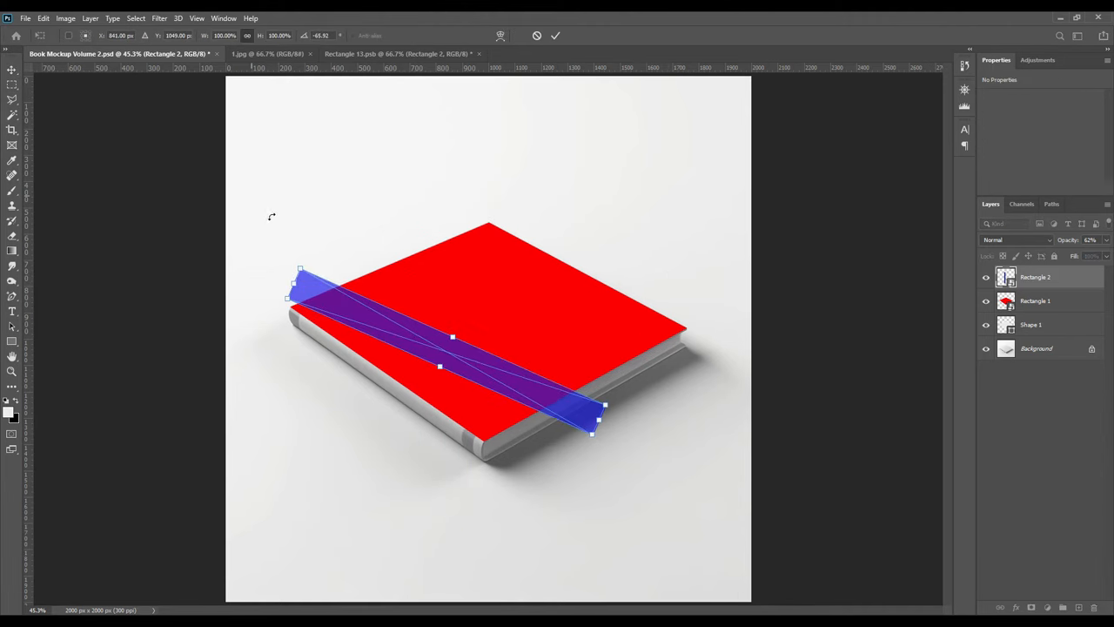
Step: Rotate and distort the blue bar onto the spine, then warp it to the spine's curve
{"action": "left_click_drag", "start_coordinate": [592, 433], "coordinate": [491, 367]}
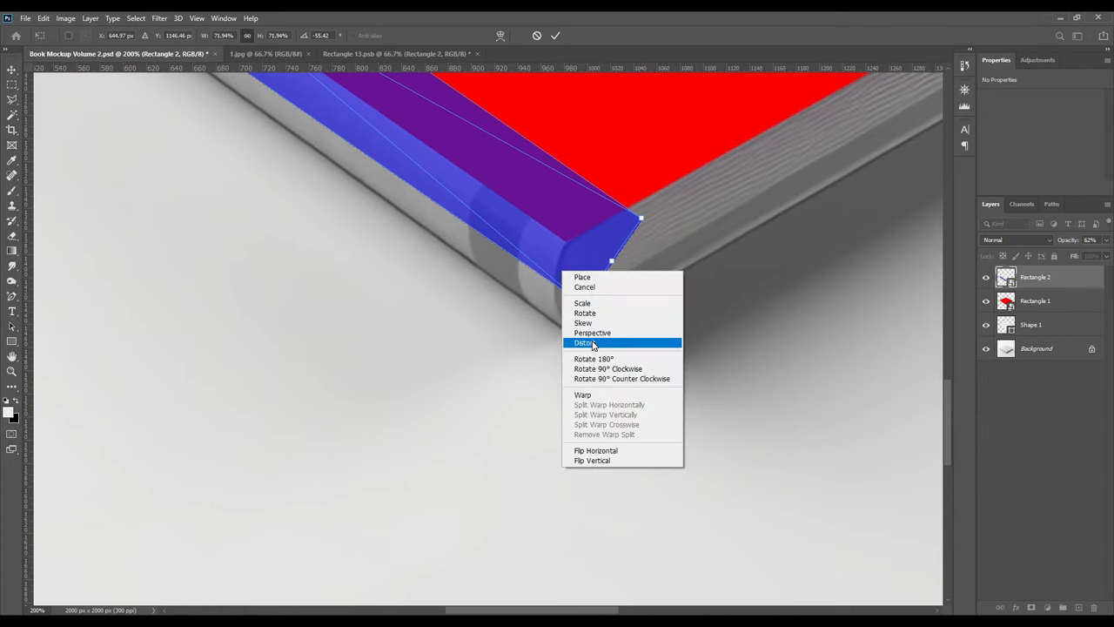
{"action": "left_click", "coordinate": [583, 342]}
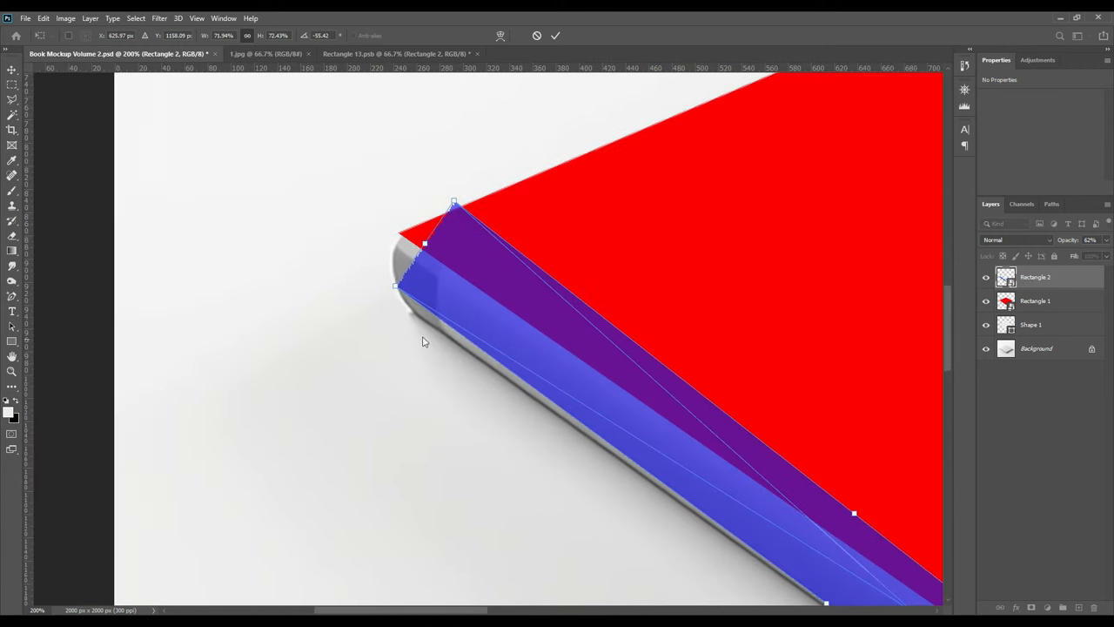
{"action": "left_click_drag", "start_coordinate": [424, 286], "coordinate": [411, 317]}
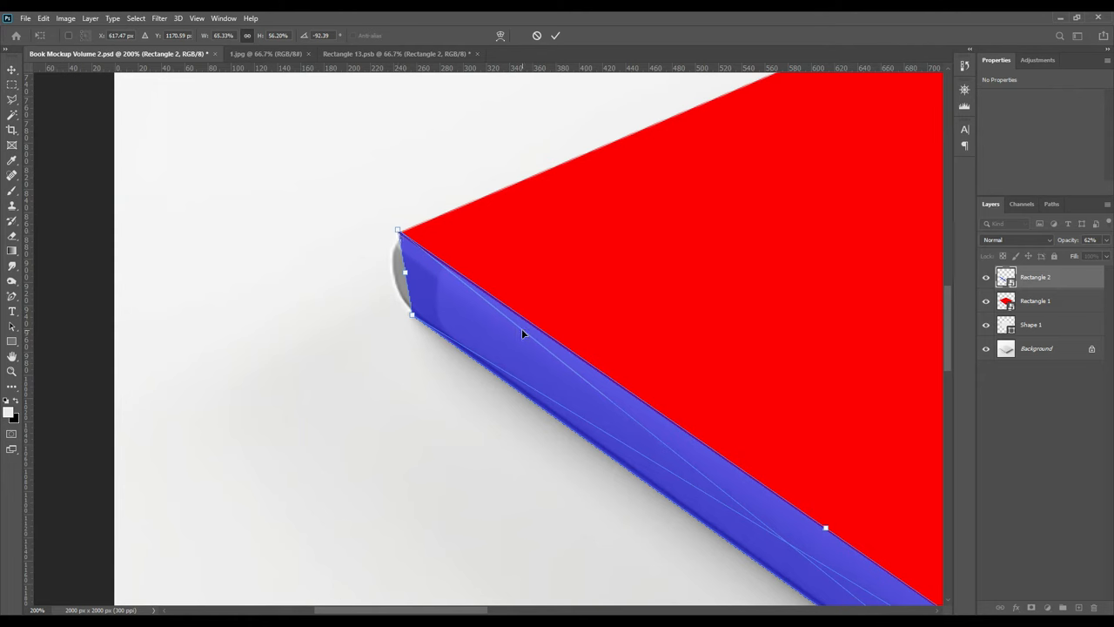
{"action": "right_click", "coordinate": [522, 334]}
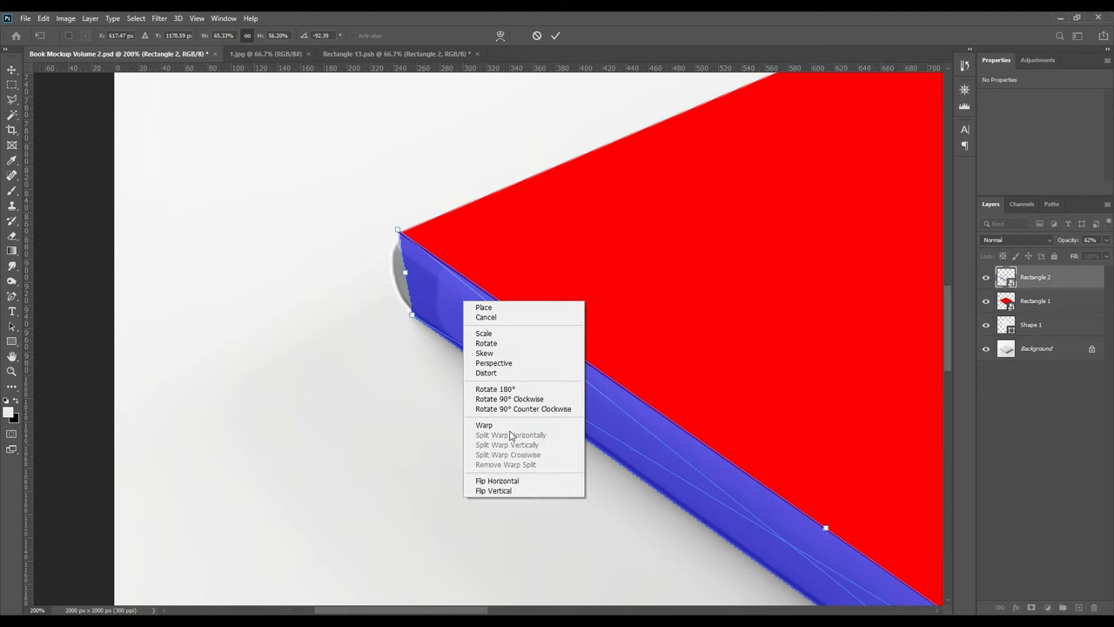
{"action": "left_click", "coordinate": [483, 425]}
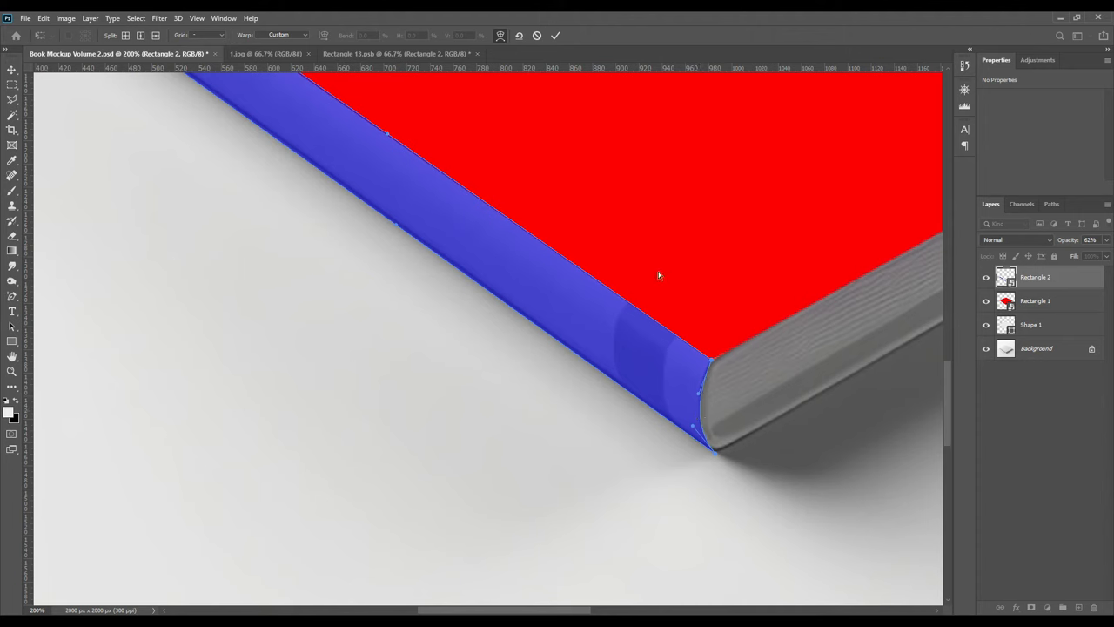
{"action": "mouse_move", "coordinate": [599, 99]}
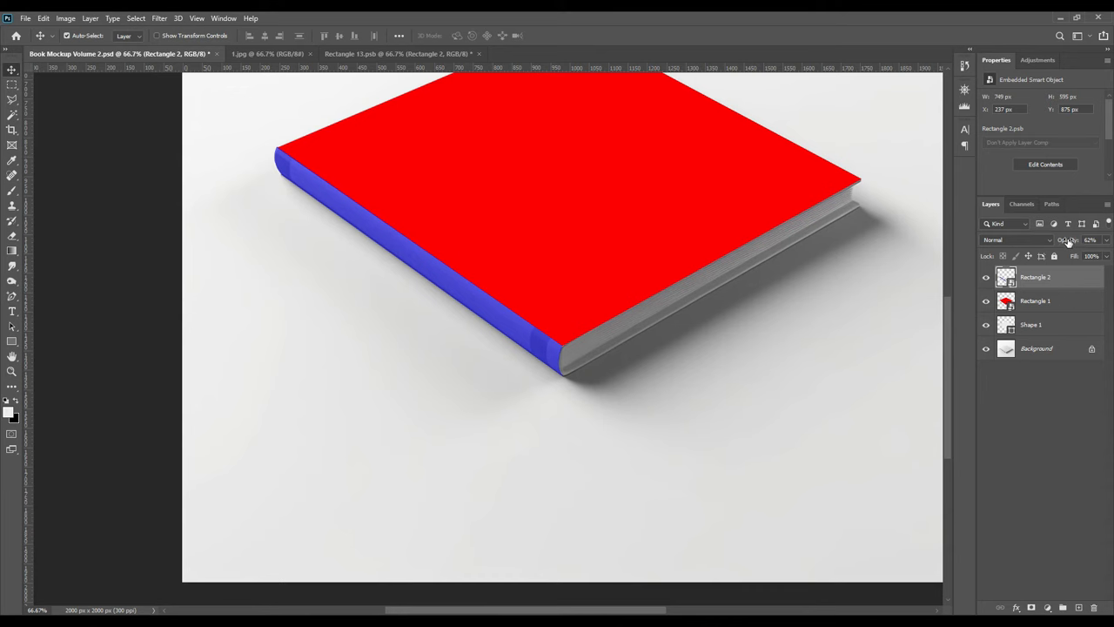
Step: Load the Shape 1 outline as a selection and mask Rectangle 1 and Rectangle 2 to it
{"action": "left_click", "coordinate": [1065, 240]}
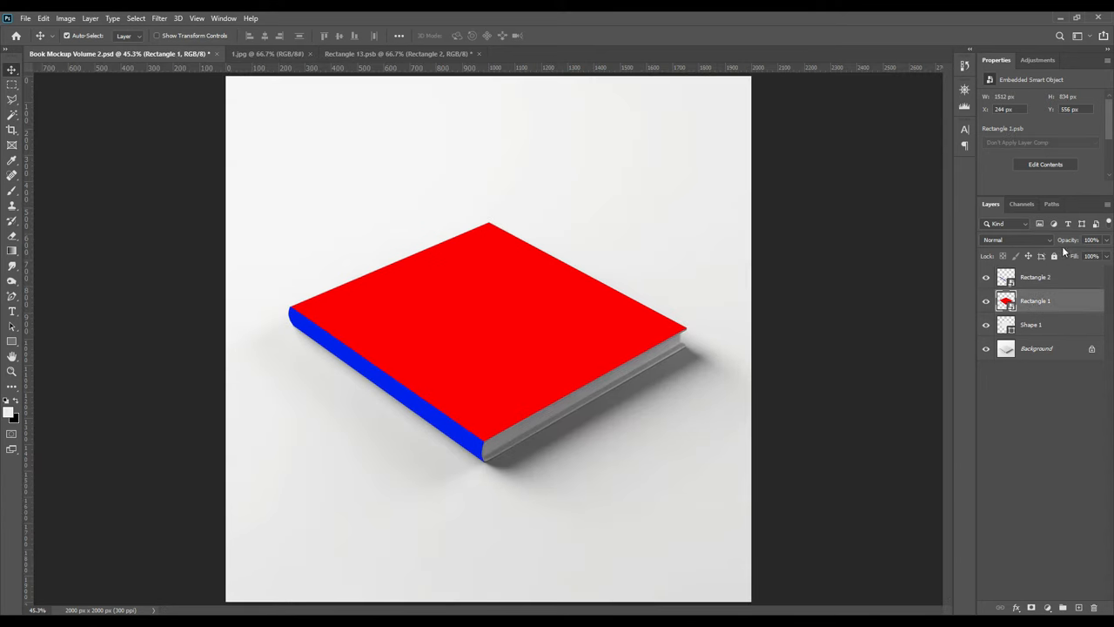
{"action": "left_click", "coordinate": [1034, 277]}
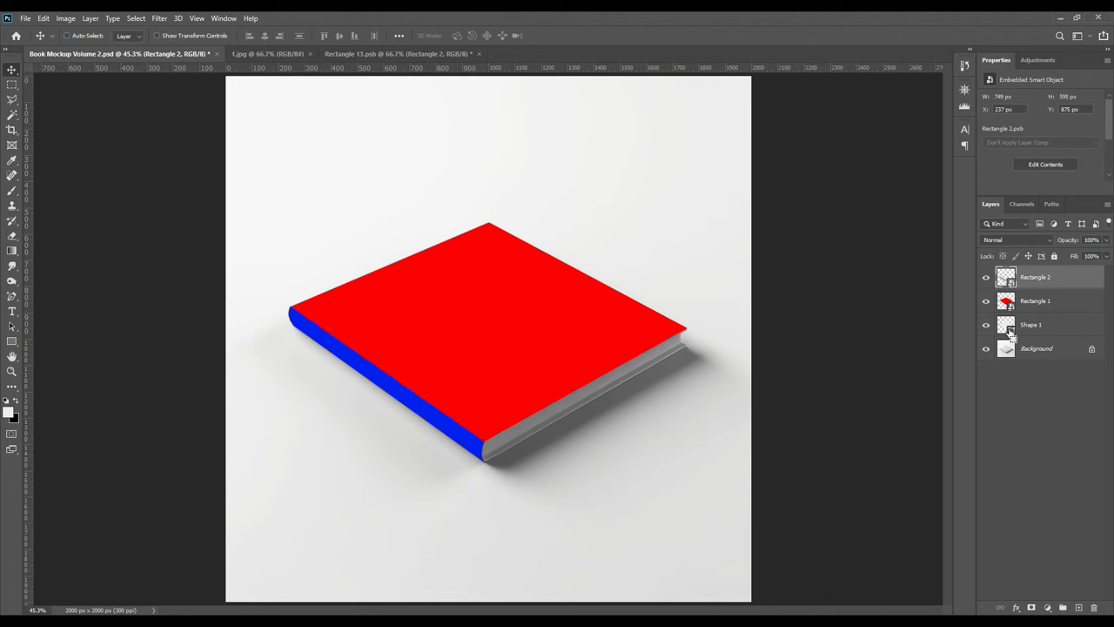
{"action": "left_click", "coordinate": [1006, 300]}
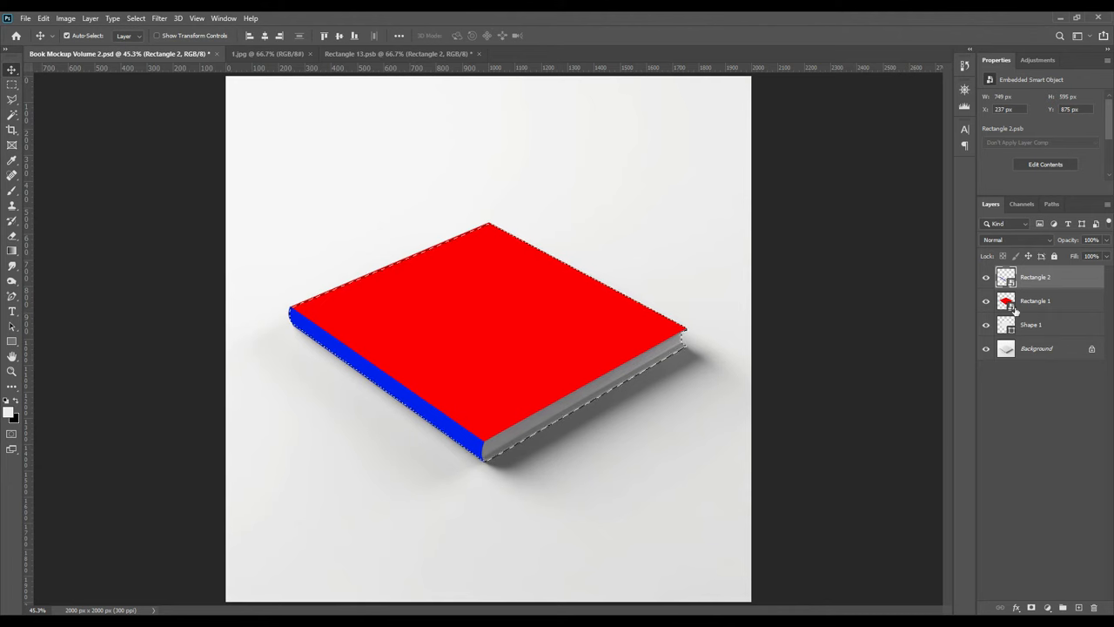
{"action": "left_click", "coordinate": [1034, 299]}
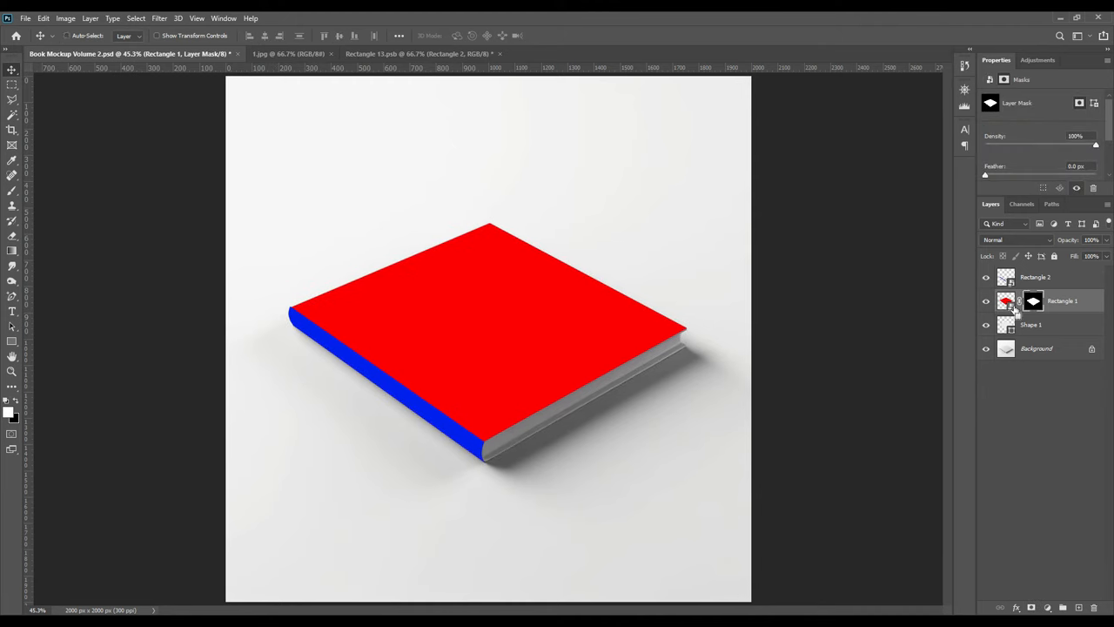
{"action": "left_click", "coordinate": [1006, 300]}
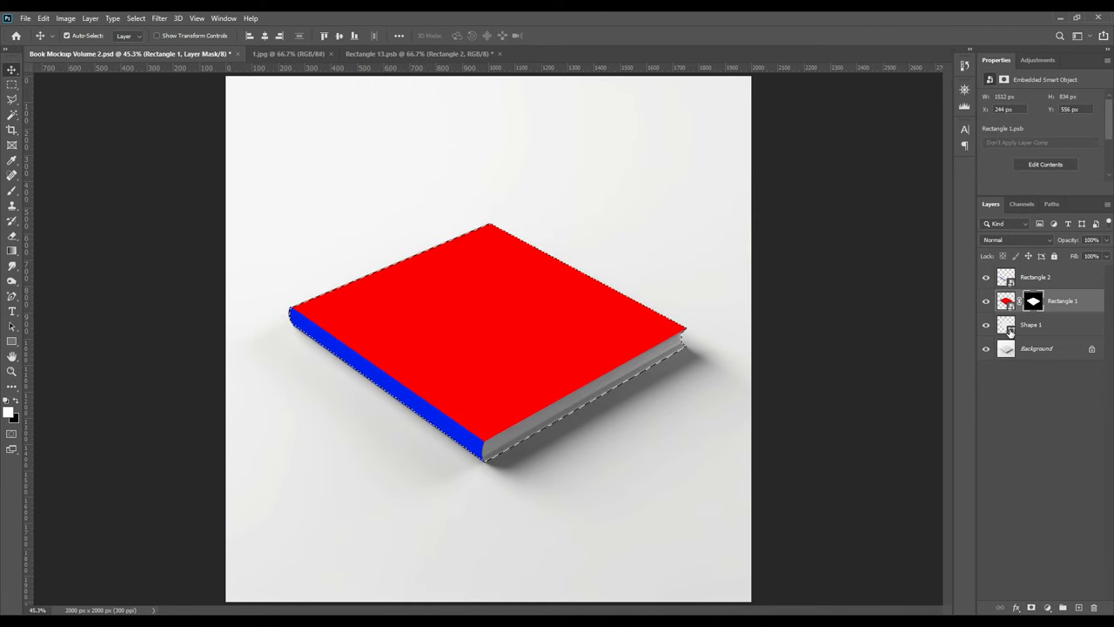
{"action": "left_click", "coordinate": [1036, 277]}
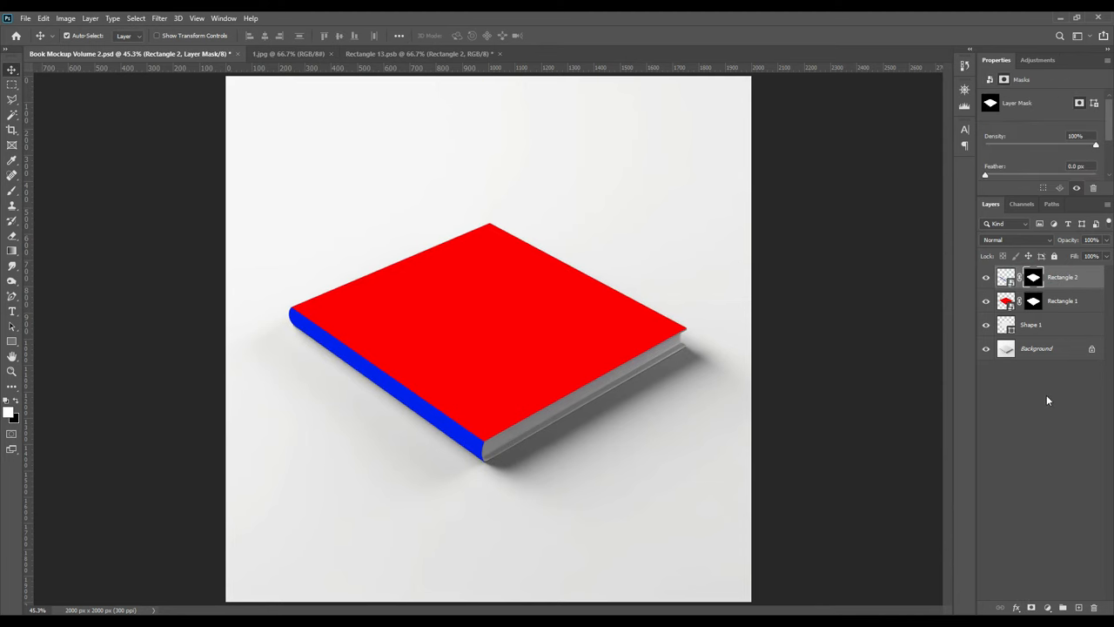
Step: Rename the book shape layer to Object ID and hide it
{"action": "left_click", "coordinate": [1031, 324]}
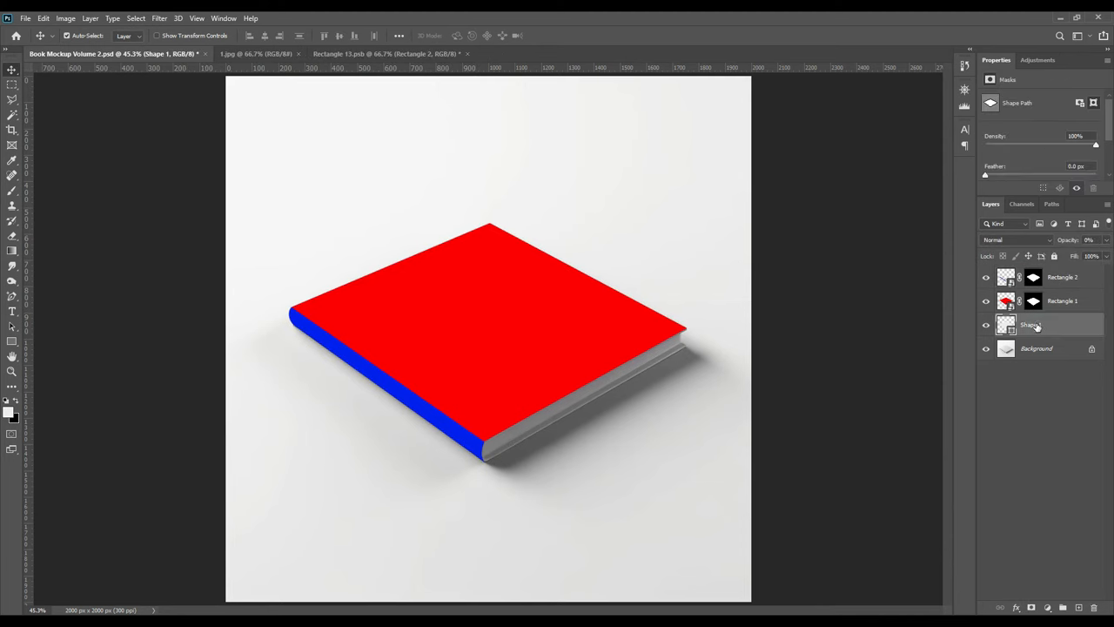
{"action": "double_click", "coordinate": [1035, 325]}
{"action": "type", "text": "Object ID"}
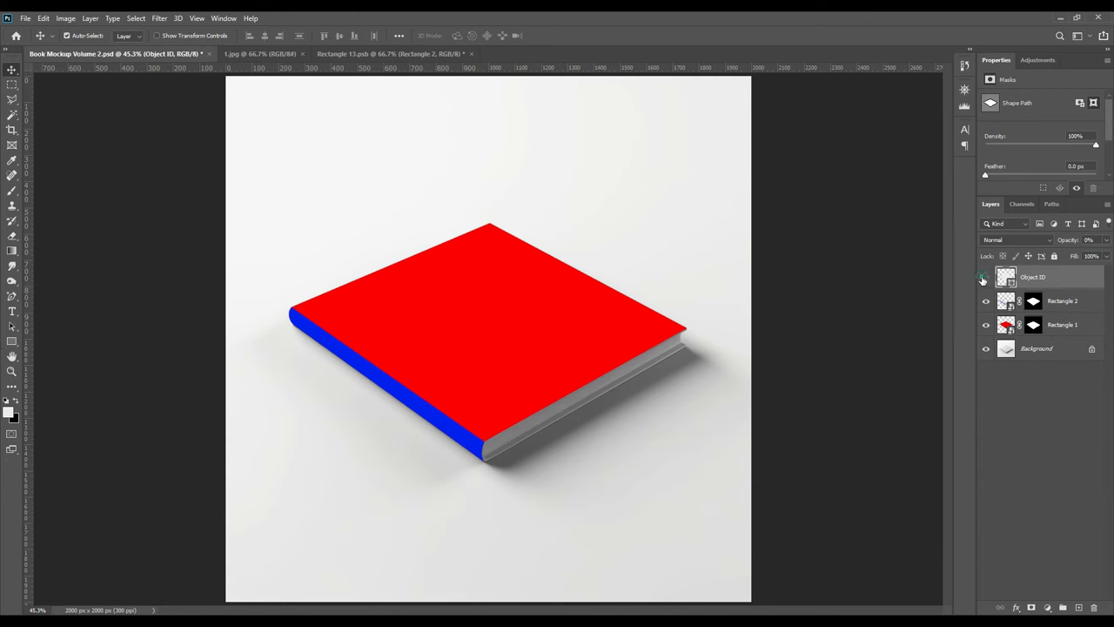
{"action": "left_click", "coordinate": [986, 277]}
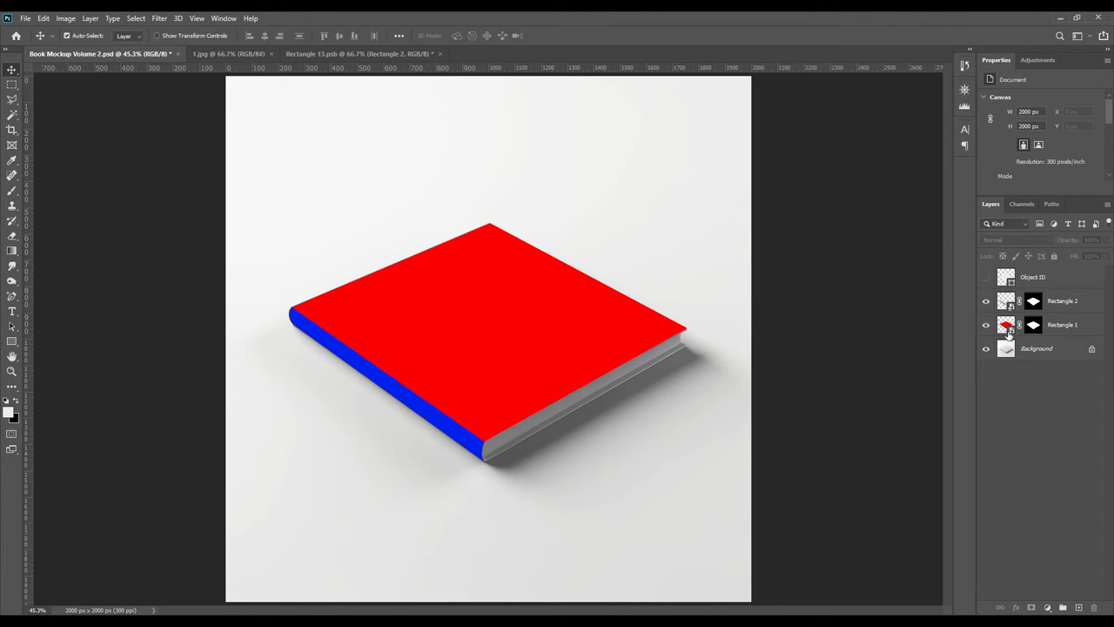
{"action": "mouse_move", "coordinate": [1006, 327]}
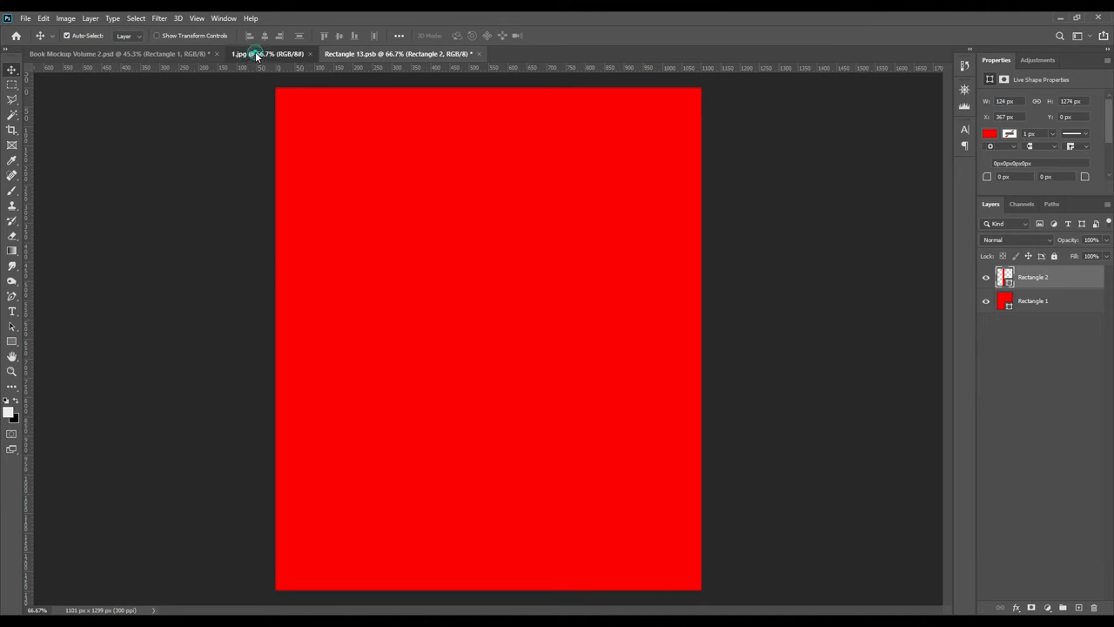
Step: Bring the elephant picture from 1.jpg into the cover document and scale it to fill the page
{"action": "left_click", "coordinate": [270, 52]}
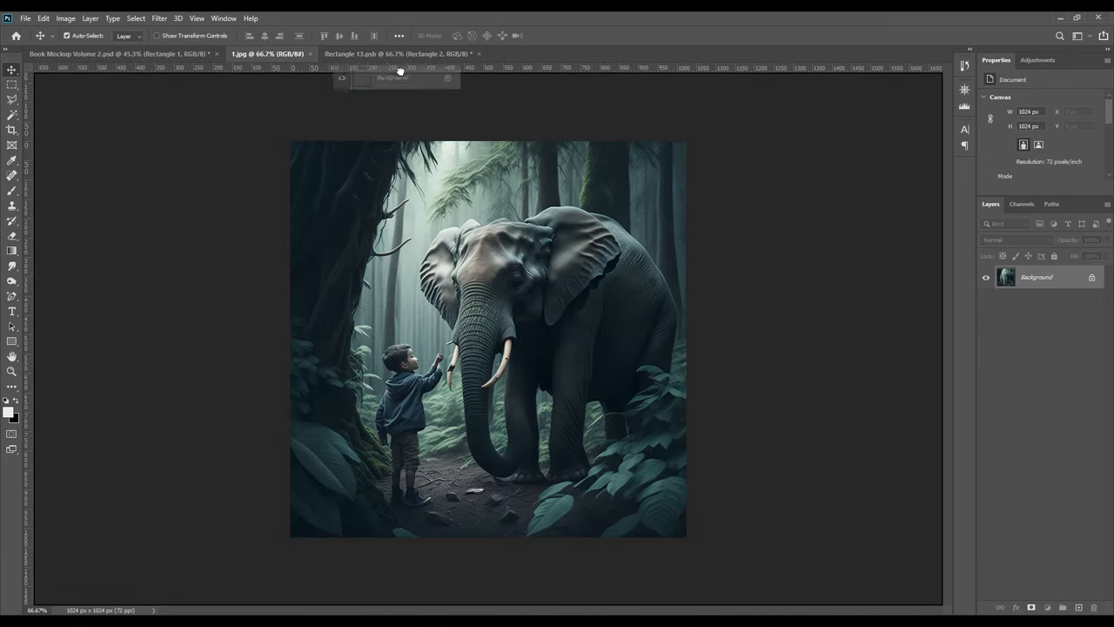
{"action": "left_click", "coordinate": [393, 52]}
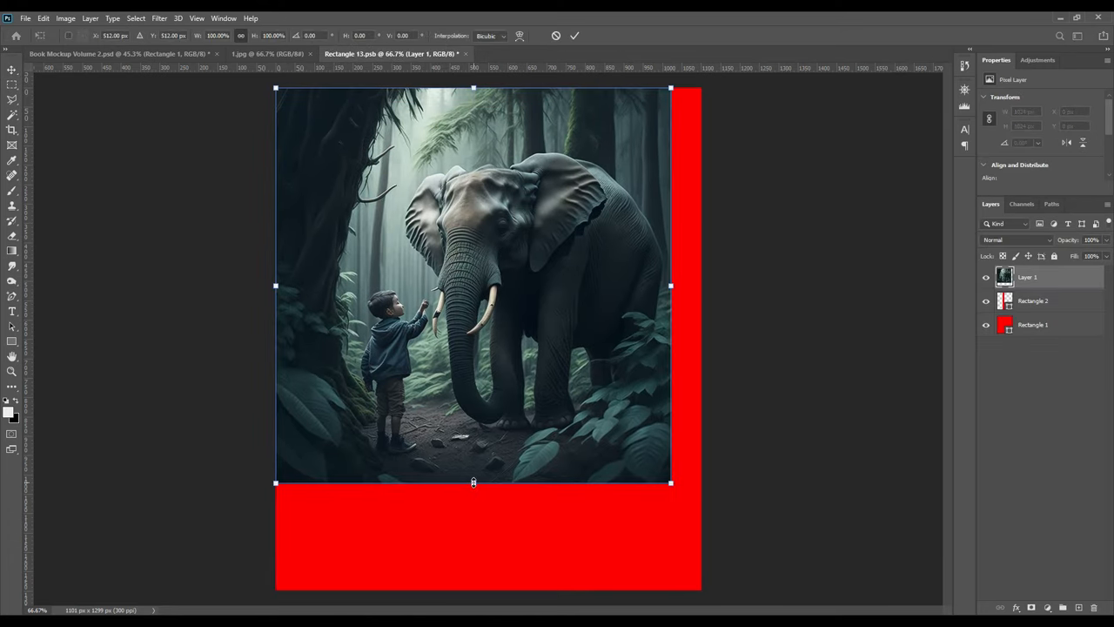
{"action": "left_click_drag", "start_coordinate": [474, 480], "coordinate": [490, 589]}
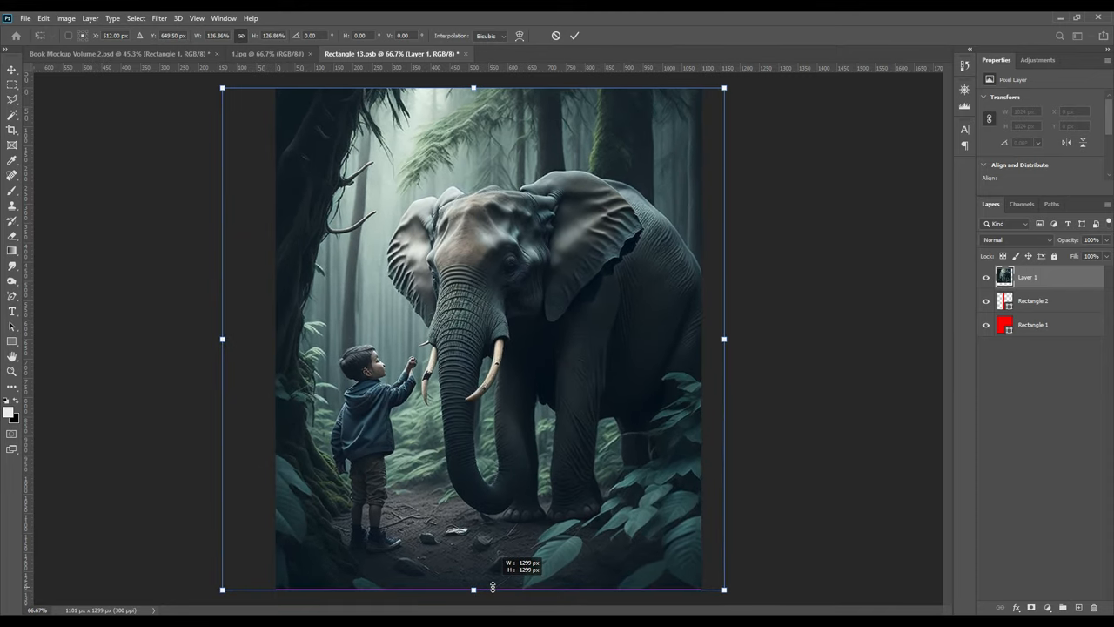
{"action": "left_click", "coordinate": [575, 34]}
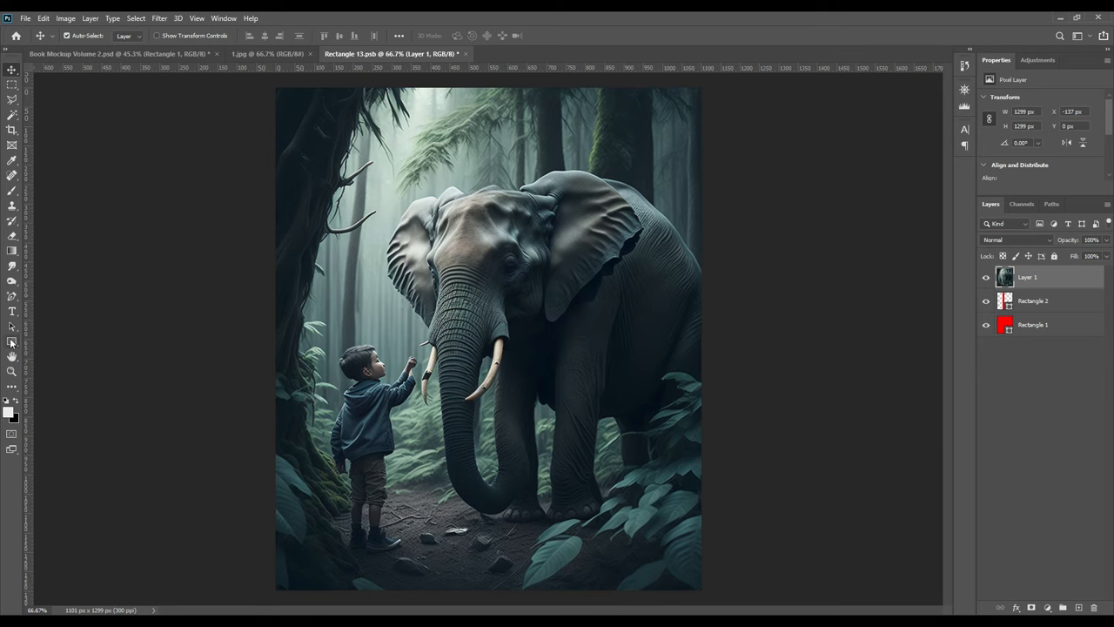
{"action": "left_click", "coordinate": [12, 310]}
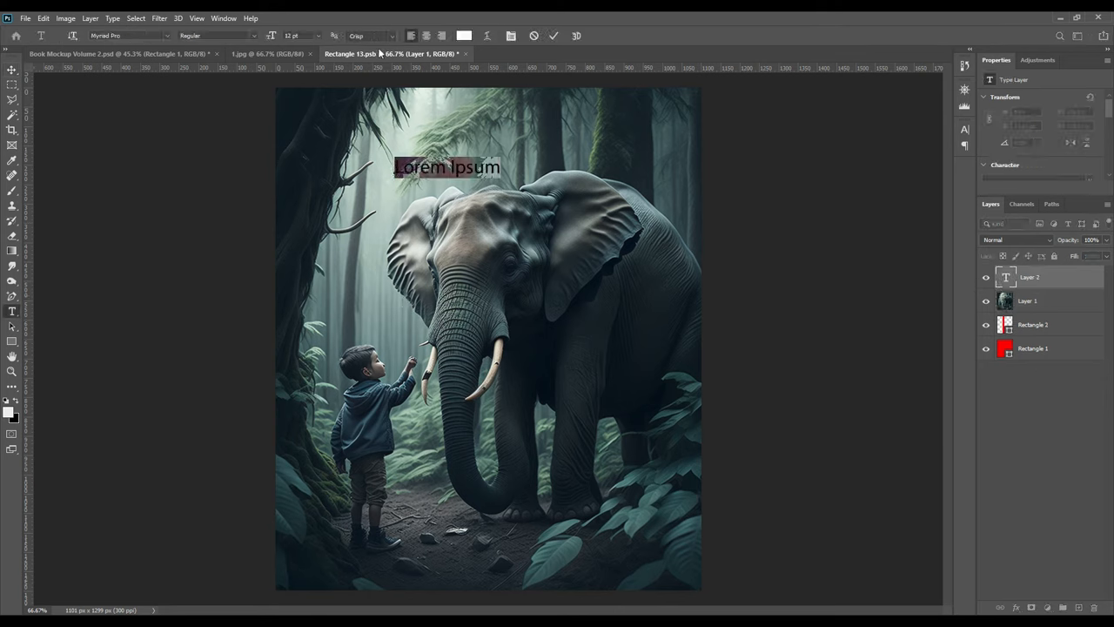
Step: Set the font to Impact and add white BOOK MOCKUP title text on the cover
{"action": "left_click", "coordinate": [255, 35]}
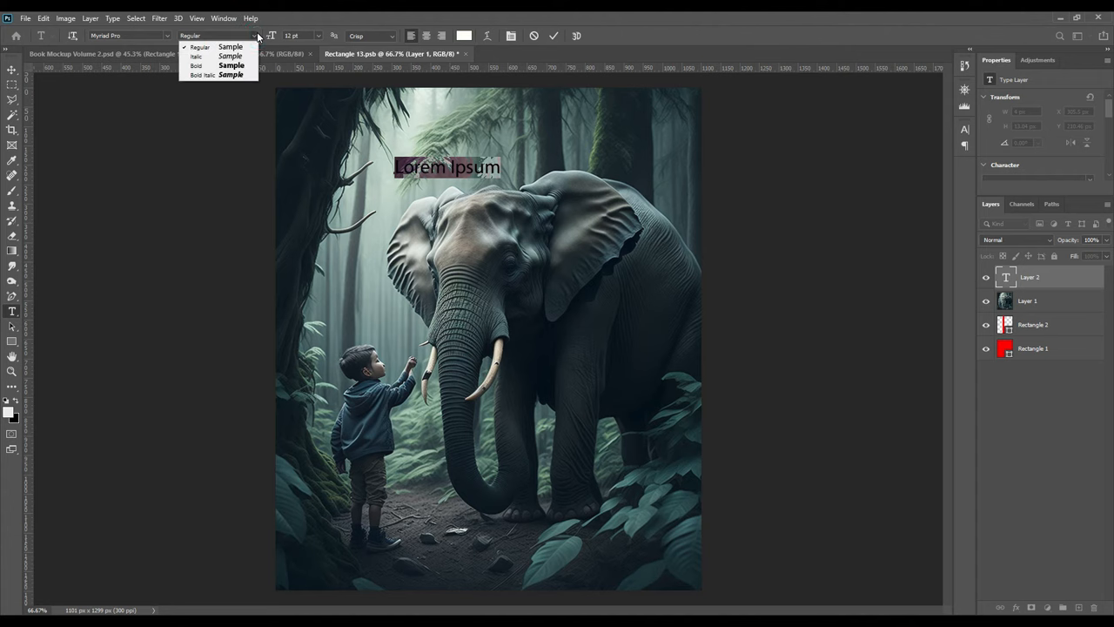
{"action": "left_click", "coordinate": [129, 35]}
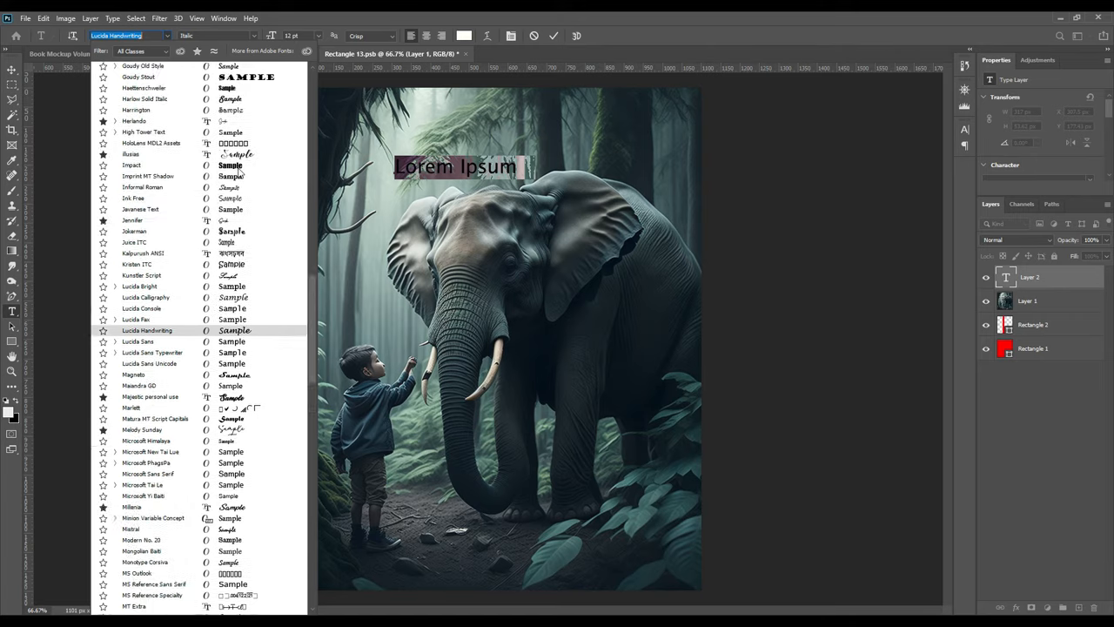
{"action": "left_click", "coordinate": [132, 240]}
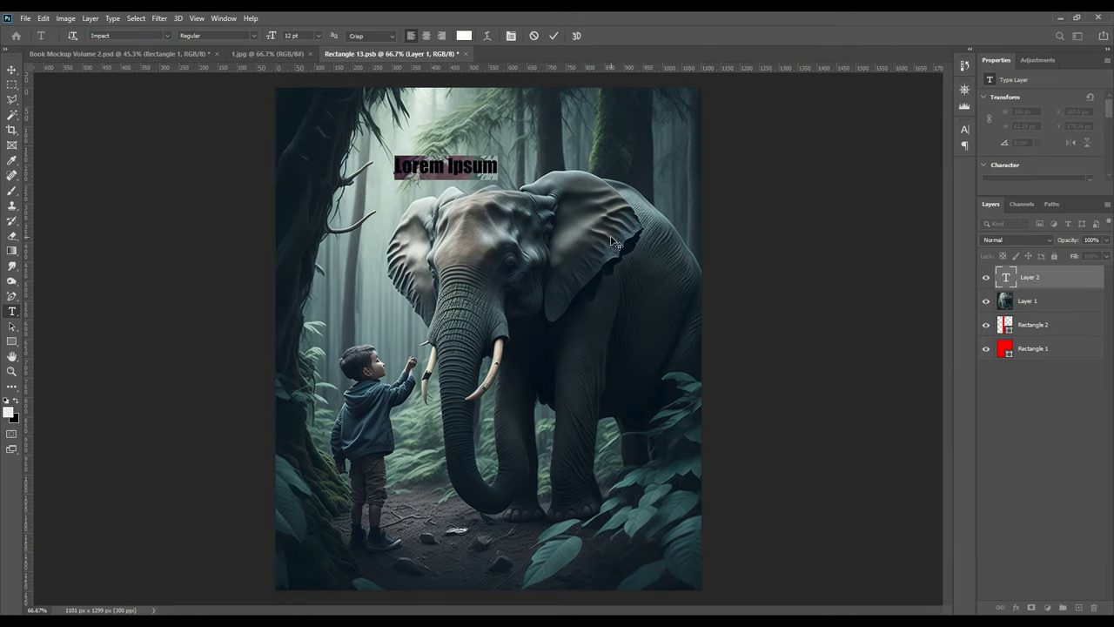
{"action": "type", "text": "BOOK"}
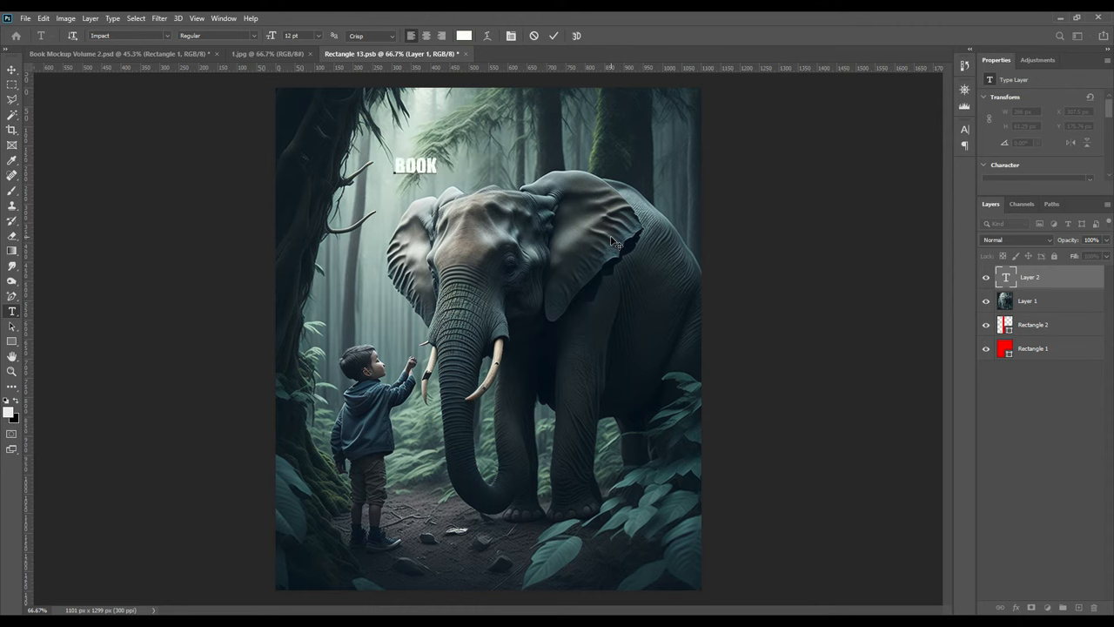
{"action": "type", "text": "MOCKUP"}
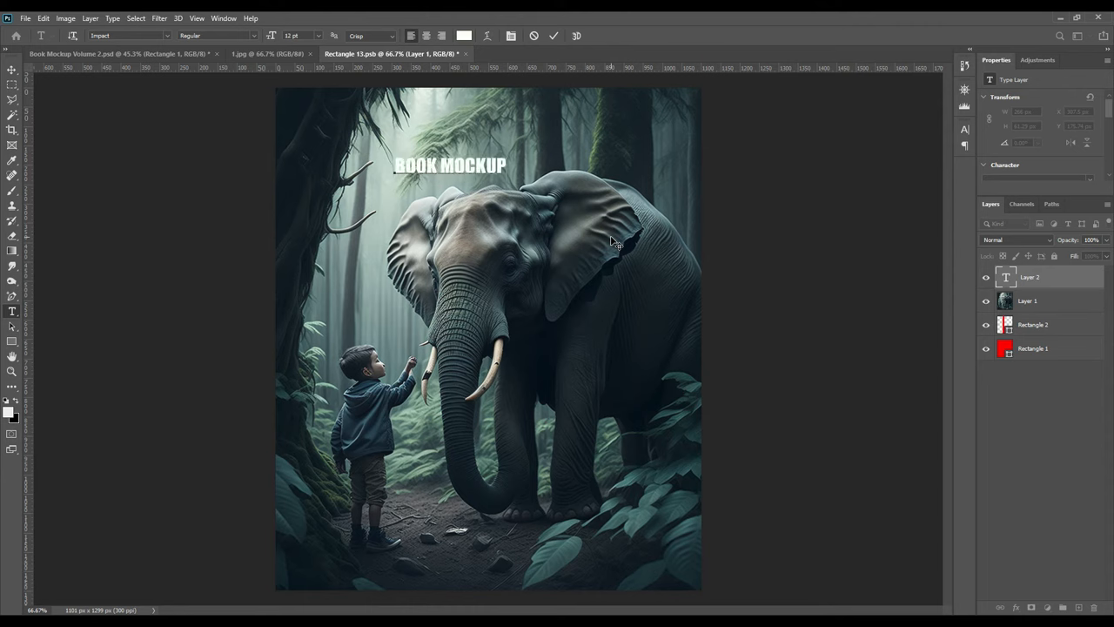
{"action": "left_click", "coordinate": [553, 35]}
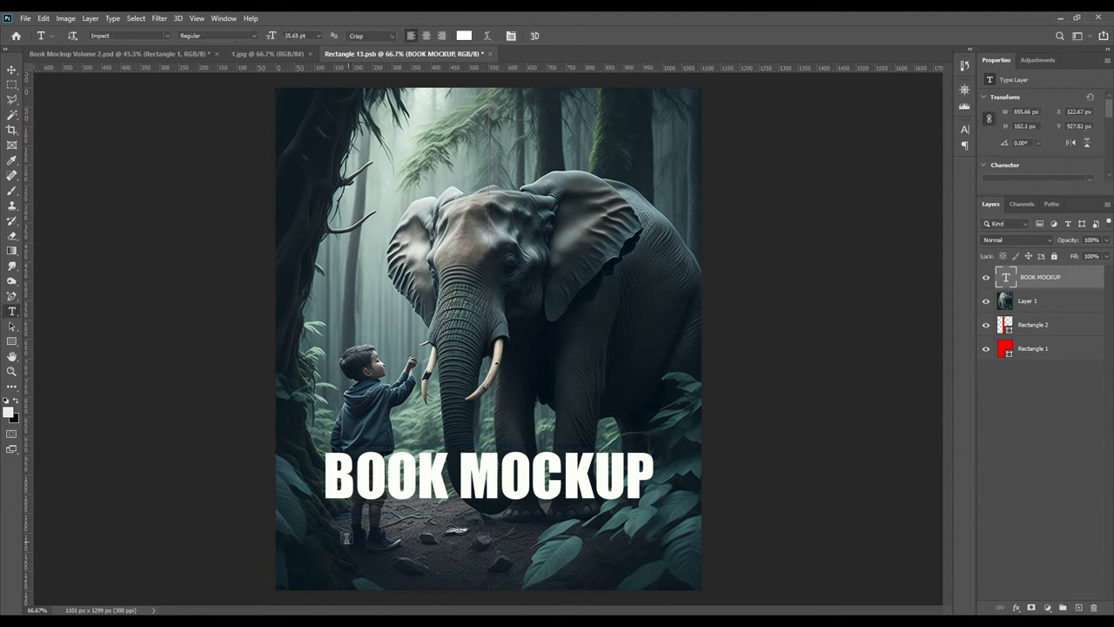
Step: Add a small serif lorem ipsum paragraph beneath the BOOK MOCKUP title and commit it
{"action": "left_click_drag", "start_coordinate": [328, 519], "coordinate": [571, 566]}
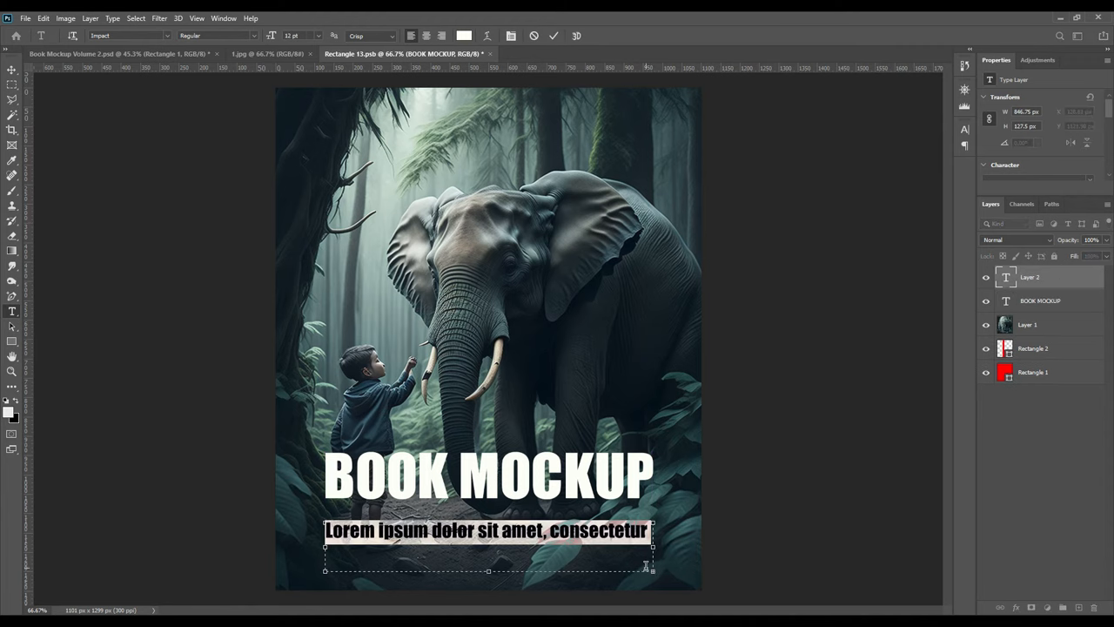
{"action": "left_click", "coordinate": [965, 129]}
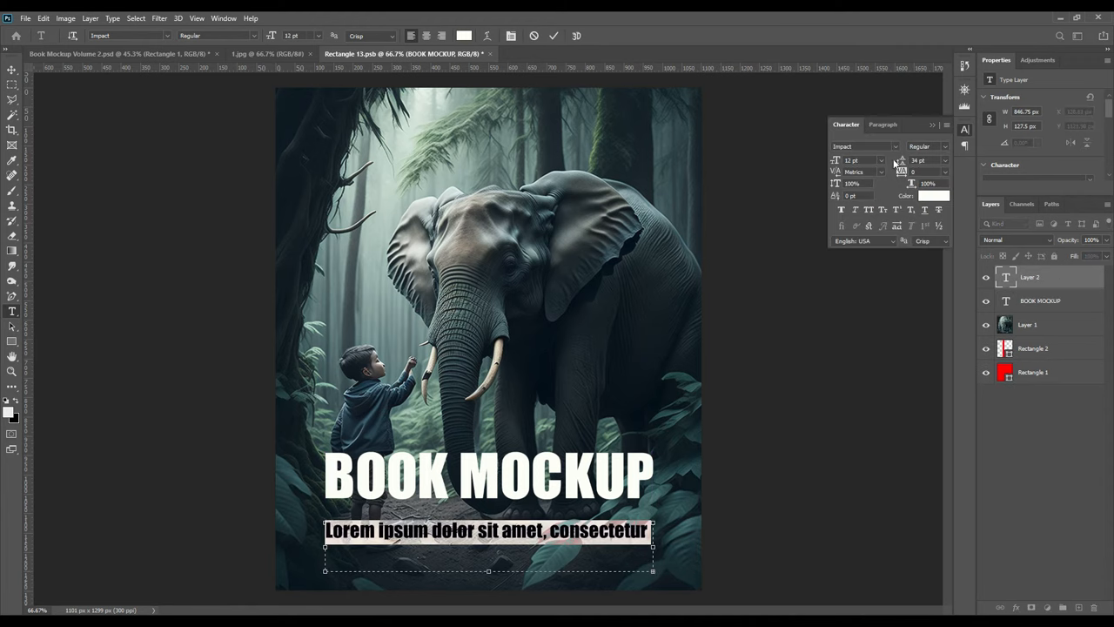
{"action": "left_click", "coordinate": [873, 146]}
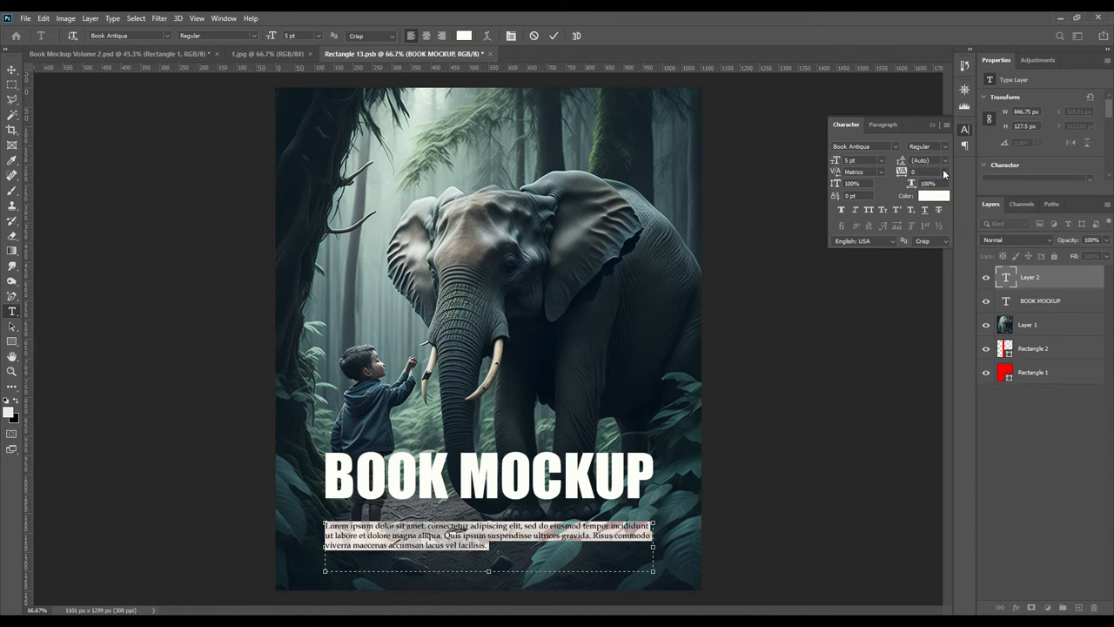
{"action": "mouse_move", "coordinate": [936, 139]}
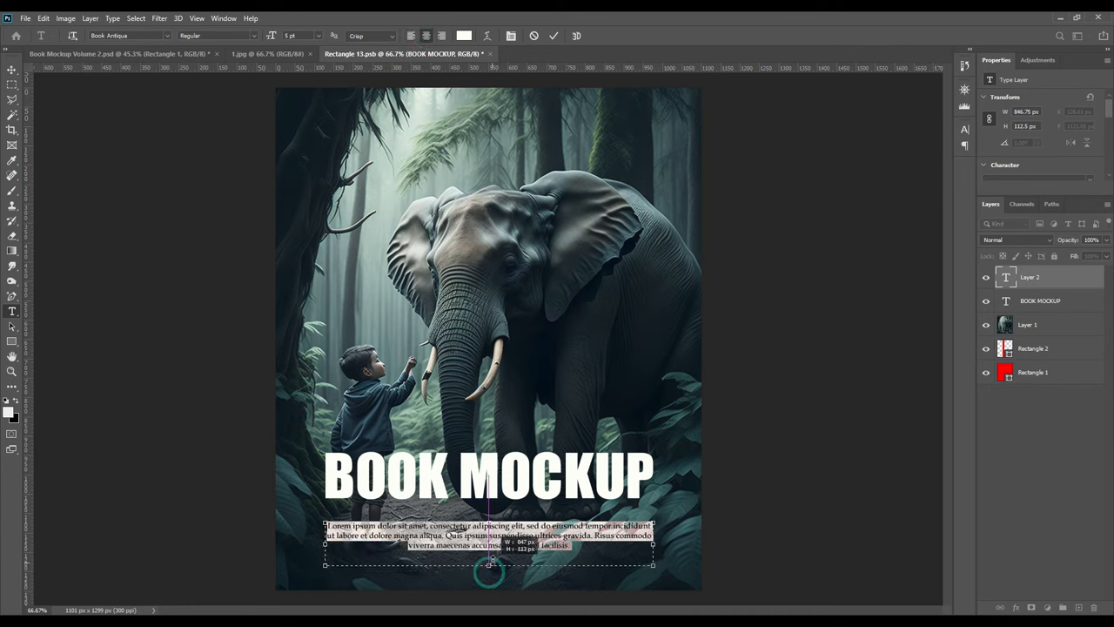
{"action": "left_click", "coordinate": [554, 35]}
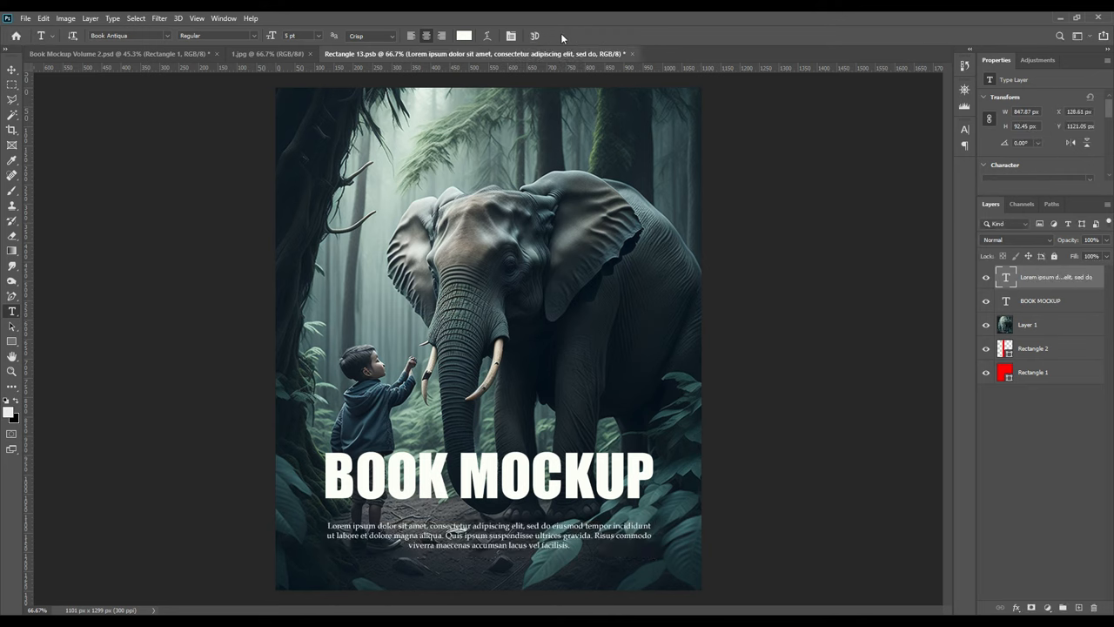
{"action": "left_click", "coordinate": [11, 60]}
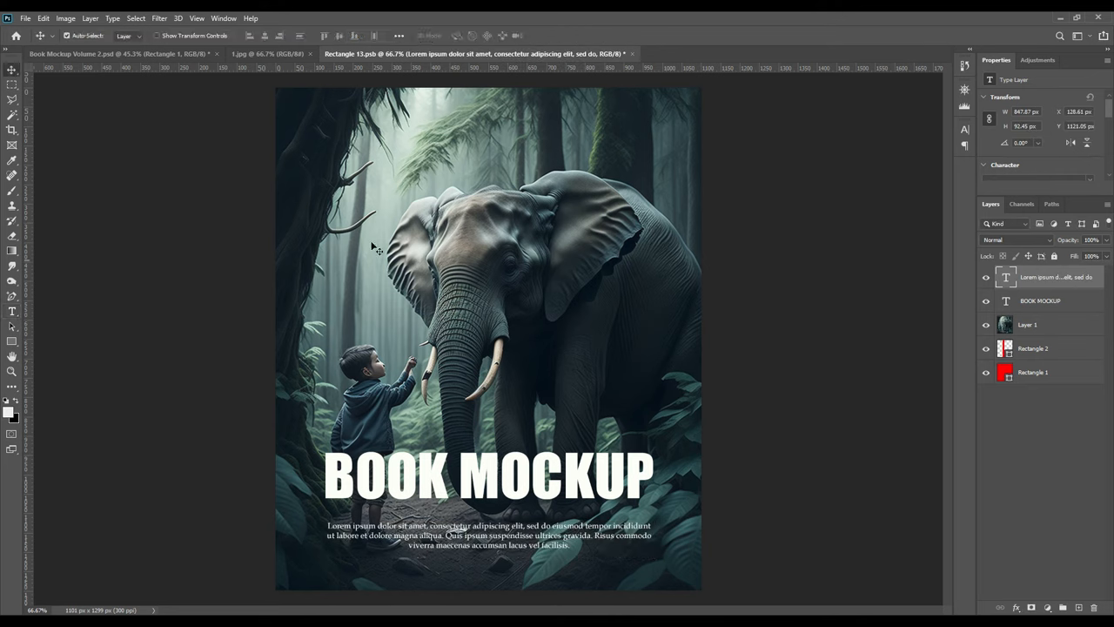
Step: Save the elephant cover design, then enter the Rectangle 2 spine smart object
{"action": "left_click", "coordinate": [42, 17]}
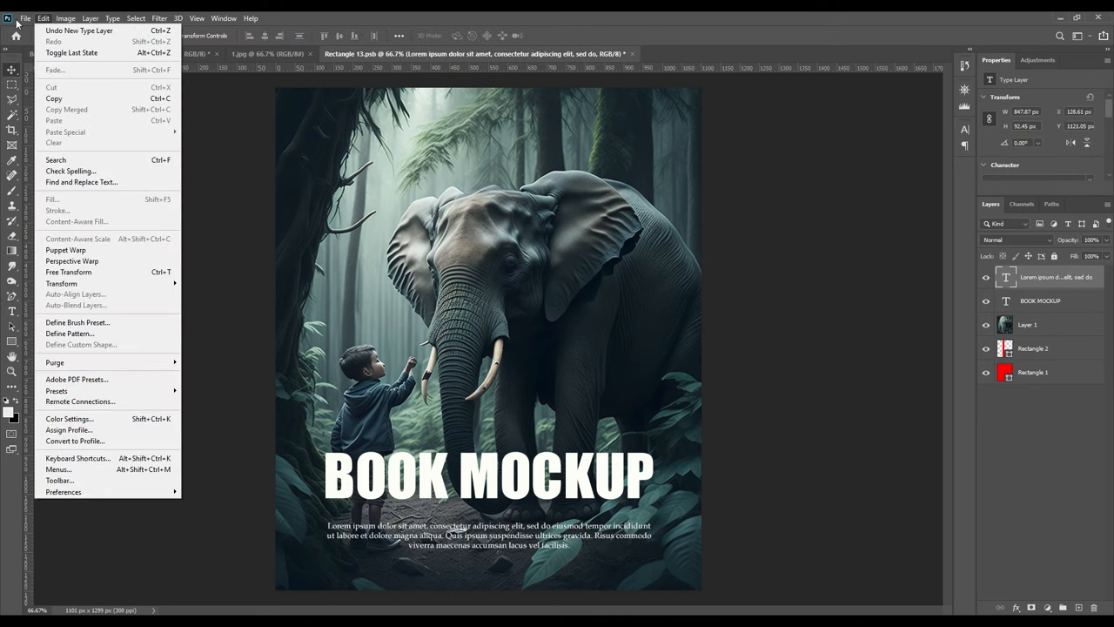
{"action": "left_click", "coordinate": [25, 18]}
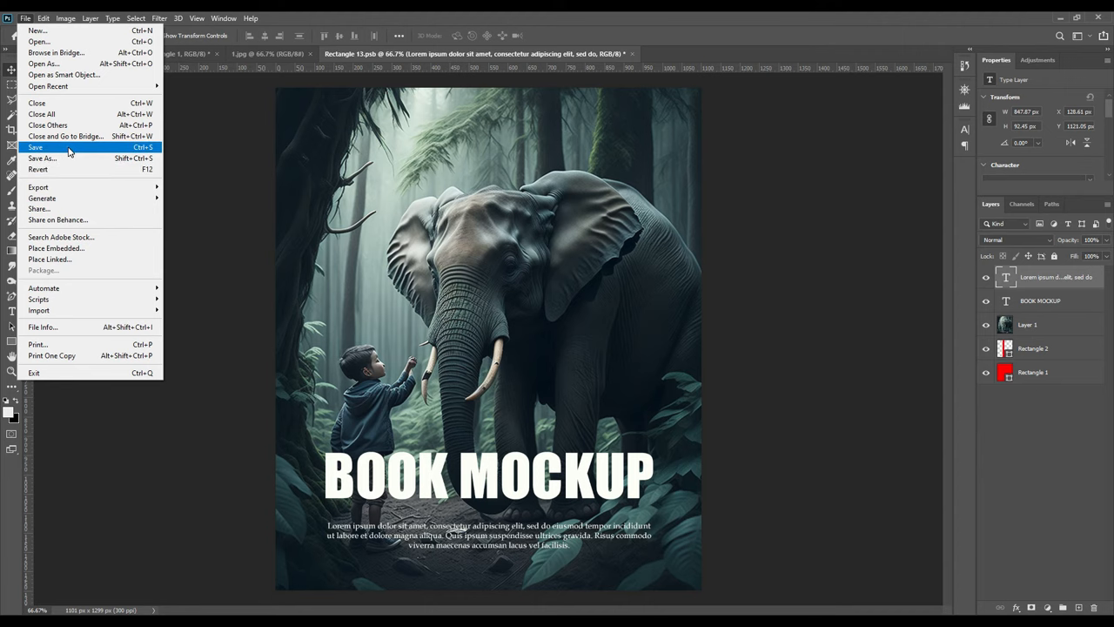
{"action": "left_click", "coordinate": [35, 146]}
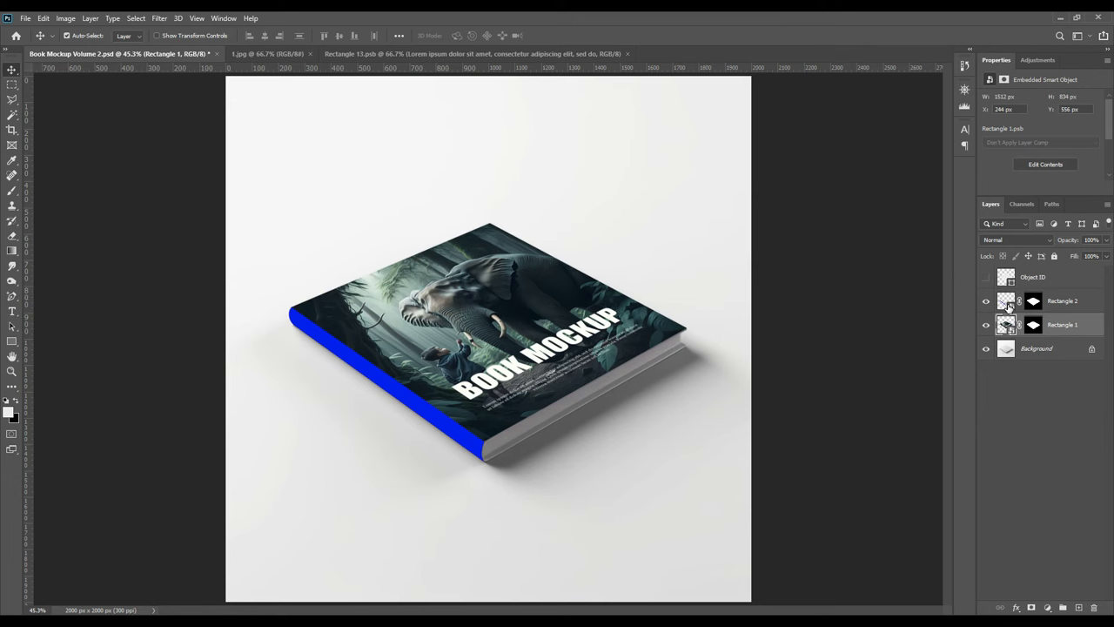
{"action": "double_click", "coordinate": [1007, 299]}
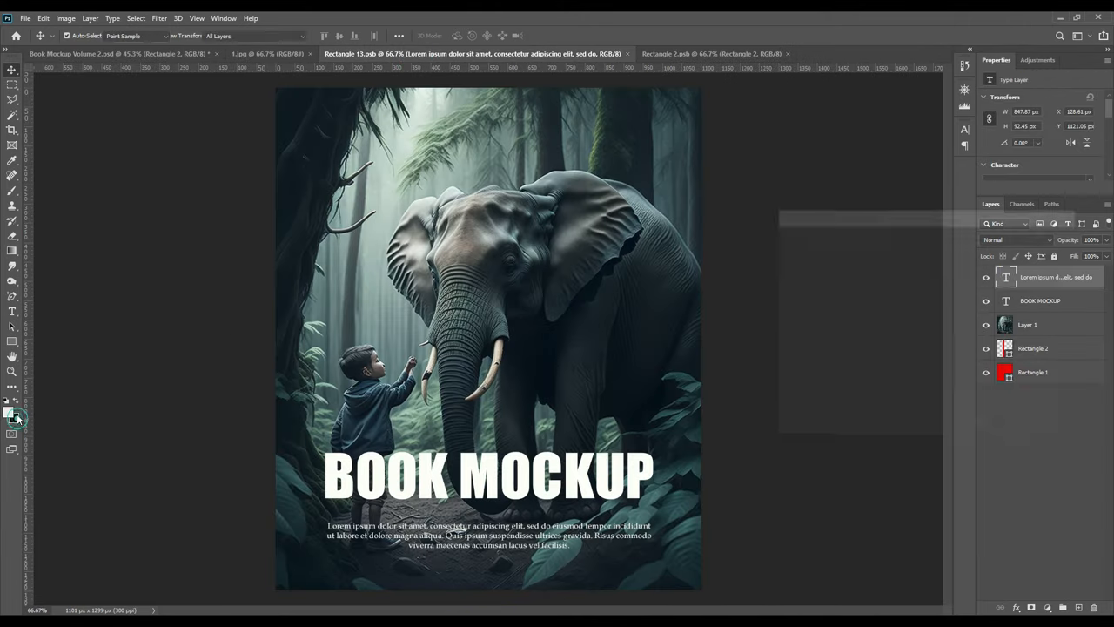
Step: Recolour the spine strip from bright blue to dark navy and place a text layer on it
{"action": "left_click", "coordinate": [10, 426]}
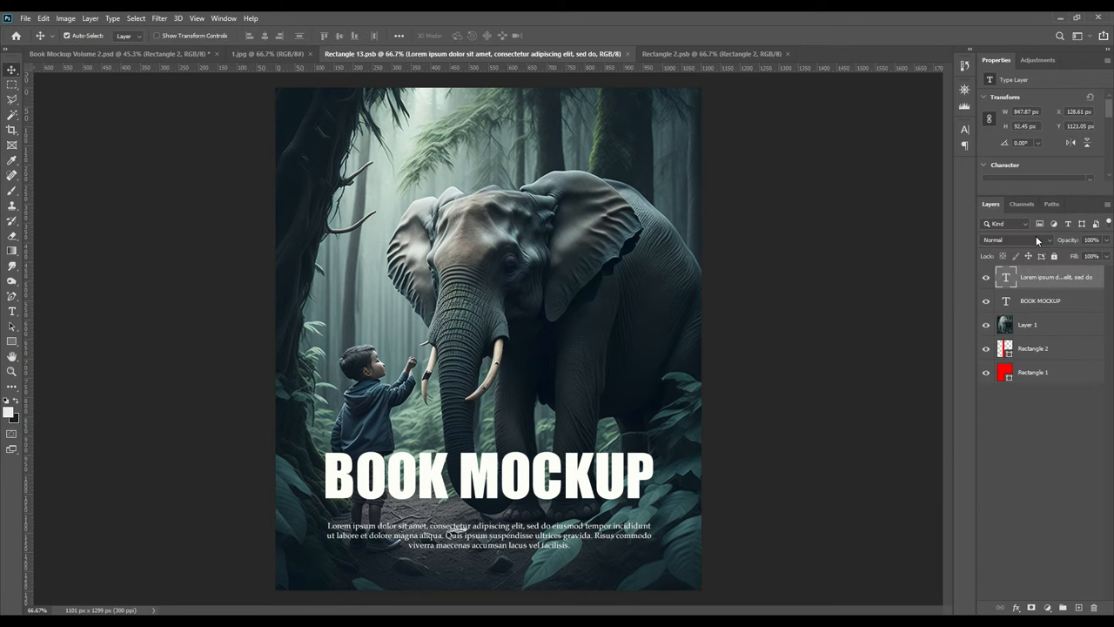
{"action": "left_click", "coordinate": [711, 52]}
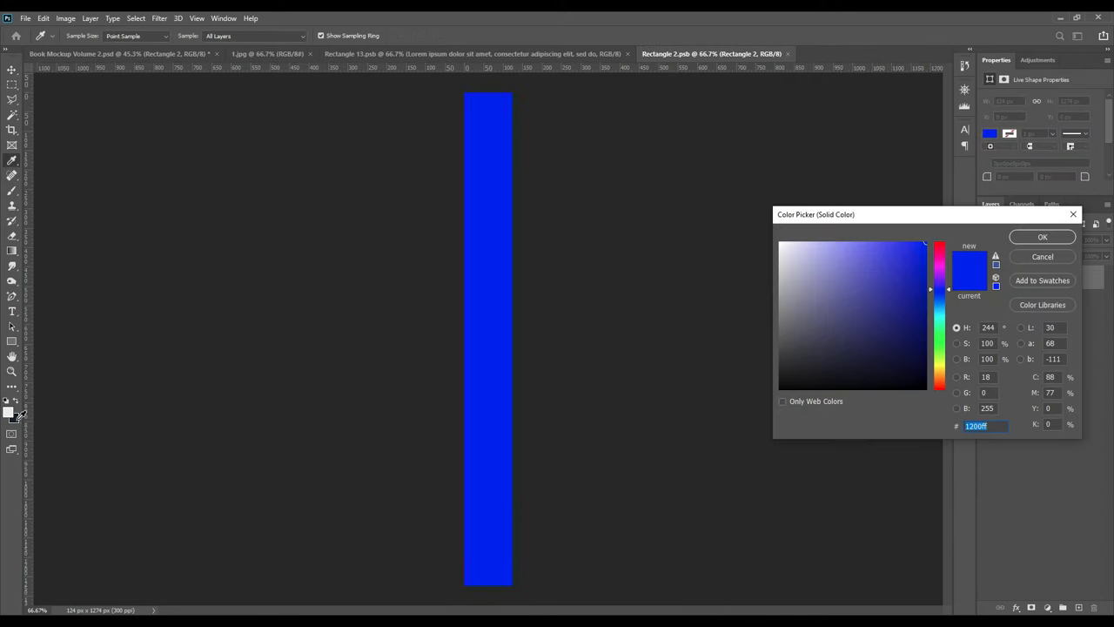
{"action": "left_click", "coordinate": [1041, 237]}
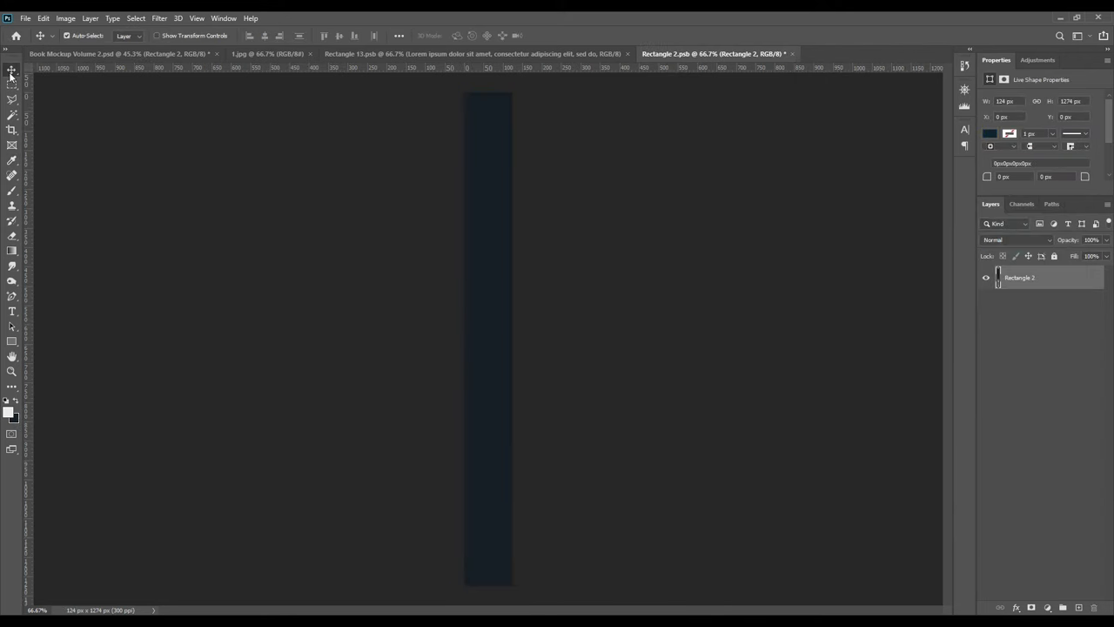
{"action": "left_click", "coordinate": [13, 310]}
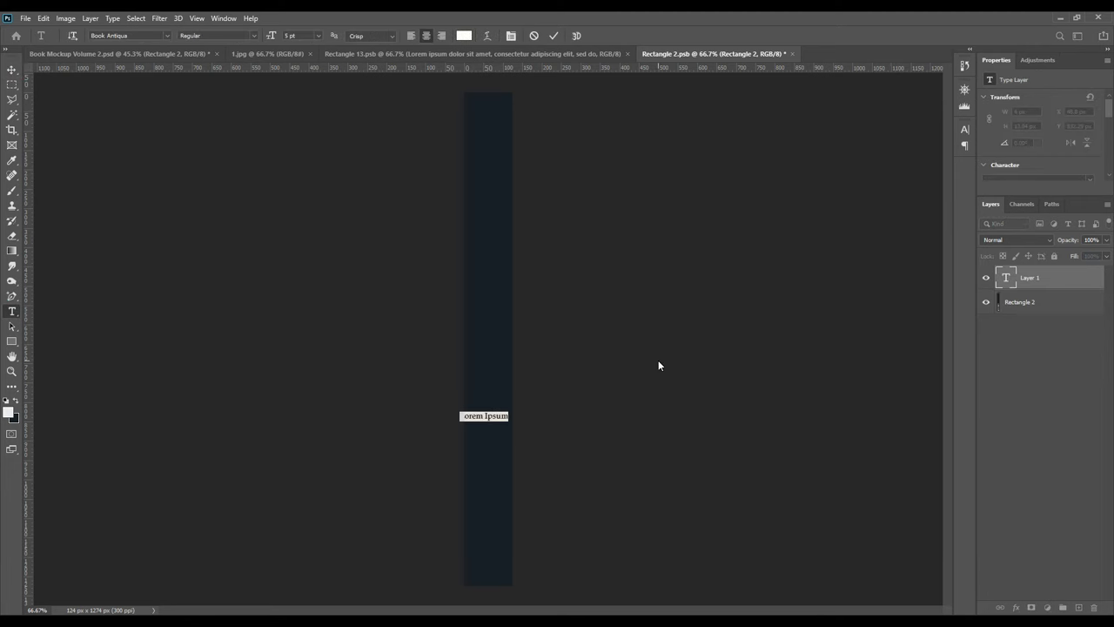
Step: Write BOOK MOCKUP, rotate it 90° clockwise, centre it on the canvas and widen its tracking
{"action": "type", "text": "BOO"}
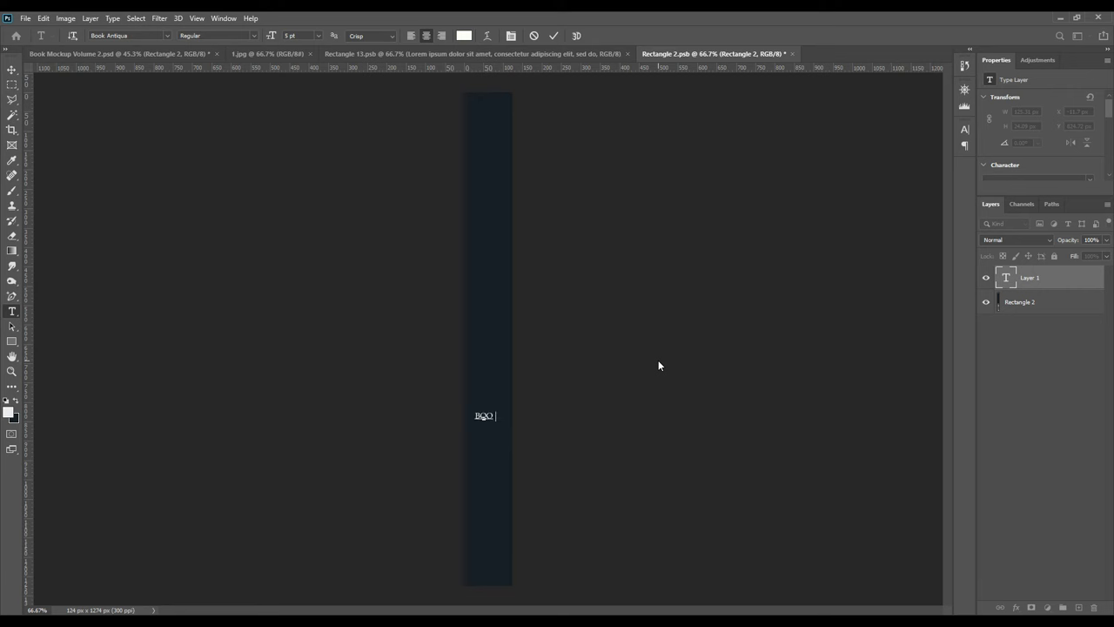
{"action": "type", "text": "OK MOCKUP"}
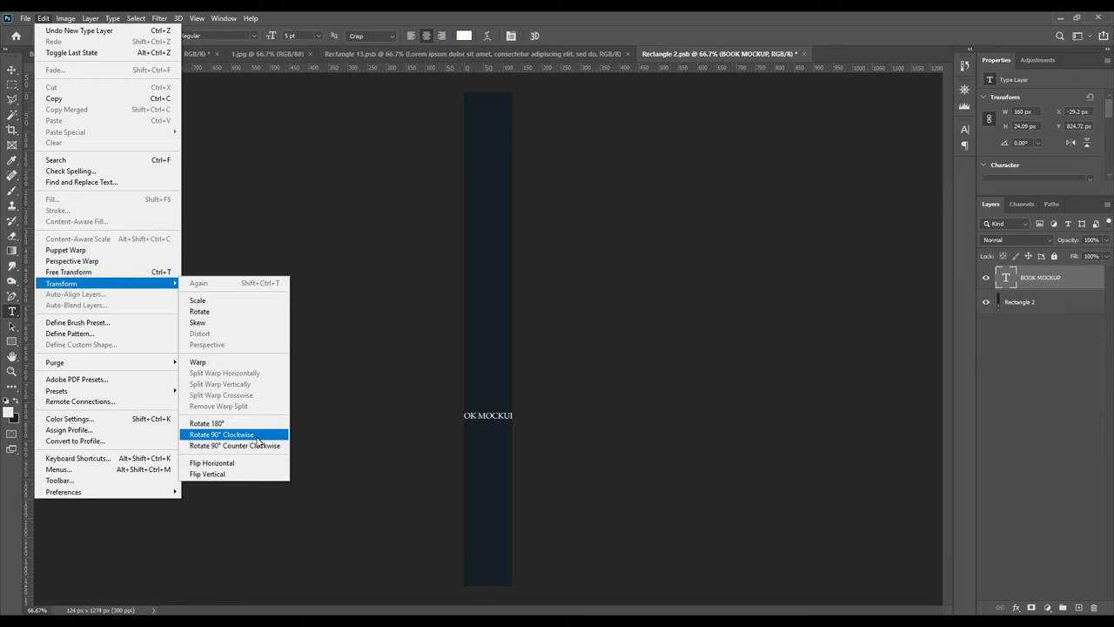
{"action": "left_click", "coordinate": [221, 434]}
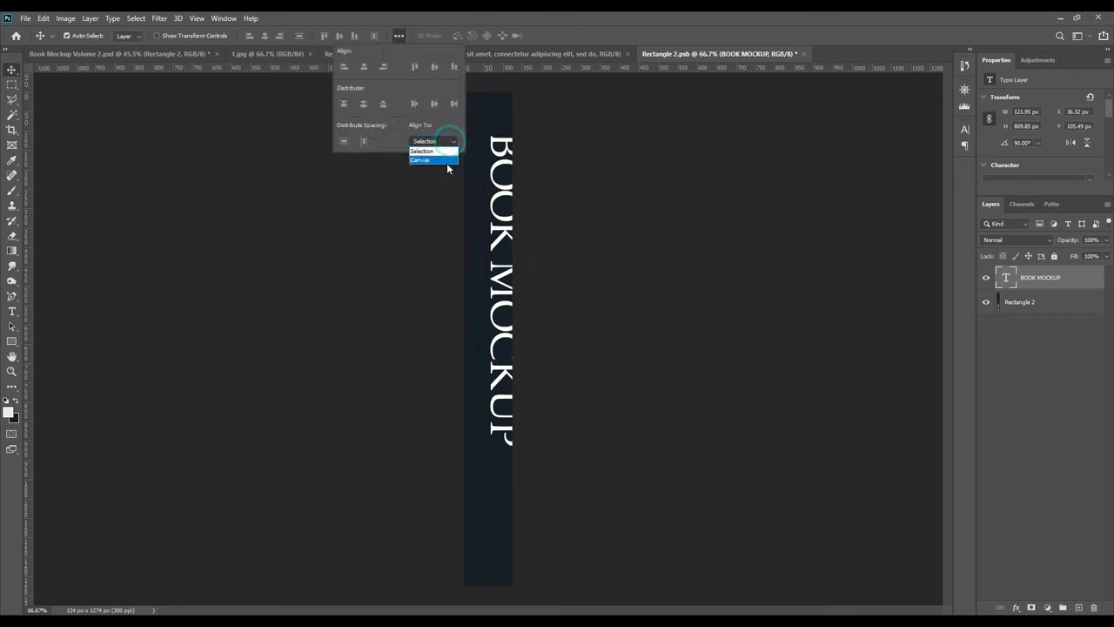
{"action": "left_click", "coordinate": [422, 160]}
{"action": "type", "text": "340"}
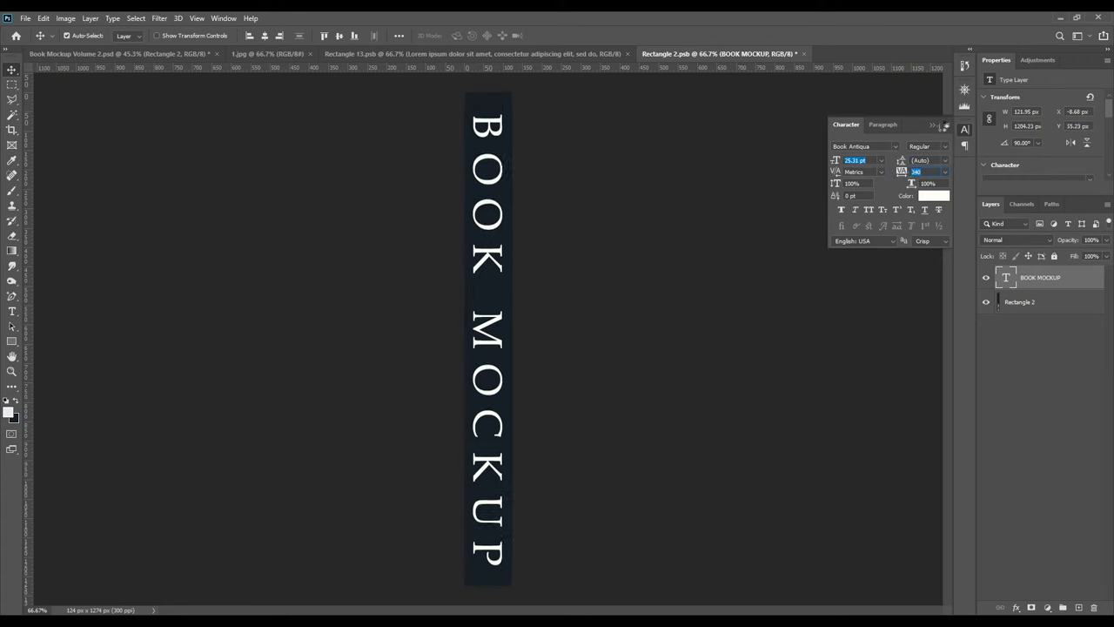
{"action": "left_click", "coordinate": [339, 35]}
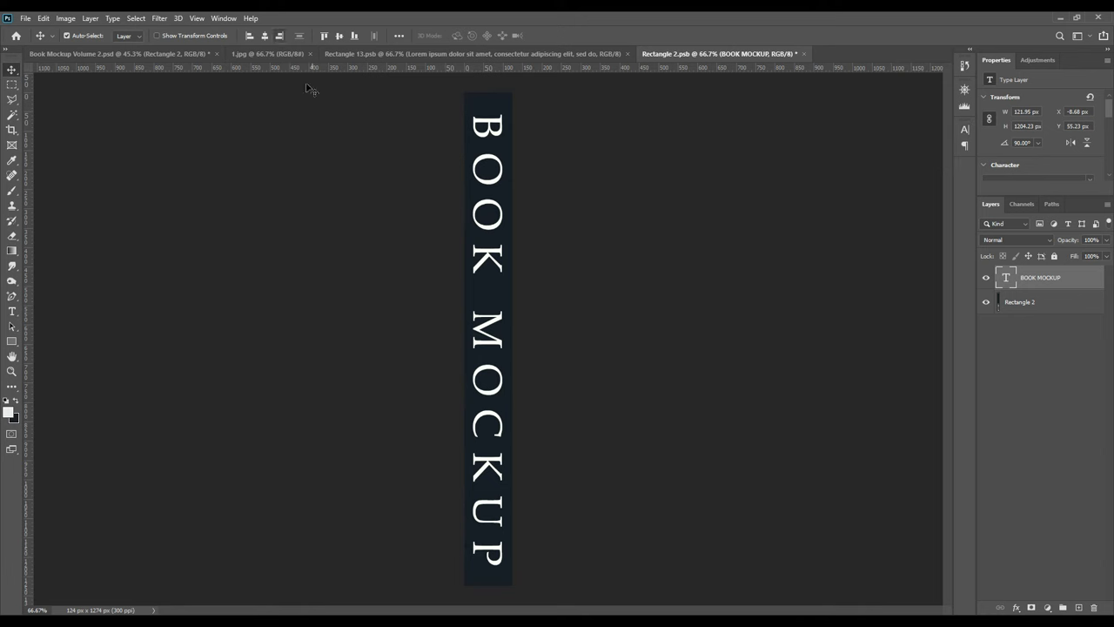
Step: Save the spine design and return to the book mockup document
{"action": "left_click", "coordinate": [24, 17]}
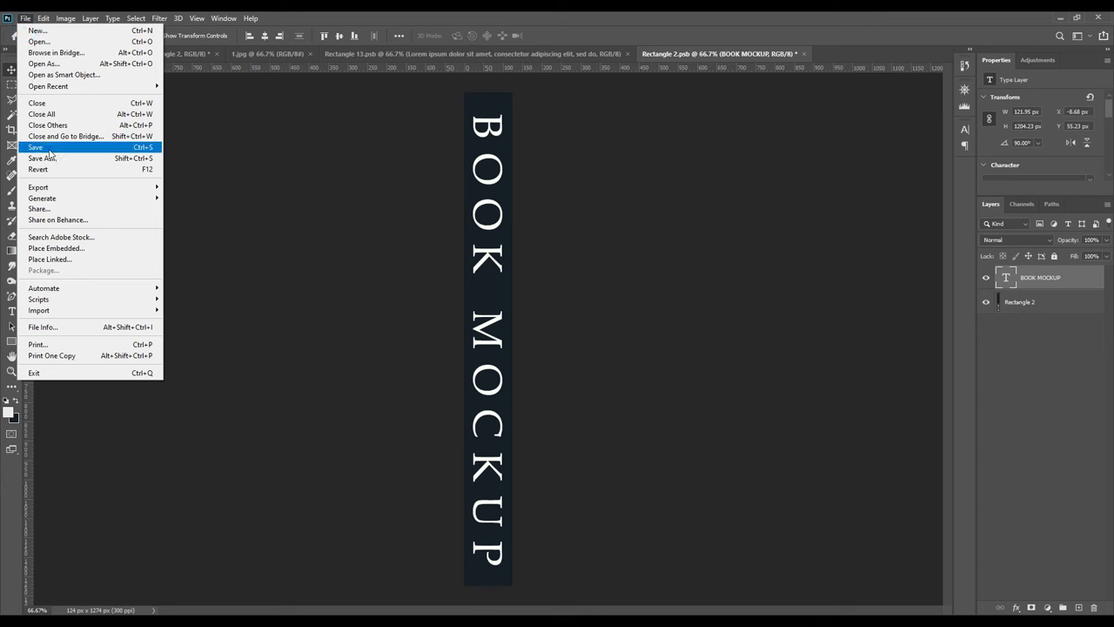
{"action": "left_click", "coordinate": [34, 146]}
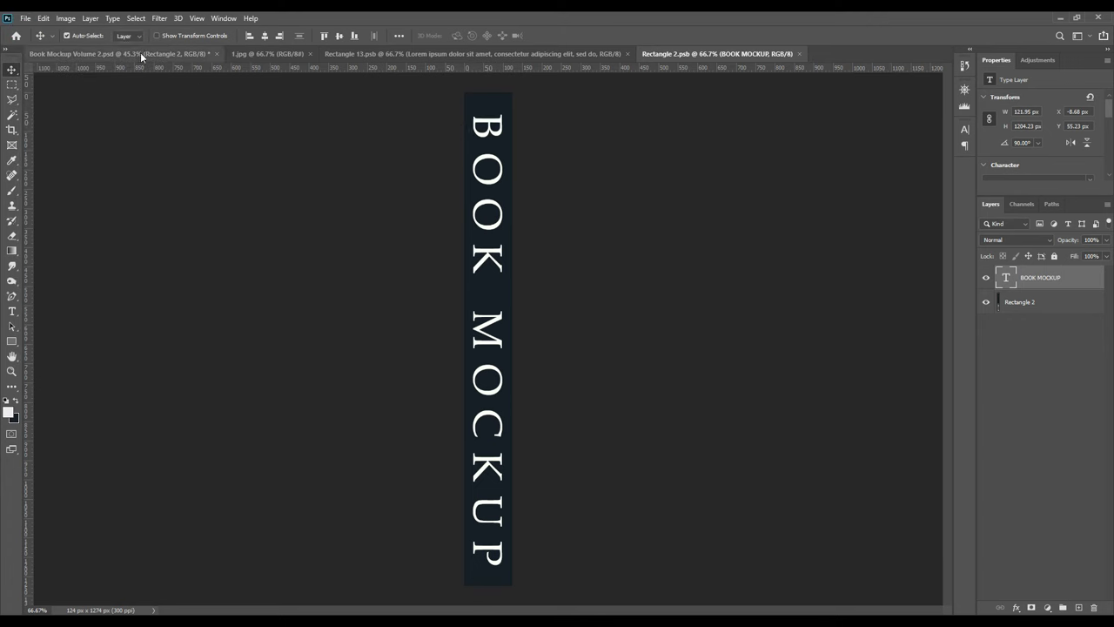
{"action": "left_click", "coordinate": [113, 52]}
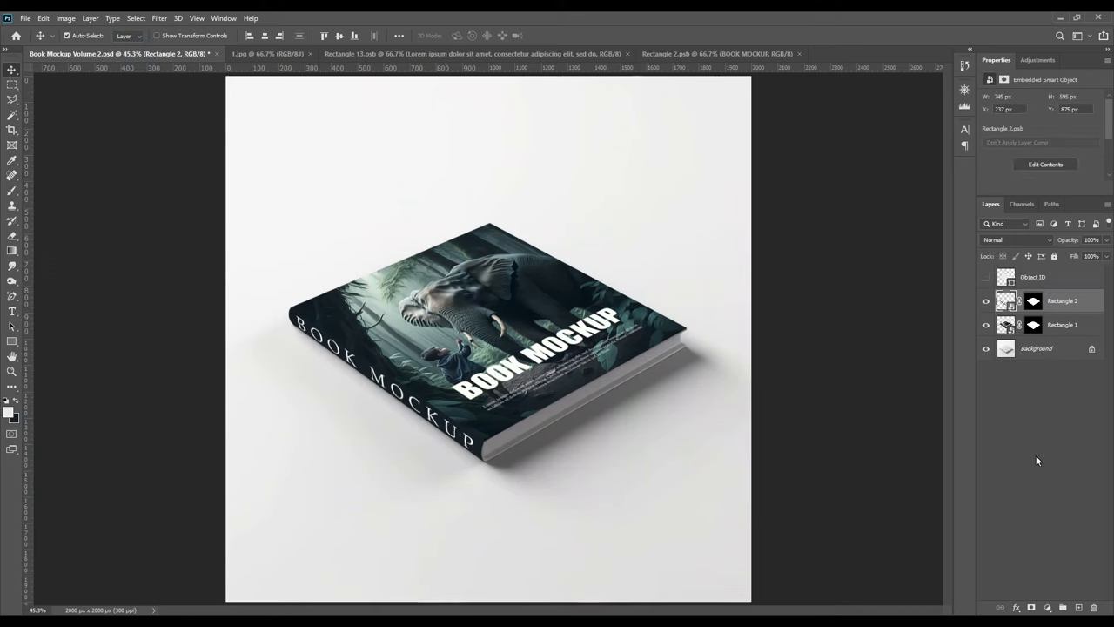
Step: Load the book's outline as a selection from the rectangle layer thumbnails
{"action": "left_click", "coordinate": [1036, 348]}
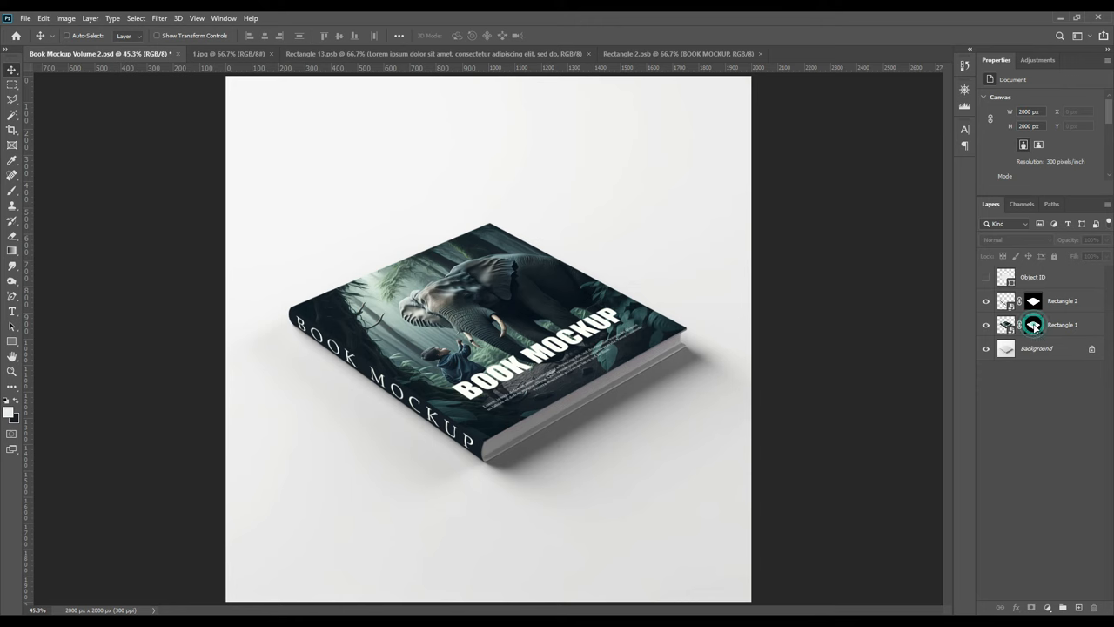
{"action": "left_click", "coordinate": [1034, 326]}
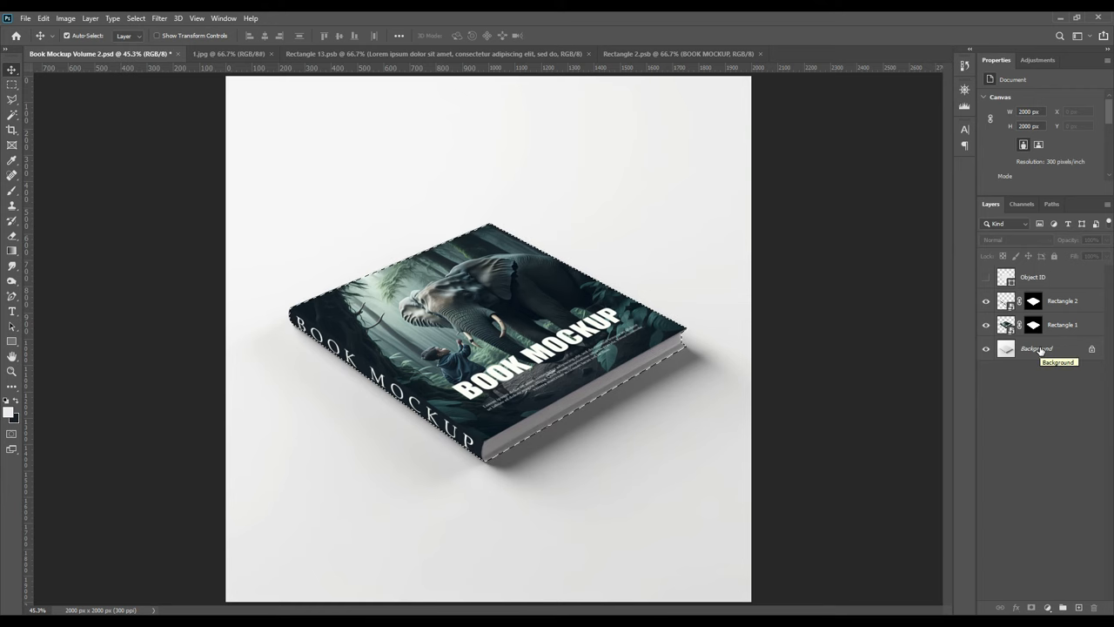
{"action": "left_click", "coordinate": [1036, 349]}
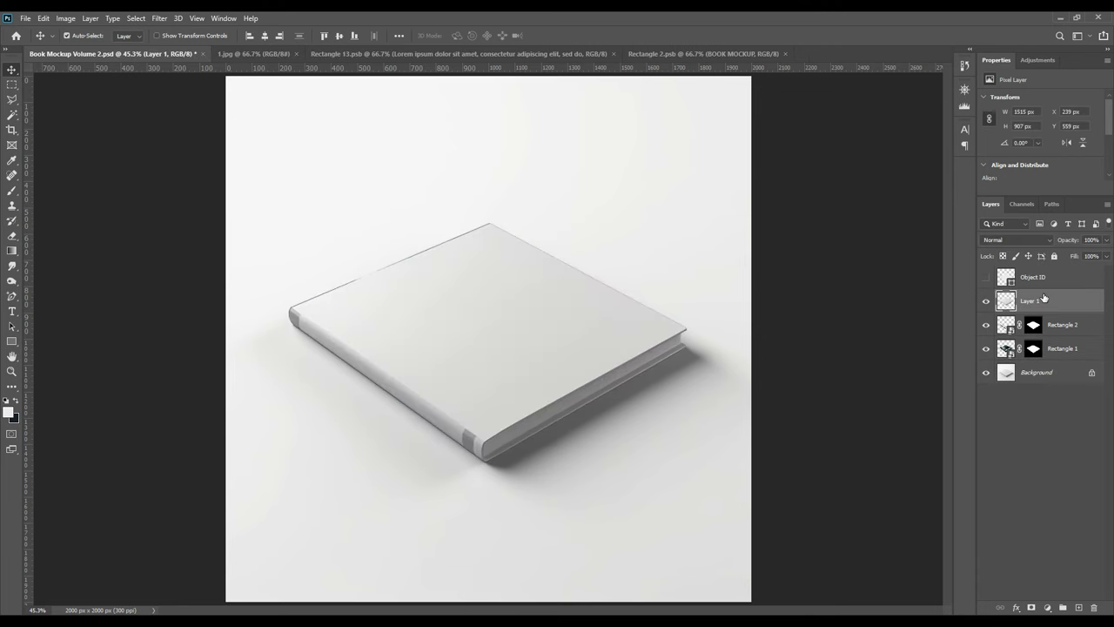
Step: Group the cover and spine rectangle smart objects as SMART OBJECT and target the white fill layer
{"action": "left_click", "coordinate": [1062, 325]}
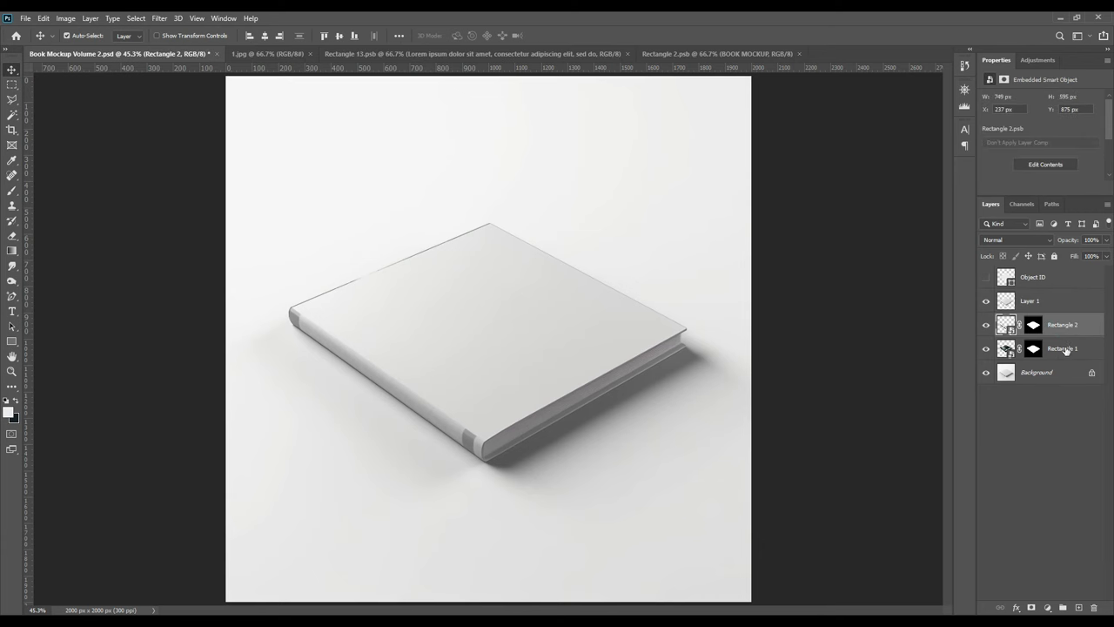
{"action": "left_click", "coordinate": [1062, 348]}
{"action": "type", "text": "sMART oBJECT"}
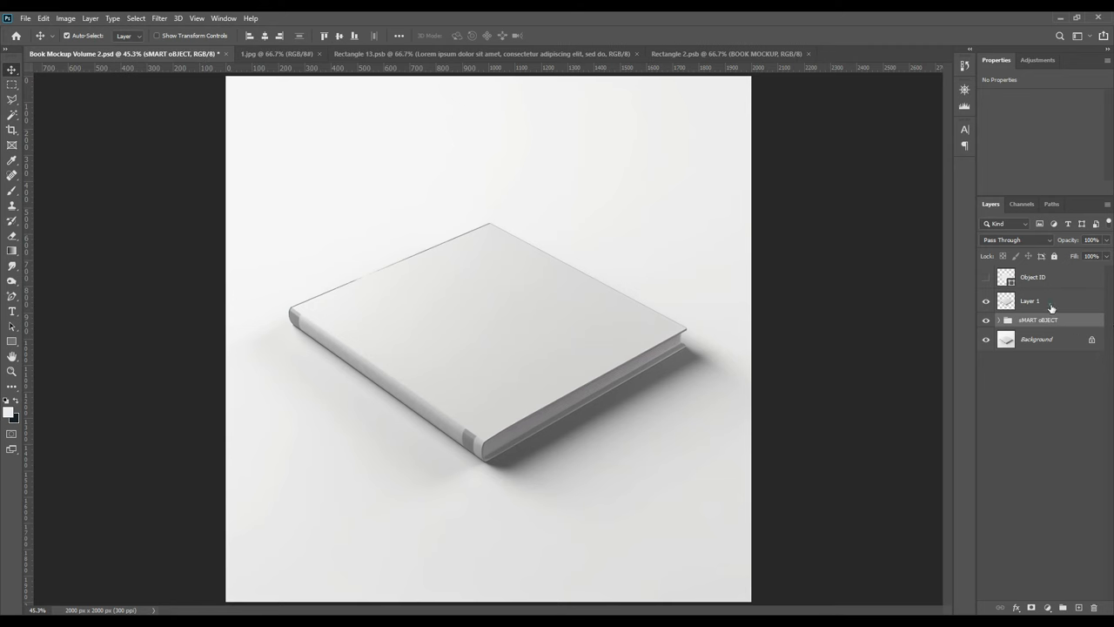
{"action": "right_click", "coordinate": [1030, 299]}
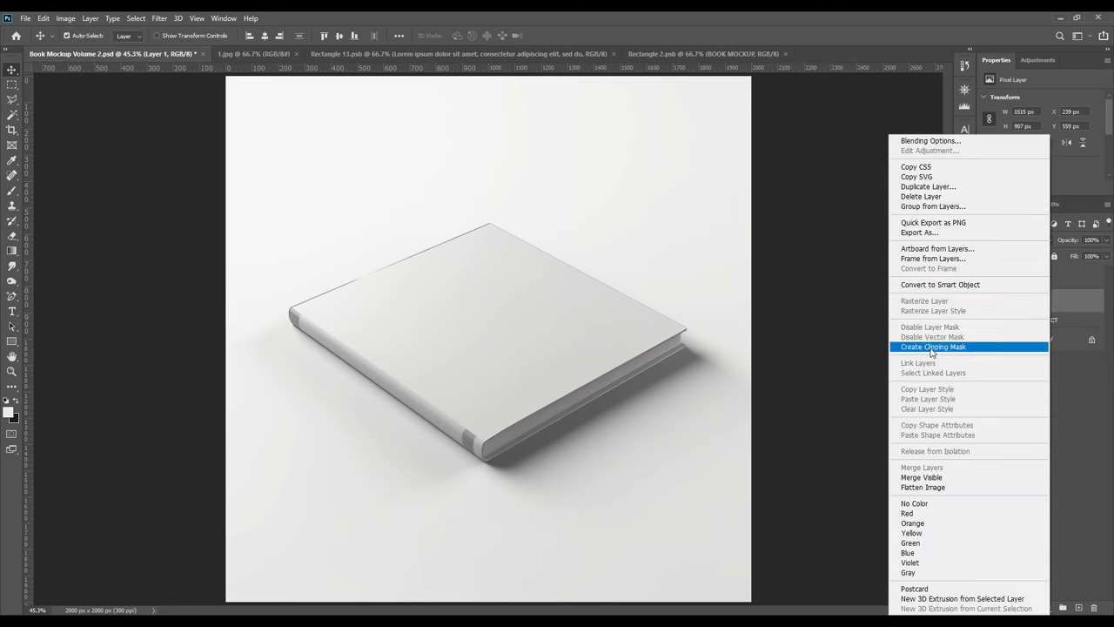
Step: Clip the white shading layer to the cover group and blend it in Multiply
{"action": "left_click", "coordinate": [1021, 240]}
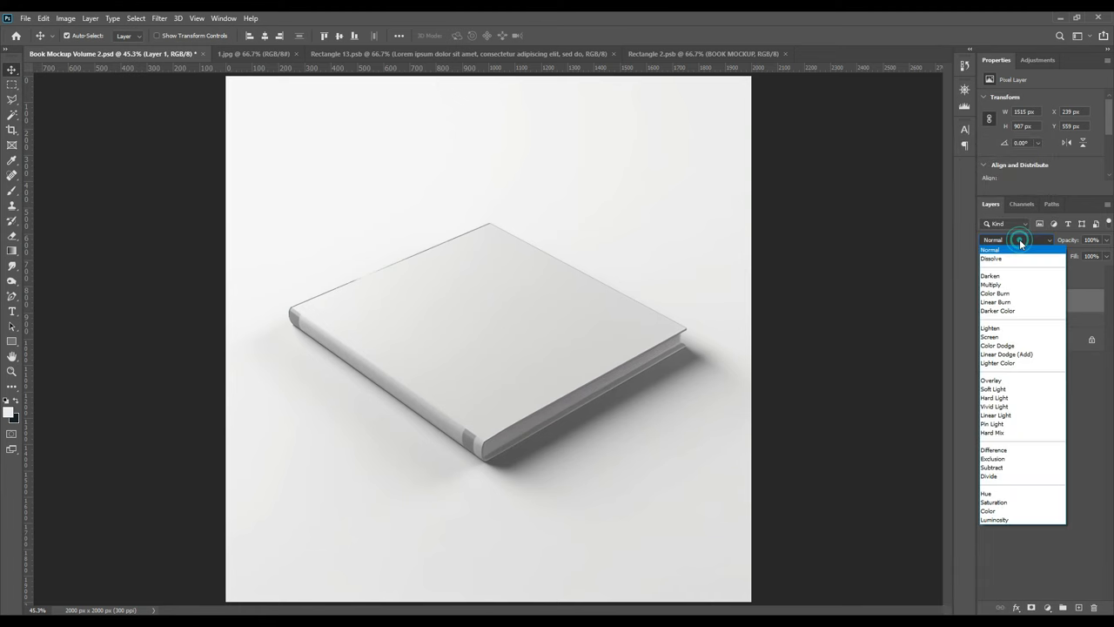
{"action": "left_click", "coordinate": [990, 286]}
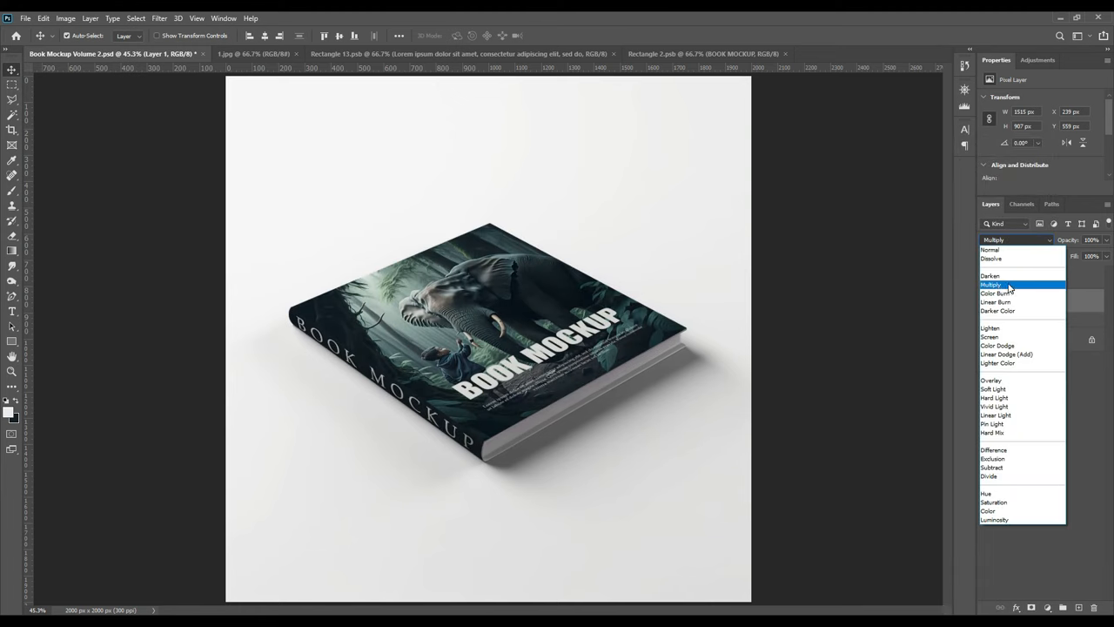
{"action": "left_click", "coordinate": [993, 285]}
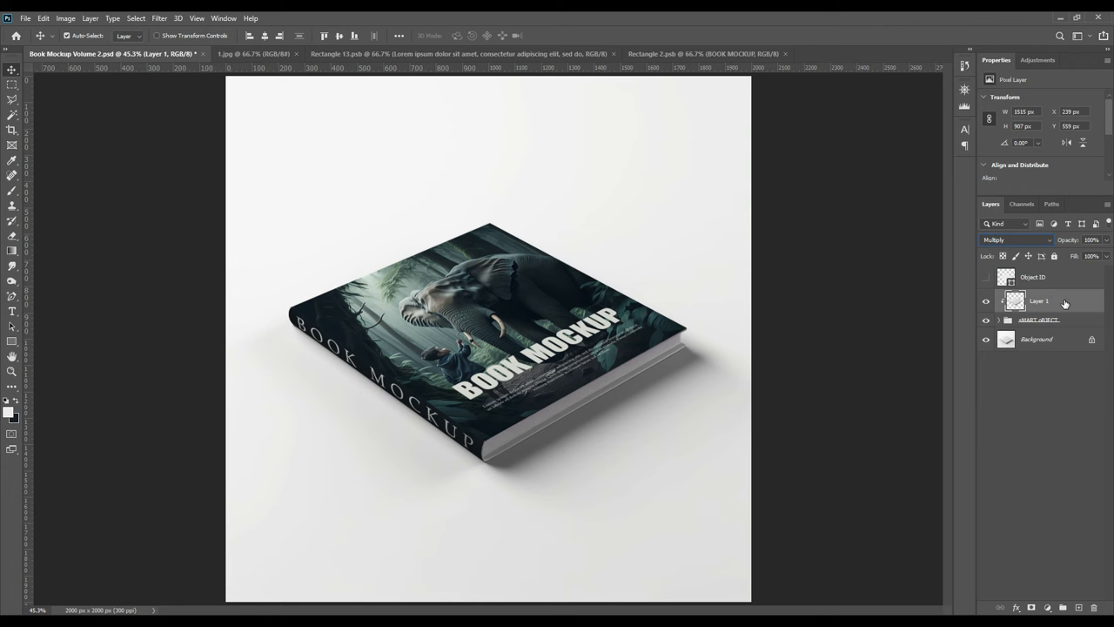
Step: Duplicate the shading layer and set the copy to Linear Dodge (Add)
{"action": "right_click", "coordinate": [1039, 300]}
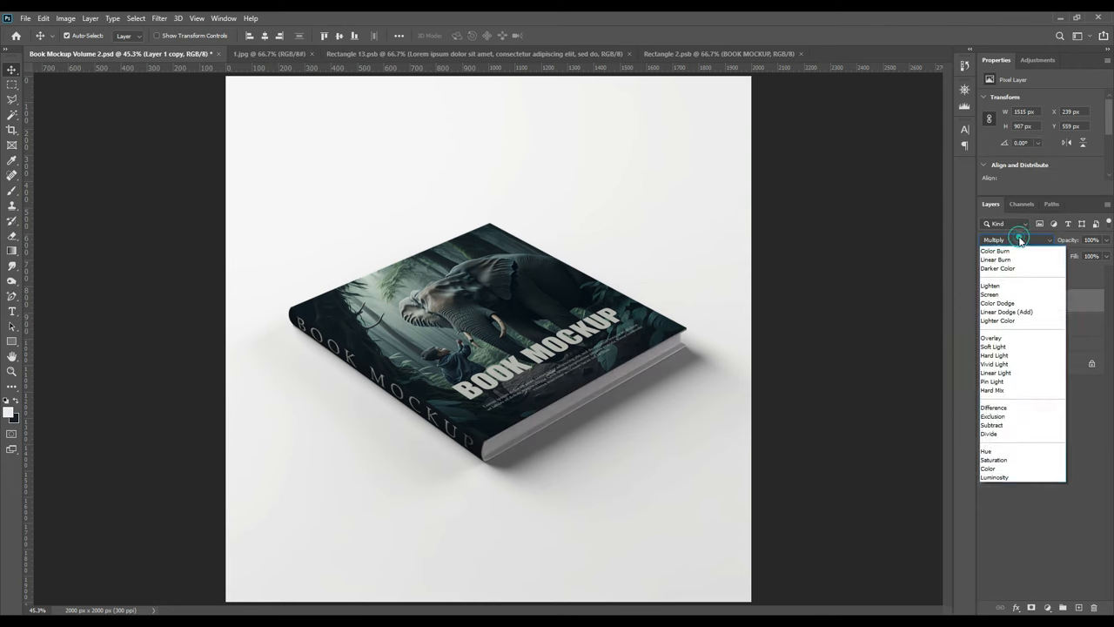
{"action": "left_click", "coordinate": [1007, 311]}
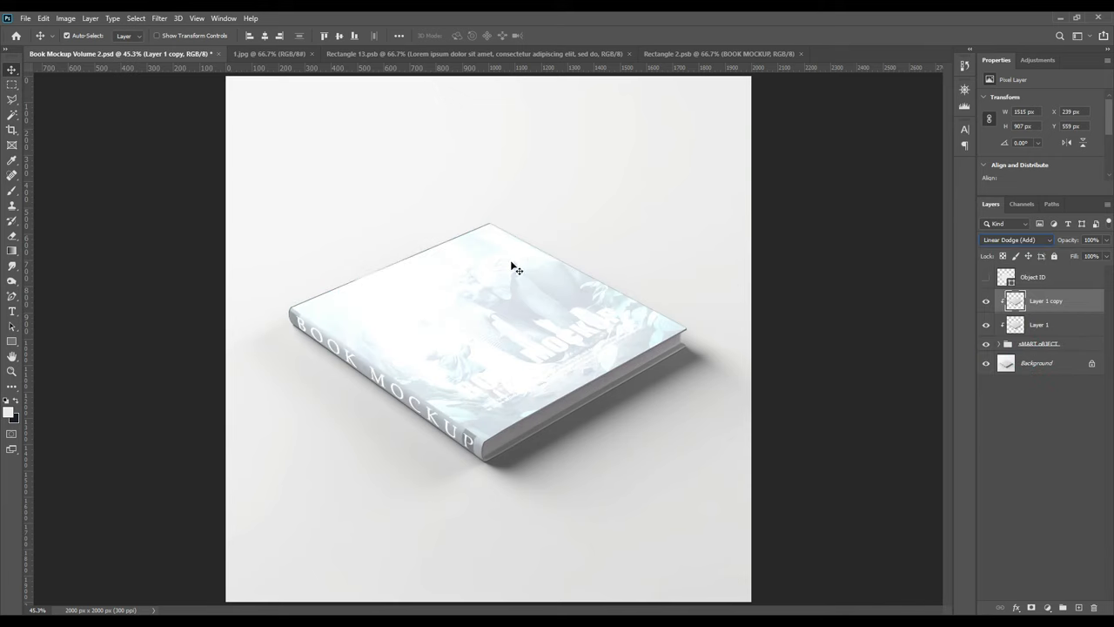
{"action": "left_click", "coordinate": [66, 17]}
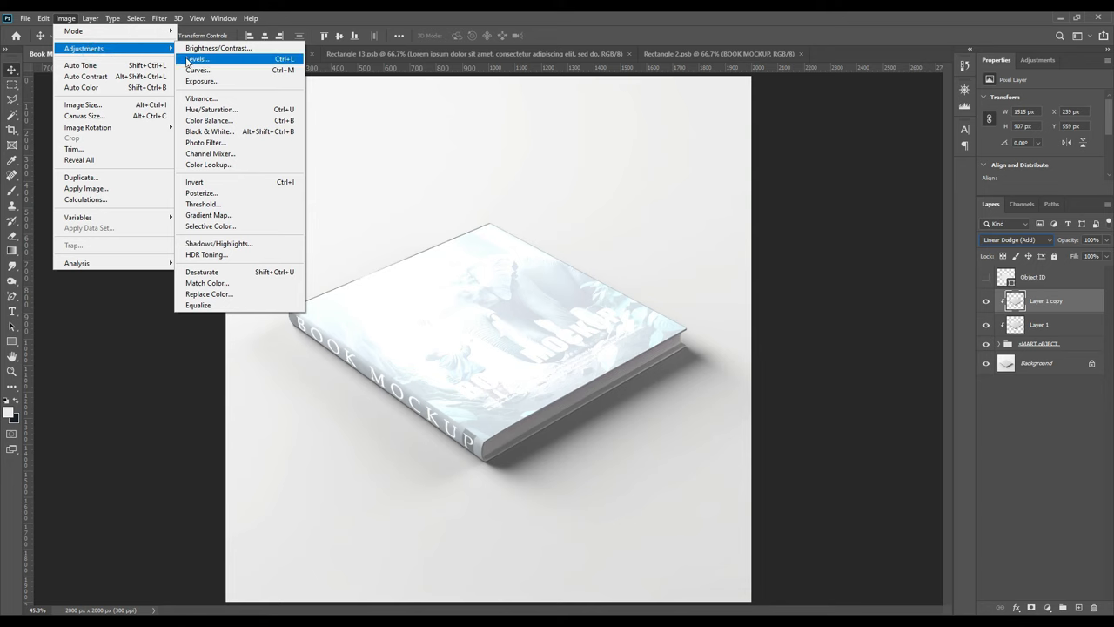
Step: Apply Levels to the Linear Dodge copy: input black about 201, output white about 109
{"action": "left_click", "coordinate": [198, 59]}
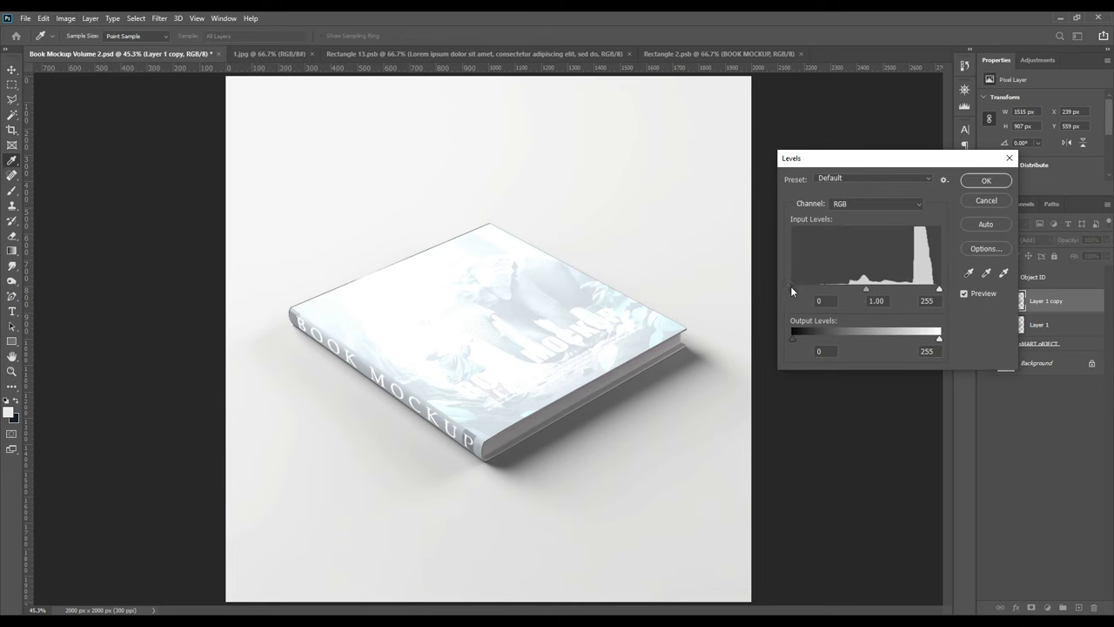
{"action": "left_click_drag", "start_coordinate": [792, 289], "coordinate": [888, 289]}
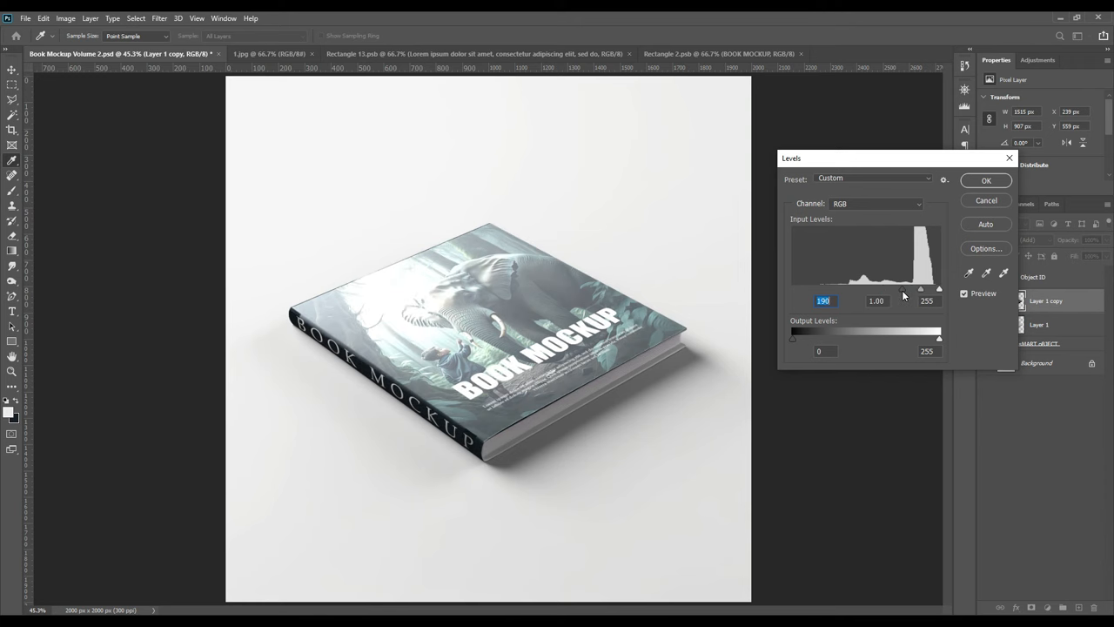
{"action": "left_click_drag", "start_coordinate": [919, 289], "coordinate": [931, 289]}
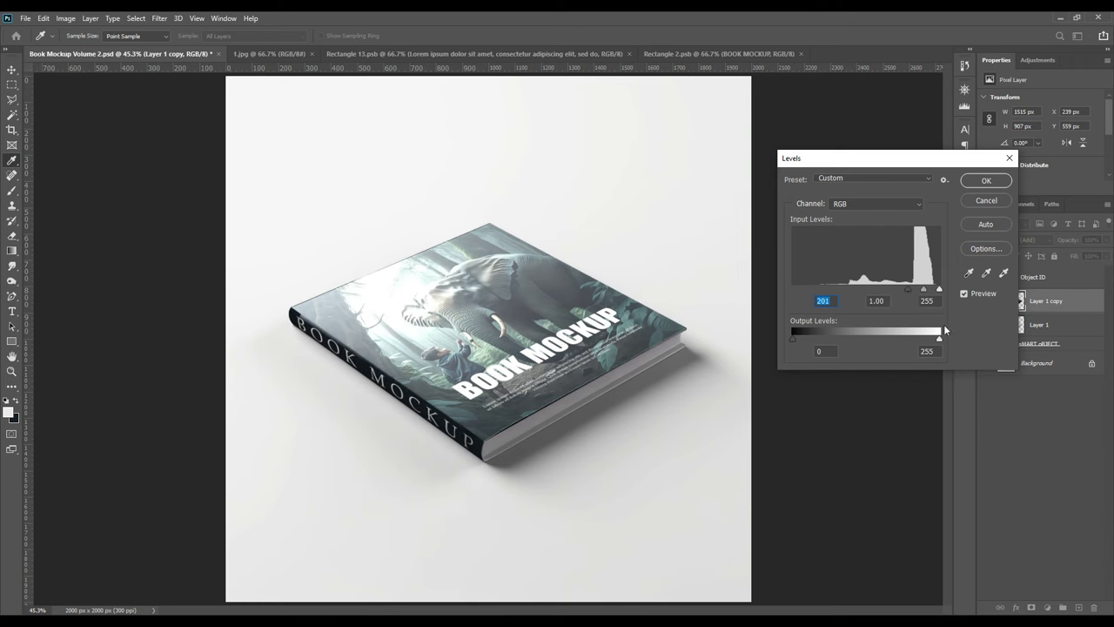
{"action": "left_click_drag", "start_coordinate": [940, 338], "coordinate": [881, 338]}
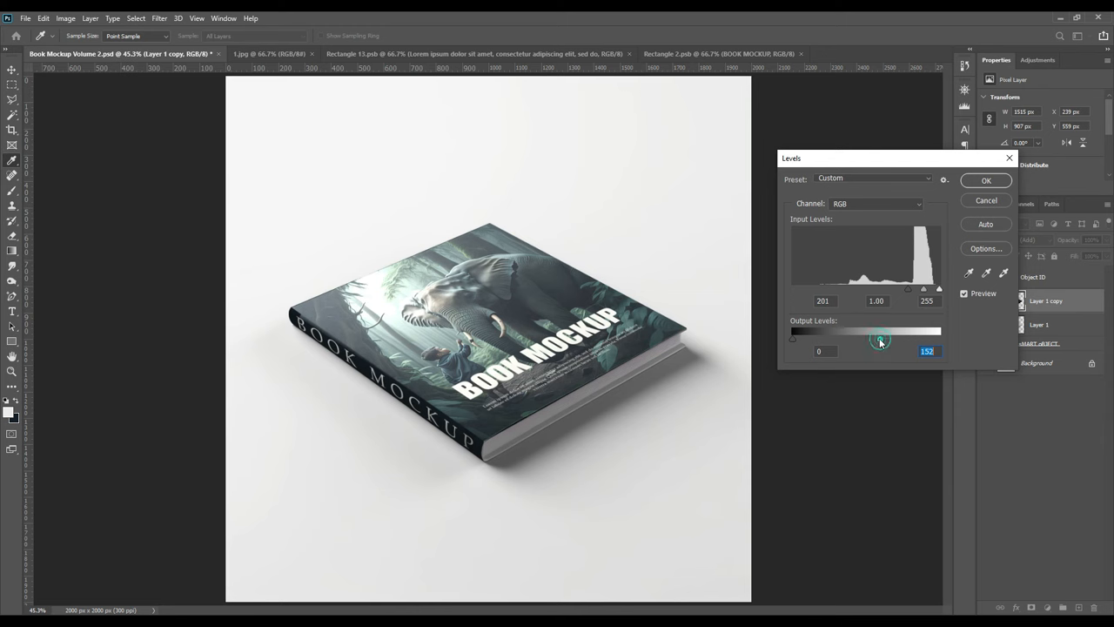
{"action": "left_click_drag", "start_coordinate": [879, 340], "coordinate": [850, 339]}
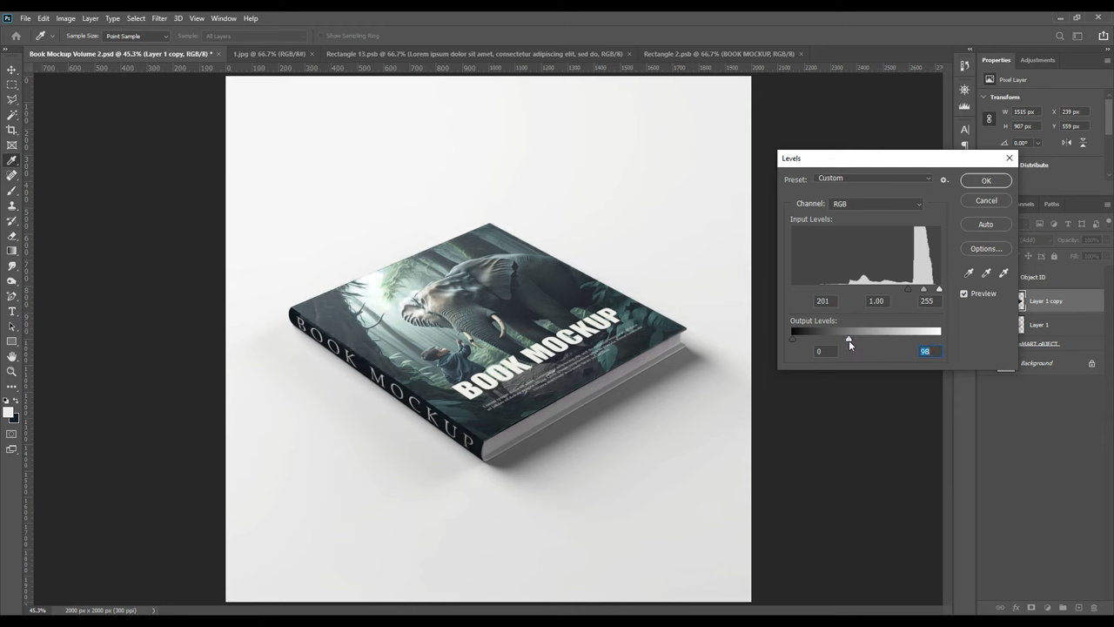
{"action": "left_click_drag", "start_coordinate": [850, 337], "coordinate": [850, 338]}
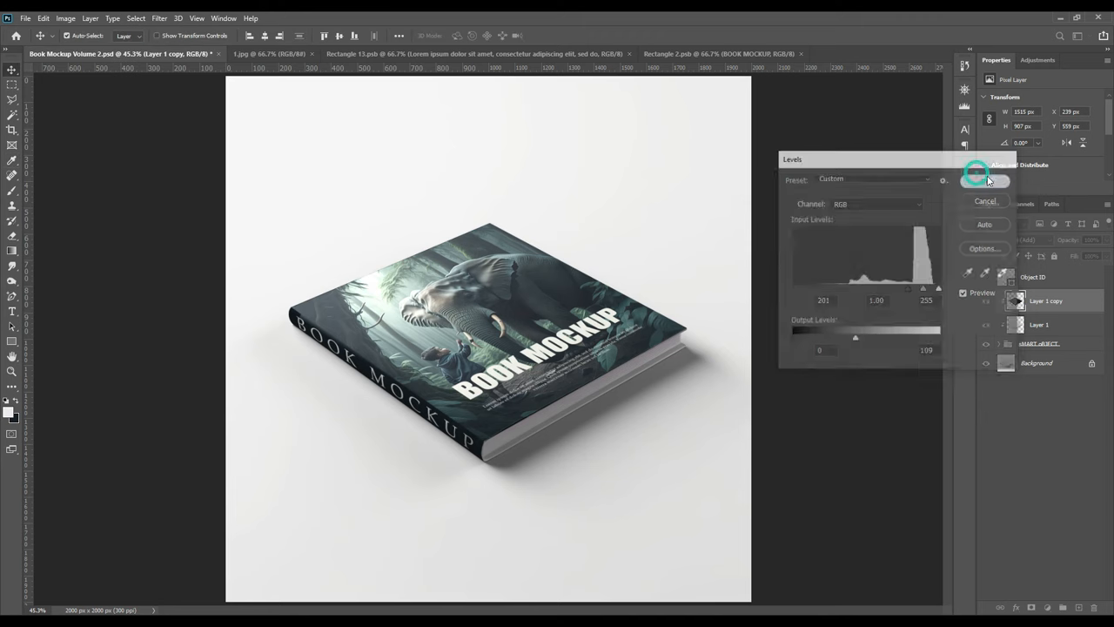
{"action": "left_click", "coordinate": [986, 180]}
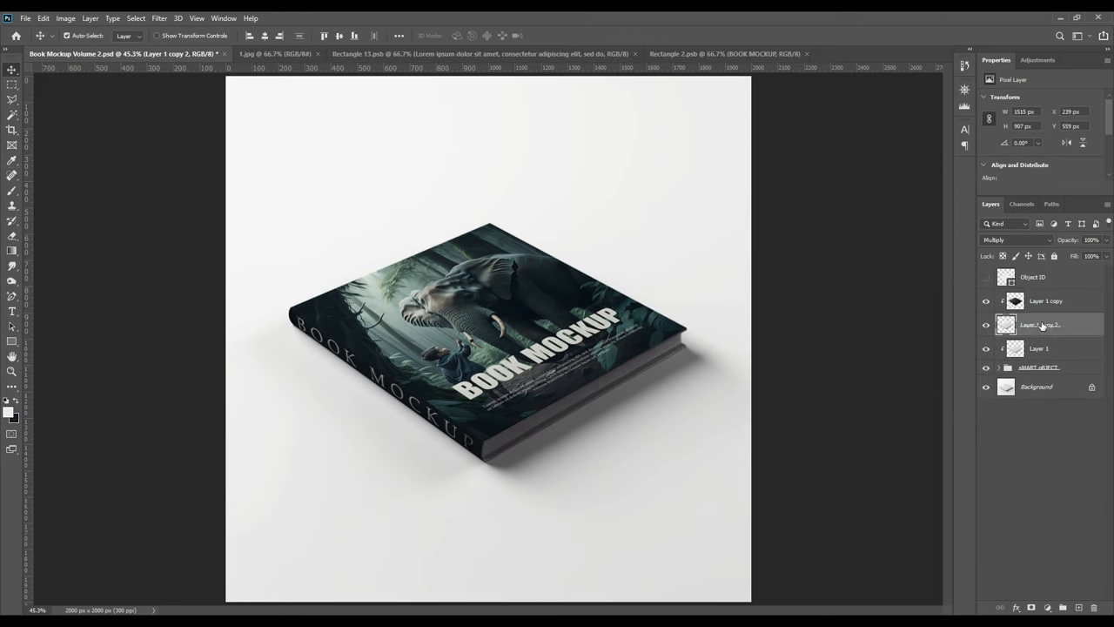
Step: Duplicate the shading layer again and give the new copy the Screen blend mode
{"action": "right_click", "coordinate": [1041, 324]}
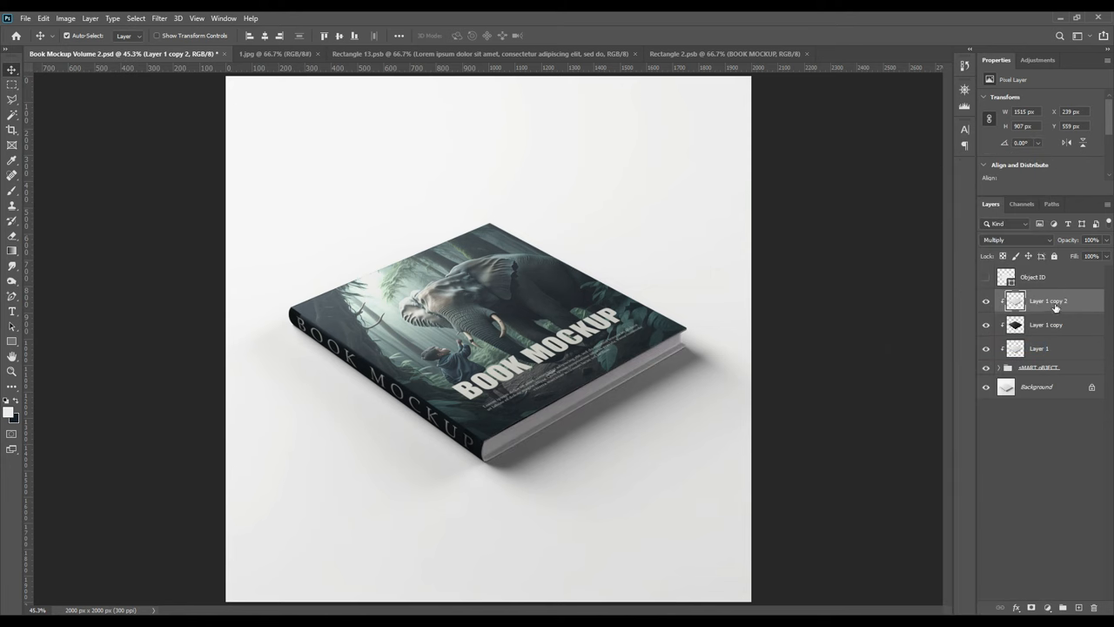
{"action": "left_click", "coordinate": [1017, 240]}
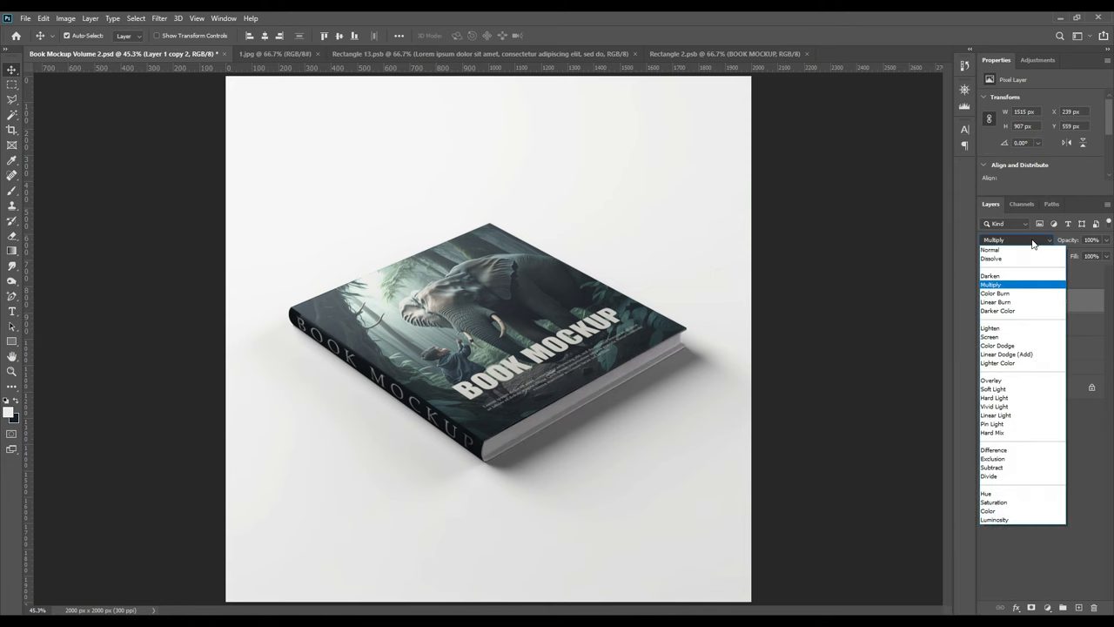
{"action": "left_click", "coordinate": [989, 337]}
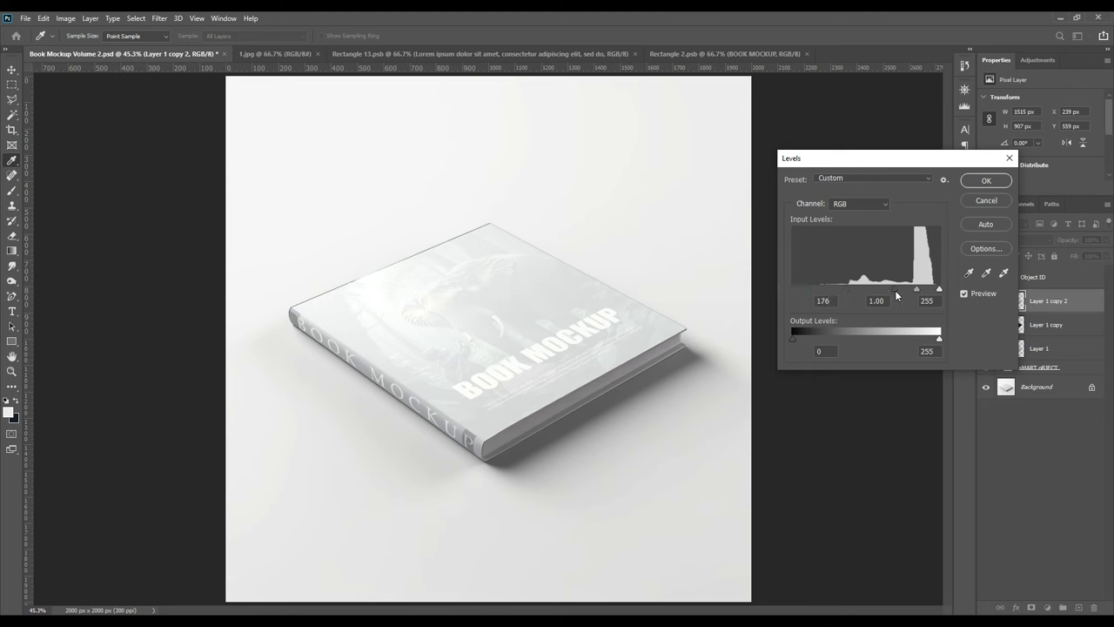
Step: Apply Levels to the Screen copy: input black 210, output white 186
{"action": "left_click_drag", "start_coordinate": [916, 289], "coordinate": [908, 289]}
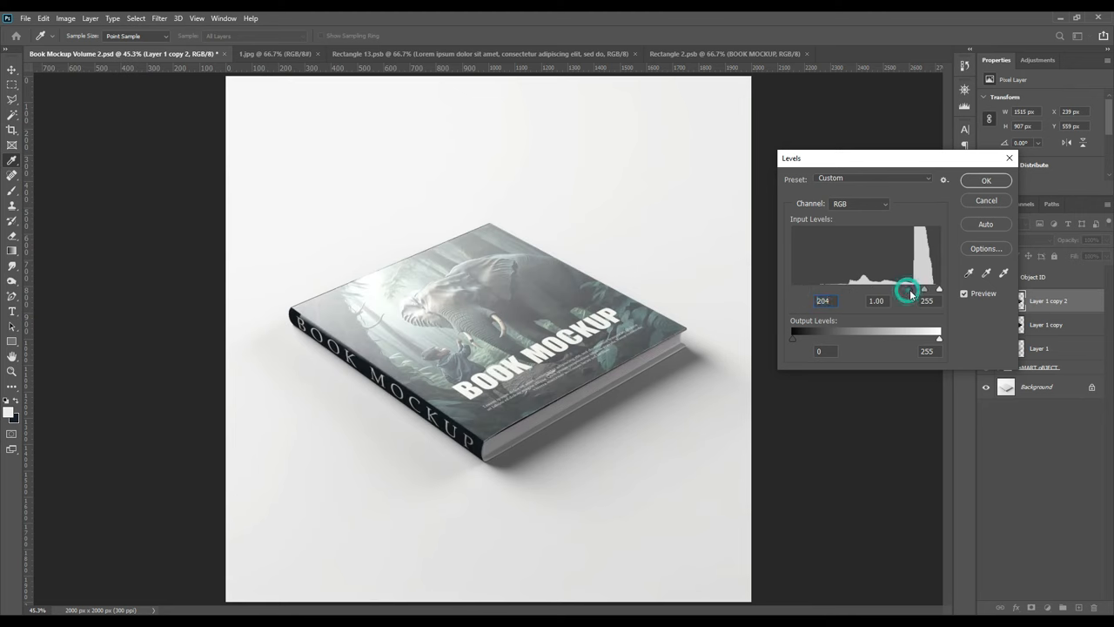
{"action": "left_click_drag", "start_coordinate": [907, 289], "coordinate": [916, 289]}
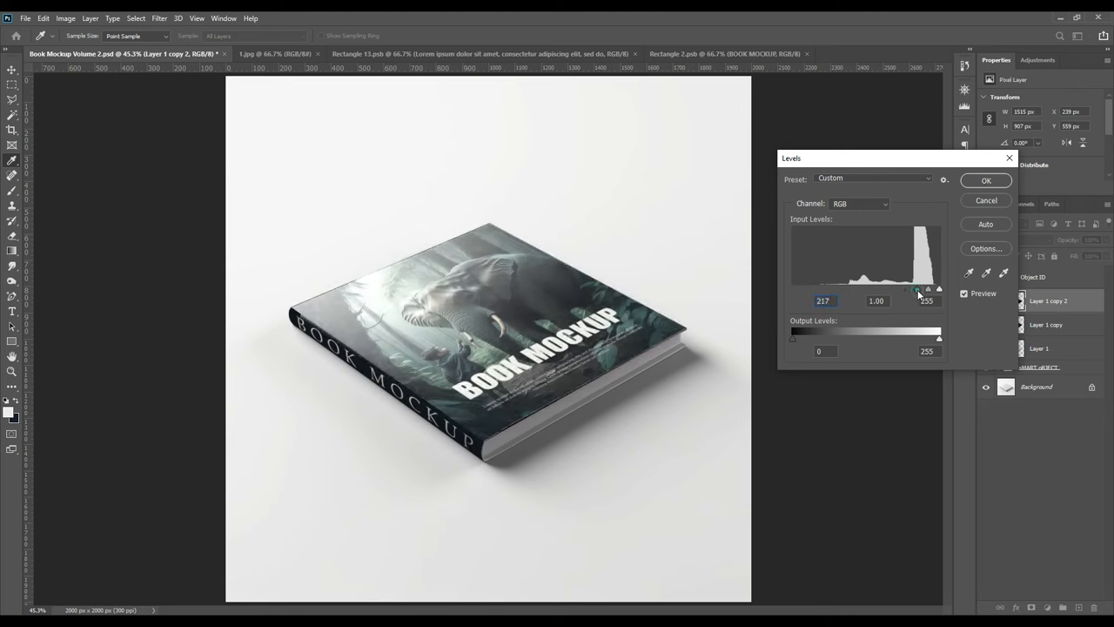
{"action": "left_click_drag", "start_coordinate": [916, 289], "coordinate": [912, 289]}
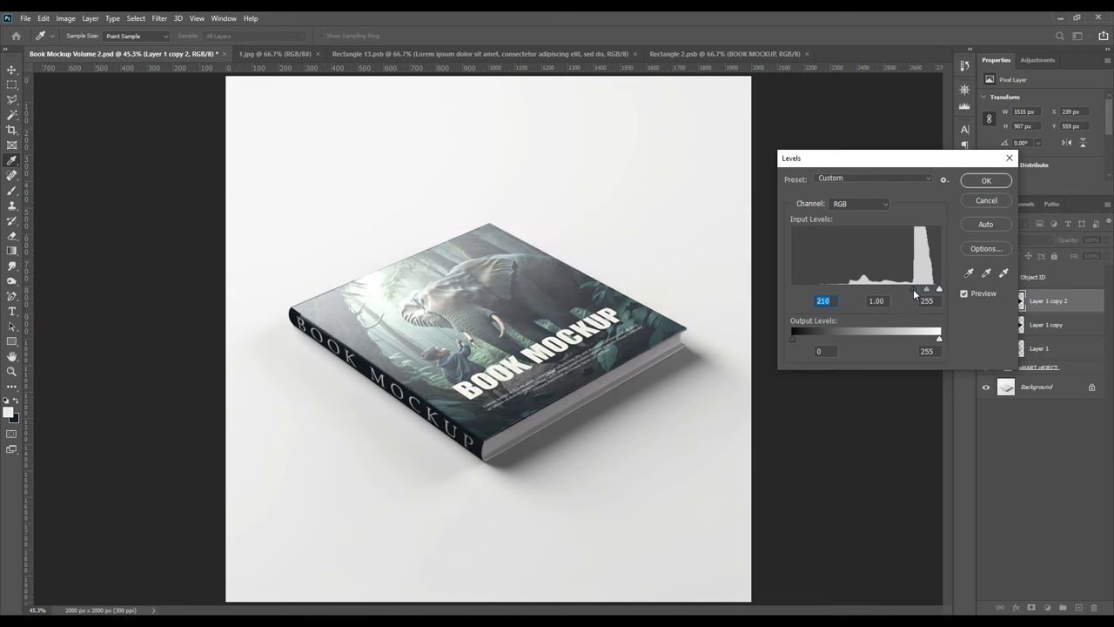
{"action": "left_click_drag", "start_coordinate": [938, 338], "coordinate": [913, 337]}
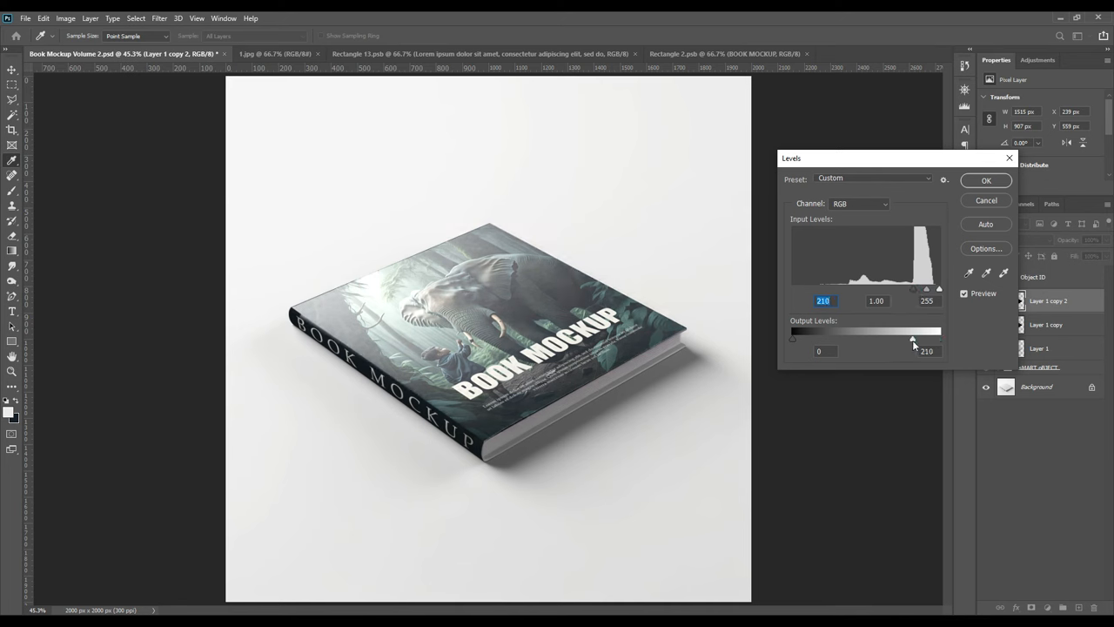
{"action": "left_click_drag", "start_coordinate": [912, 338], "coordinate": [897, 338]}
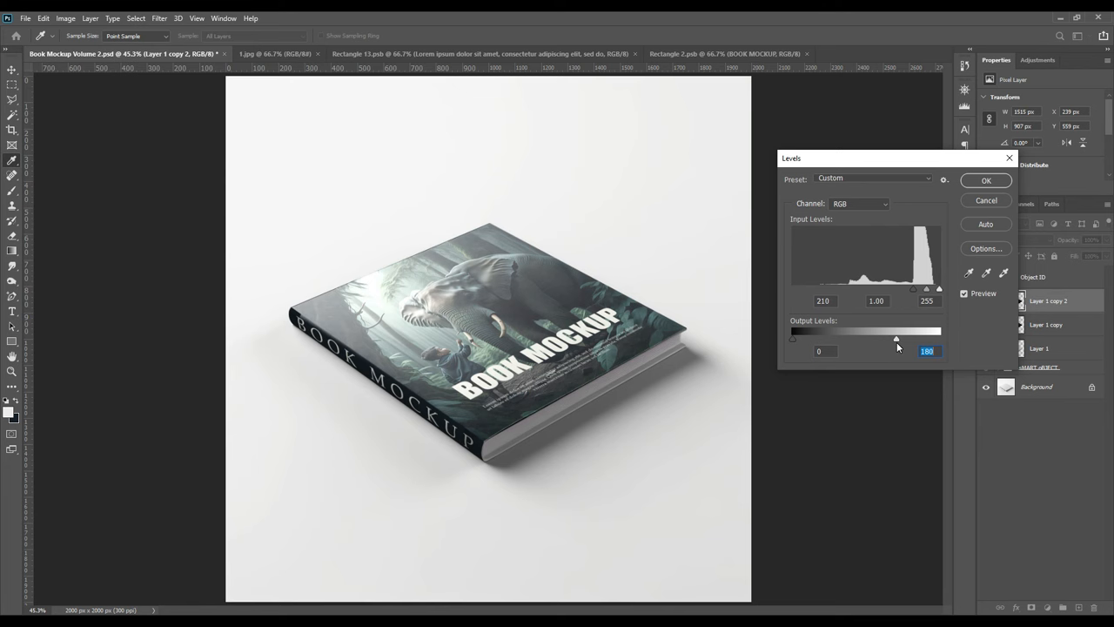
{"action": "left_click", "coordinate": [985, 179]}
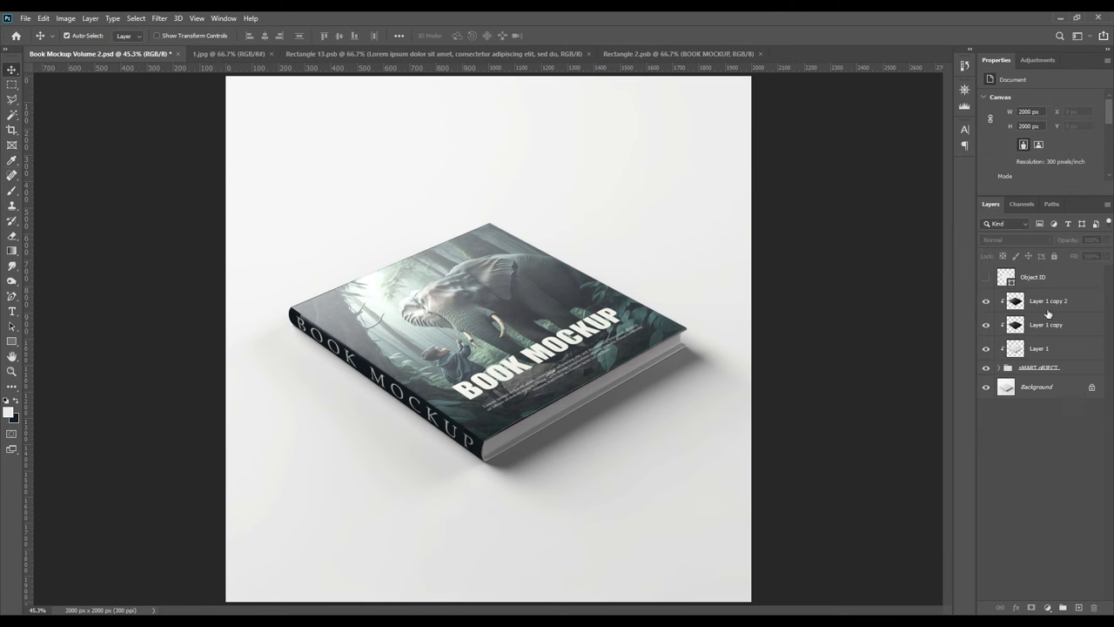
Step: Name the three cover copies LIGHT, MIDTONE and SHADOW from top to bottom
{"action": "double_click", "coordinate": [1048, 300]}
{"action": "type", "text": "LIGHT"}
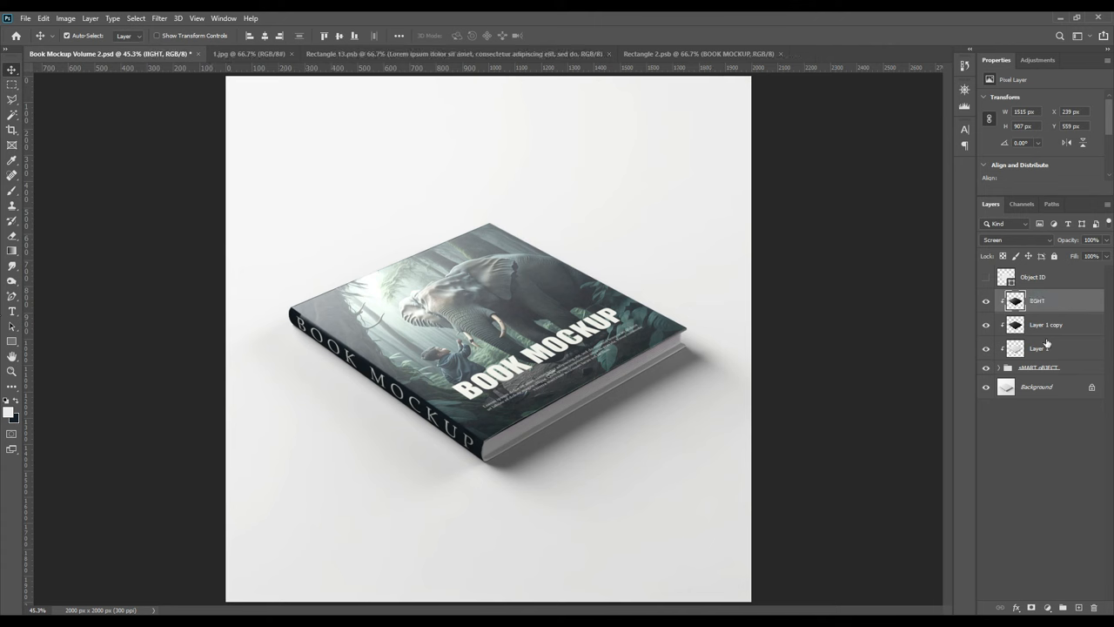
{"action": "double_click", "coordinate": [1038, 299]}
{"action": "type", "text": "L"}
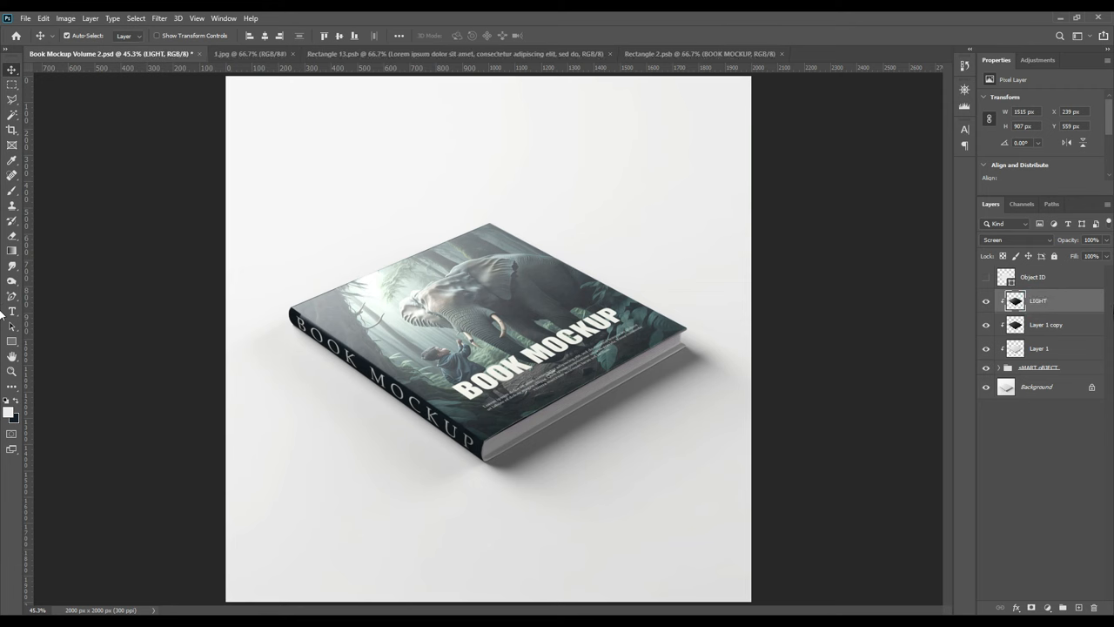
{"action": "double_click", "coordinate": [1045, 324]}
{"action": "type", "text": "MIDTON"}
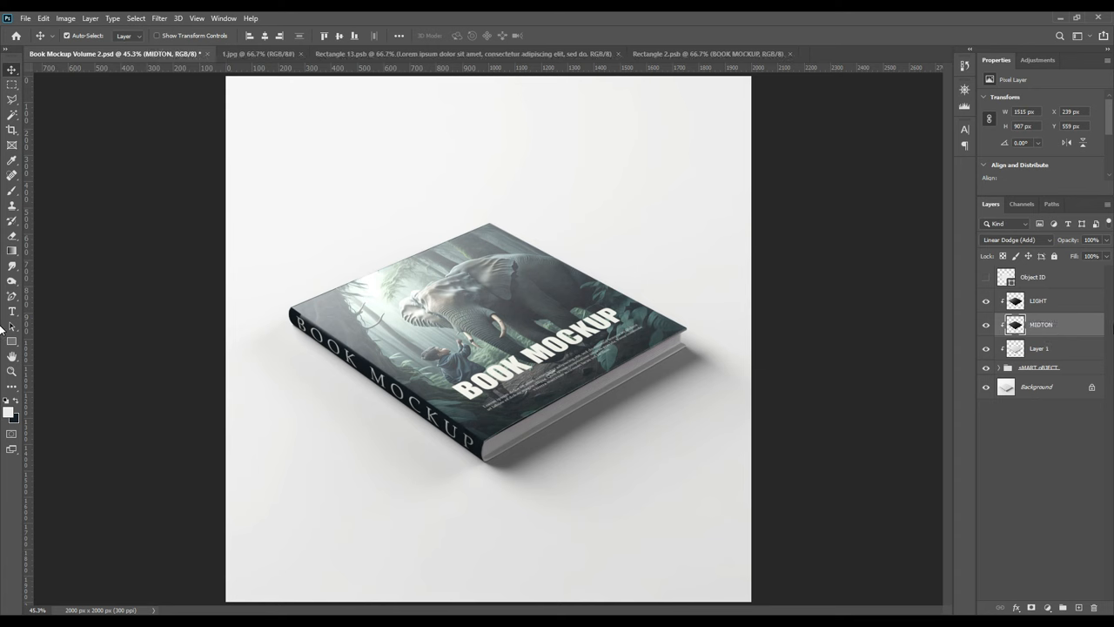
{"action": "double_click", "coordinate": [1041, 324]}
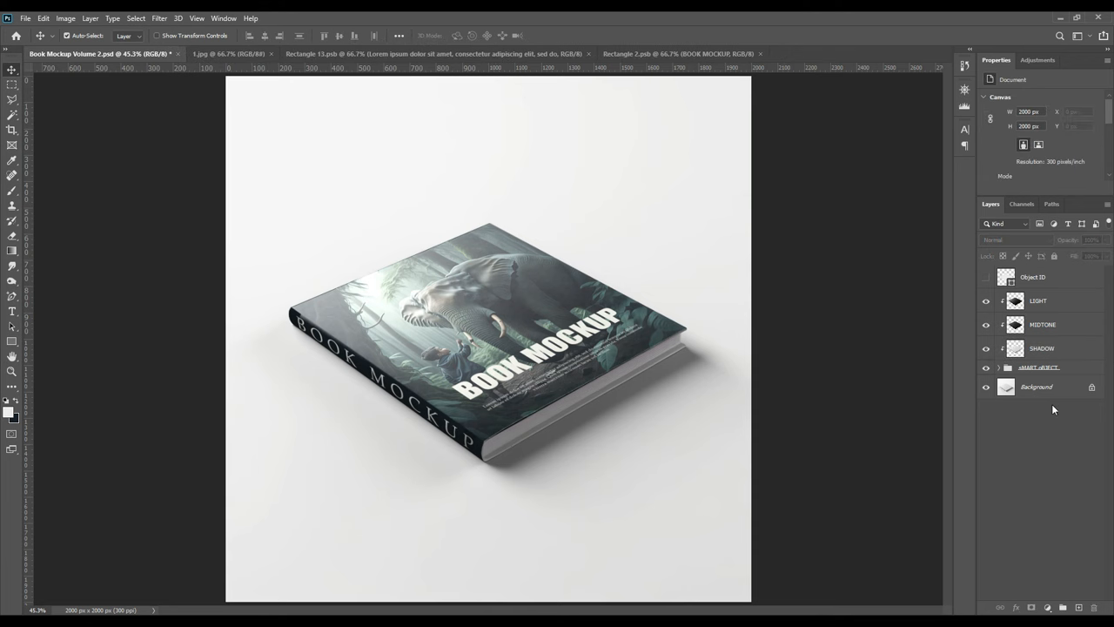
{"action": "left_click", "coordinate": [1036, 387]}
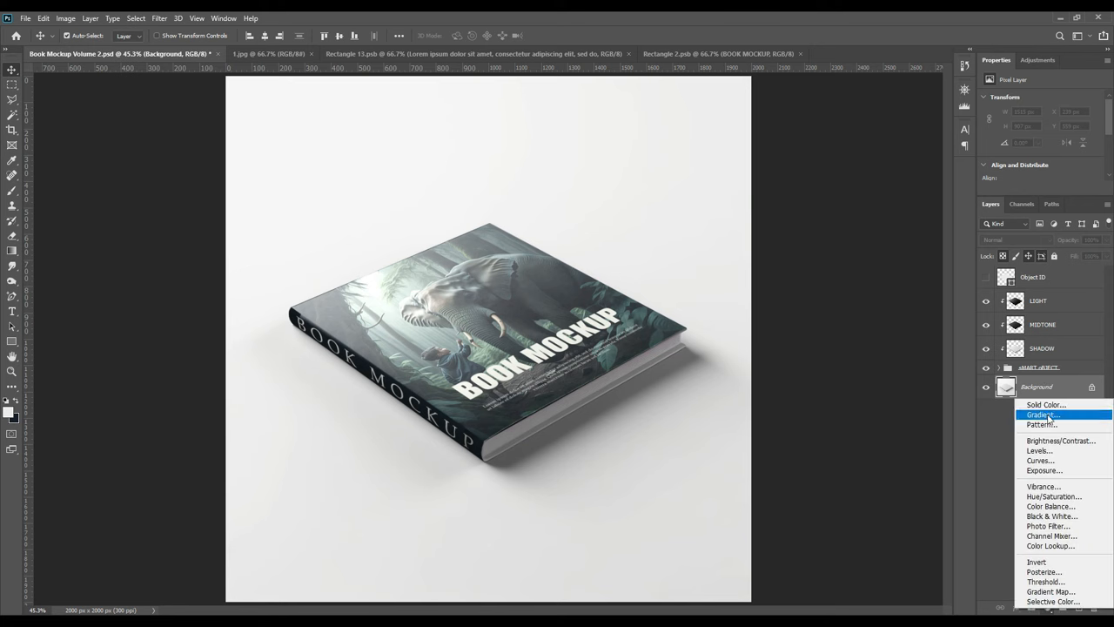
Step: Add a sage-green Solid Color fill layer set to Linear Burn above the background
{"action": "left_click", "coordinate": [1044, 404]}
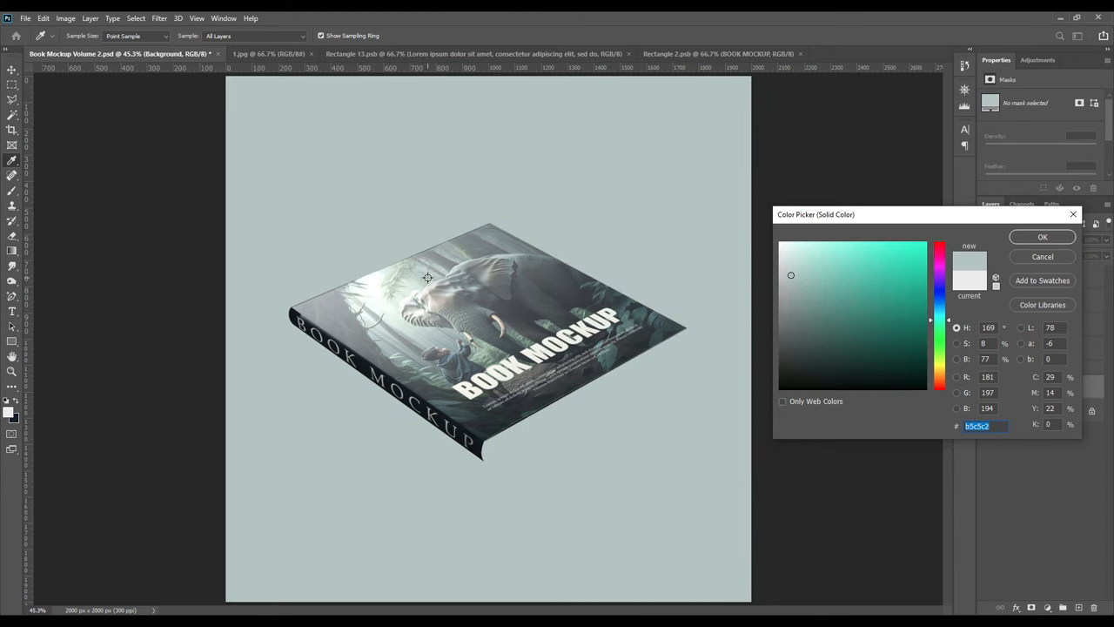
{"action": "left_click", "coordinate": [1041, 236]}
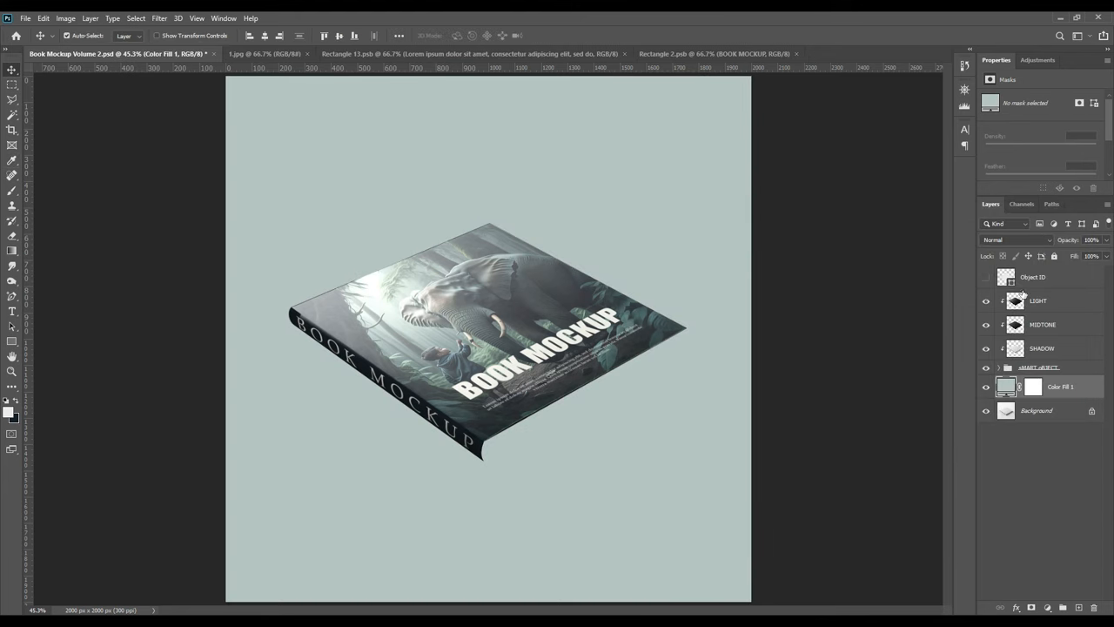
{"action": "left_click", "coordinate": [1013, 241]}
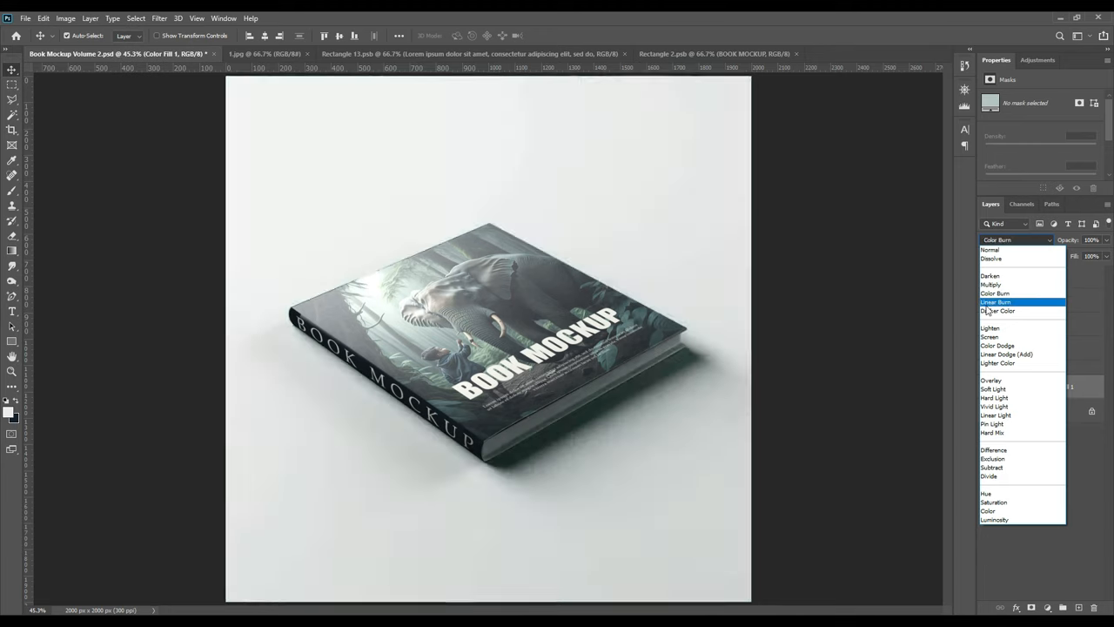
{"action": "left_click", "coordinate": [996, 303]}
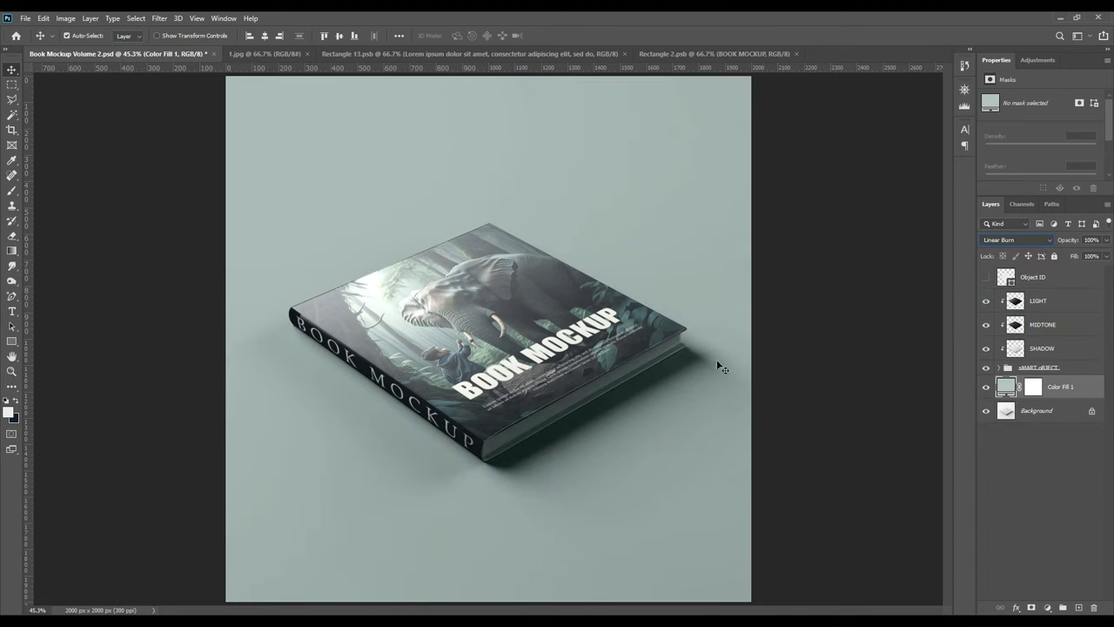
{"action": "mouse_move", "coordinate": [575, 402]}
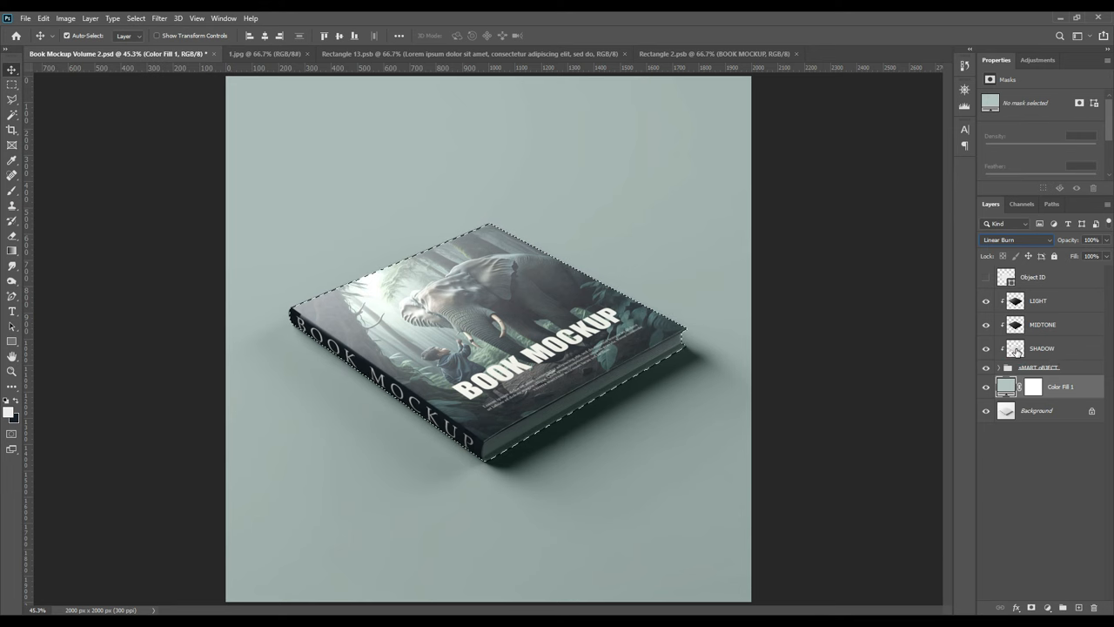
Step: Add a layer mask to Color Fill 1 from the book selection so the book stays untinted
{"action": "left_click", "coordinate": [1032, 387]}
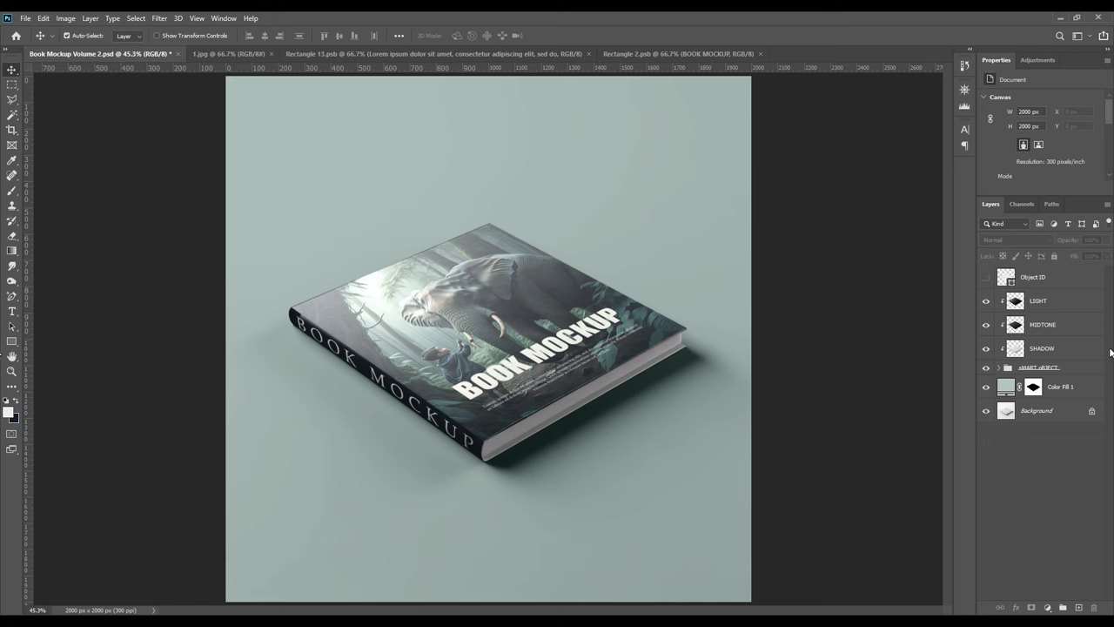
{"action": "left_click", "coordinate": [986, 365]}
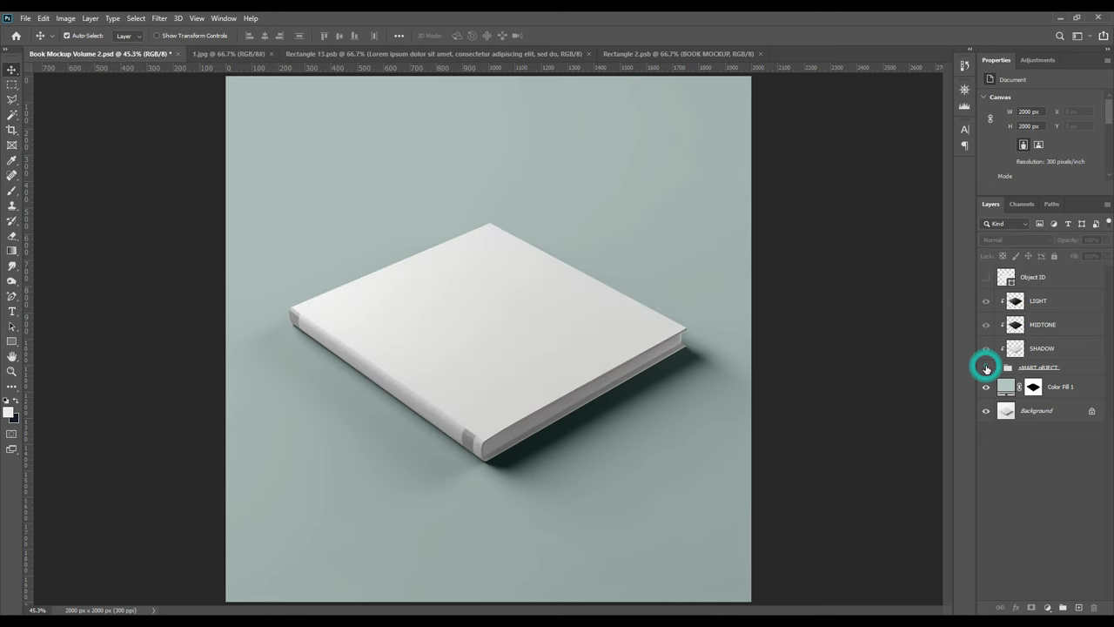
{"action": "left_click", "coordinate": [985, 366]}
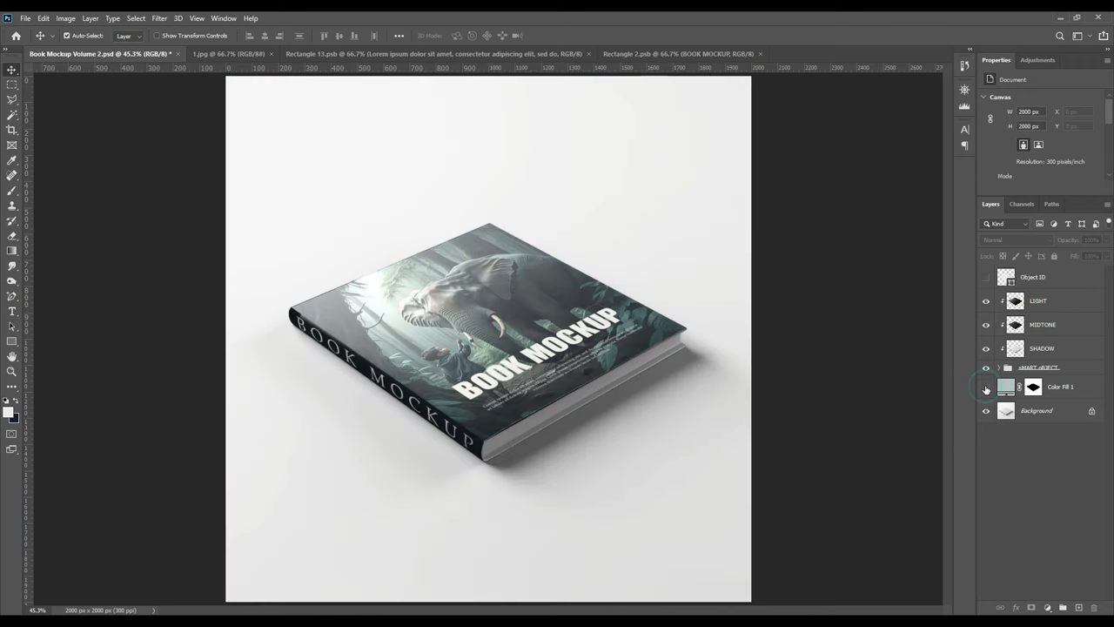
{"action": "left_click", "coordinate": [985, 386]}
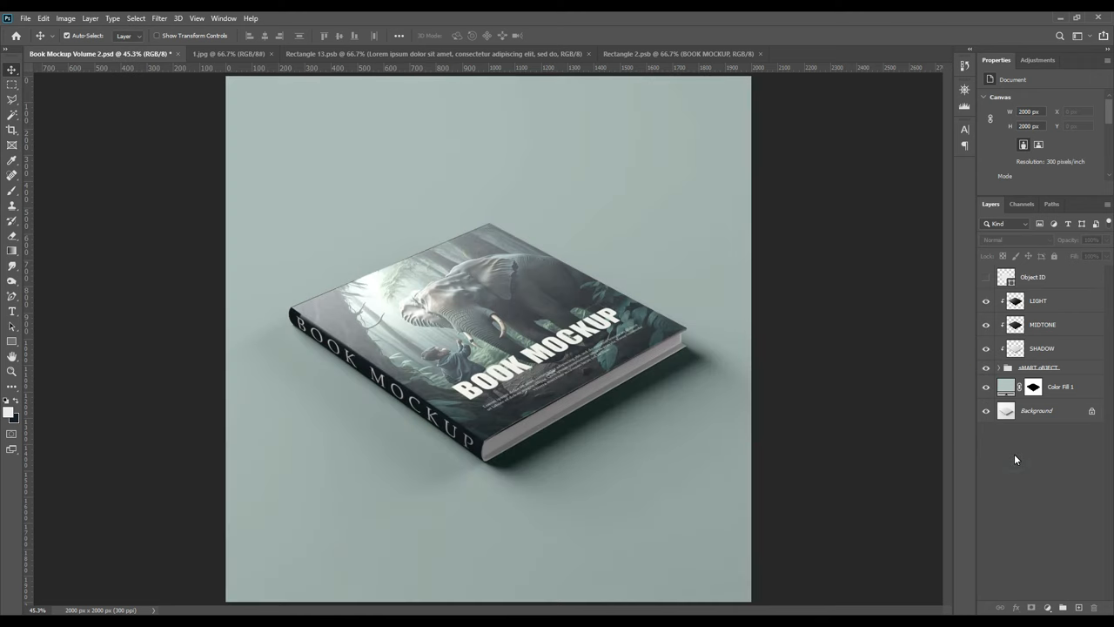